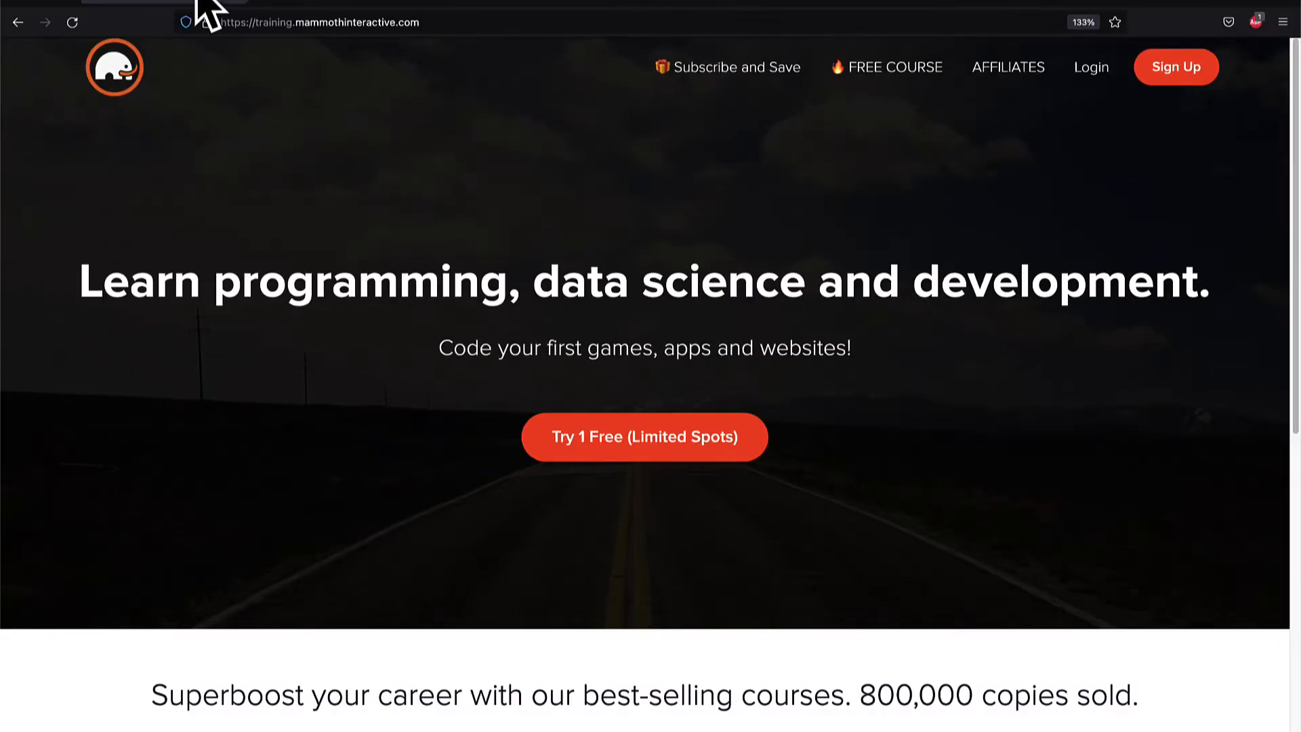
- Scroll the Mammoth Interactive page in Firefox, then bring up Unity's GameScene
scroll("down", 3)
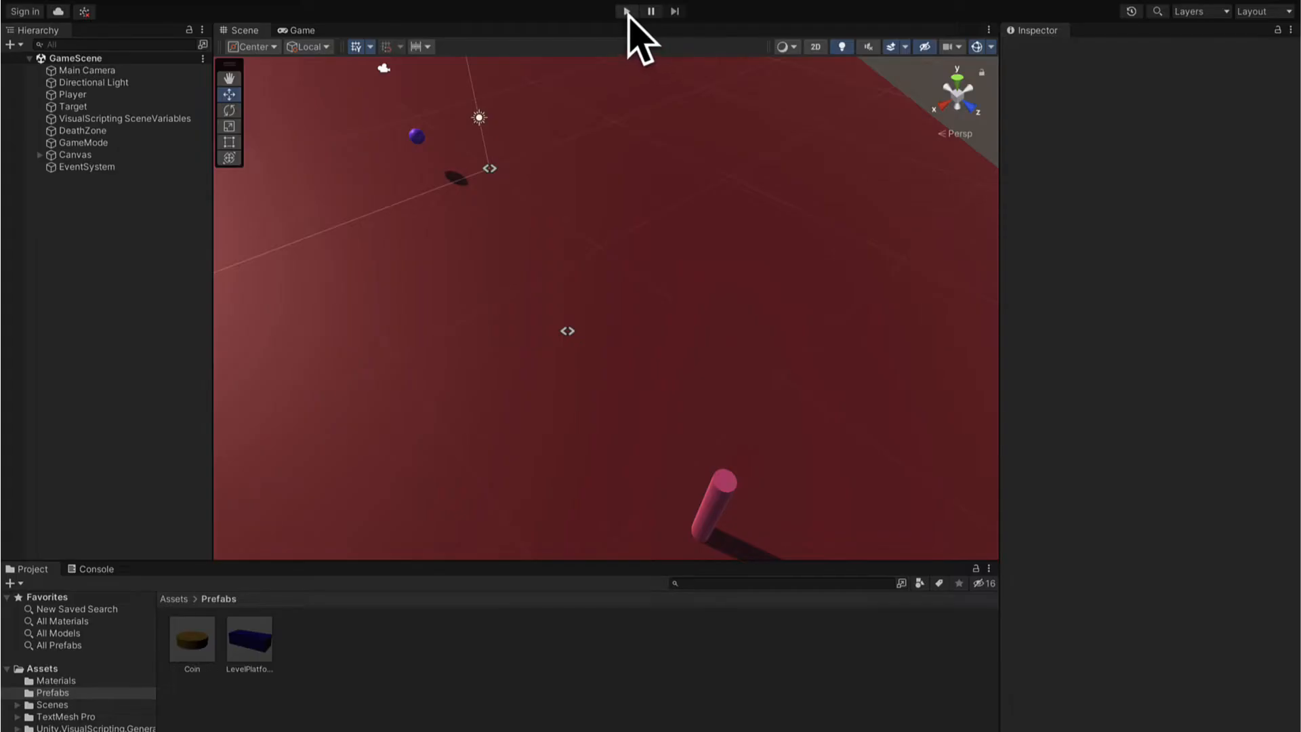
left_click(626, 11)
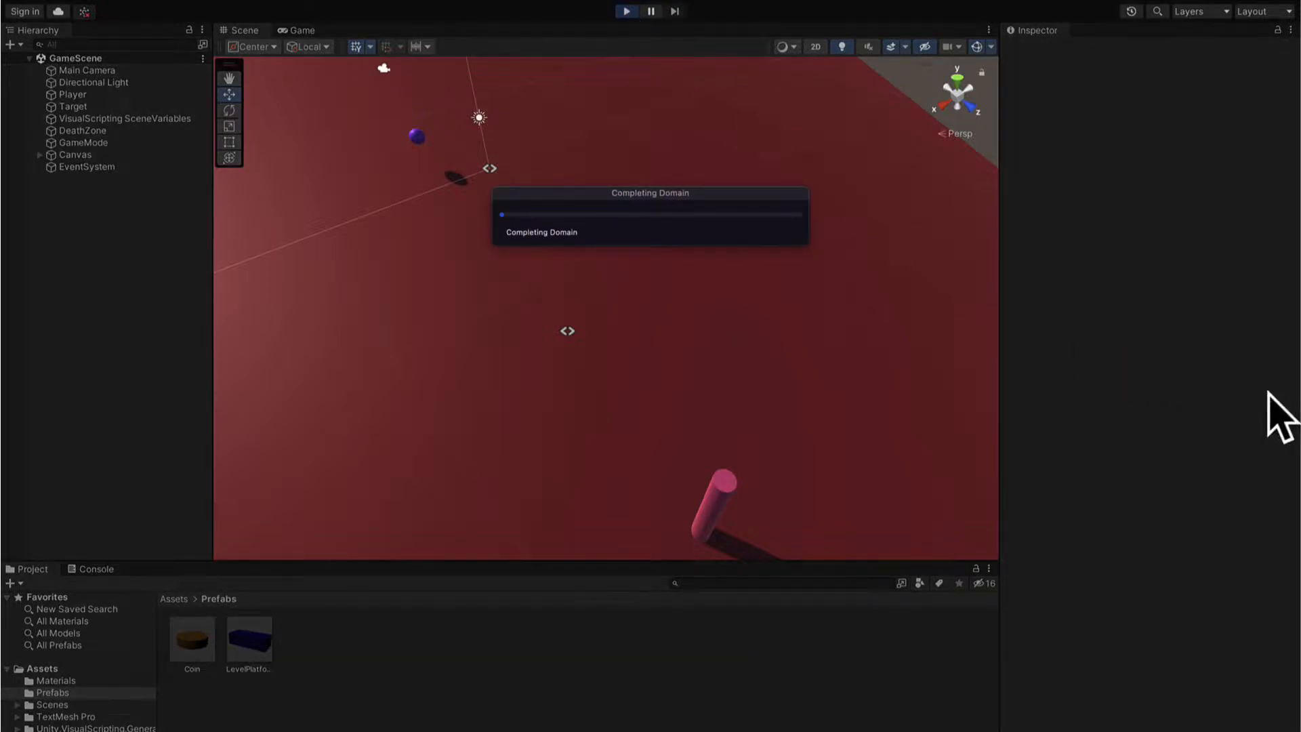
left_click(626, 11)
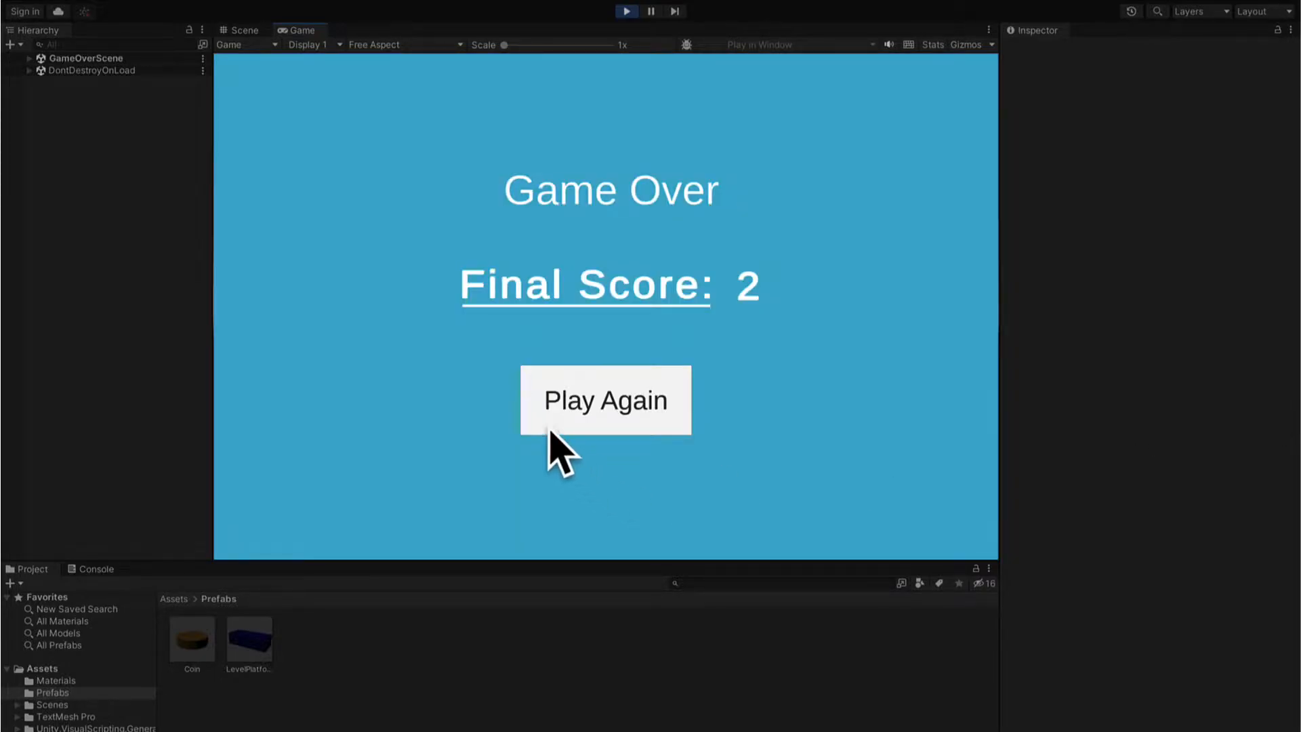
left_click(606, 400)
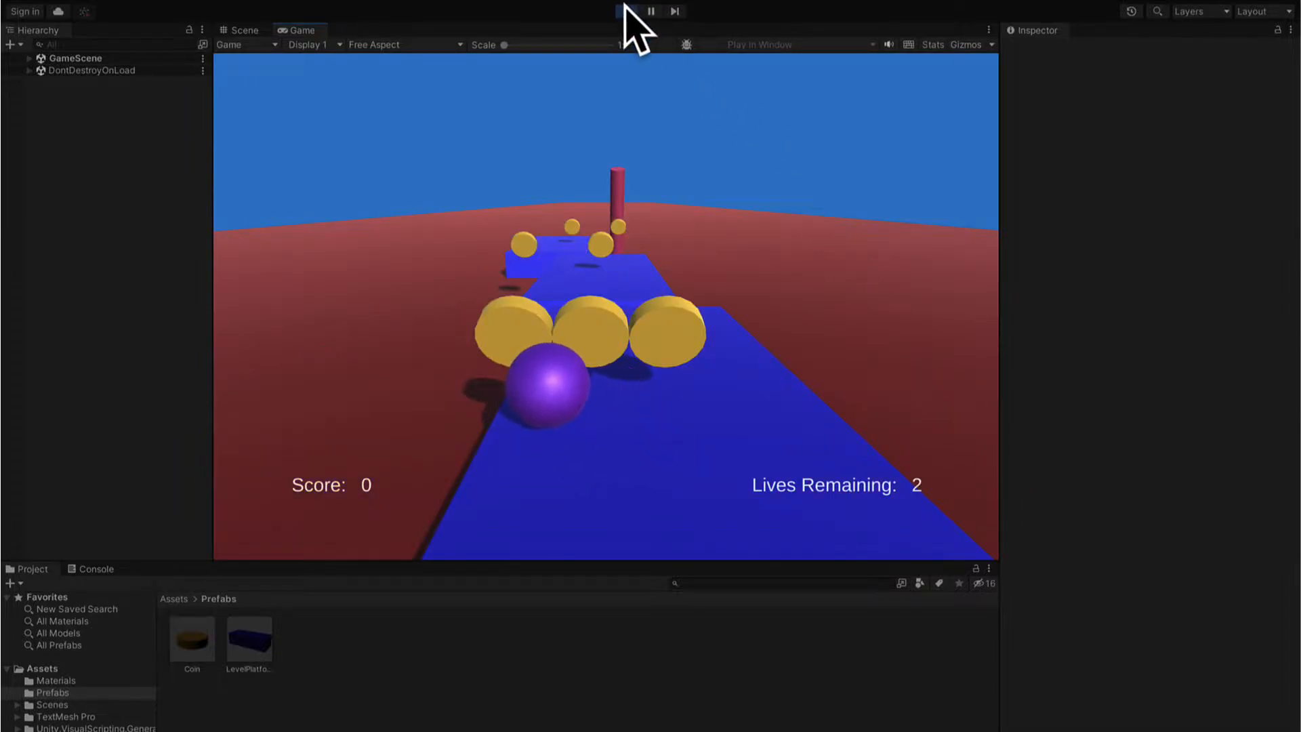
left_click(240, 29)
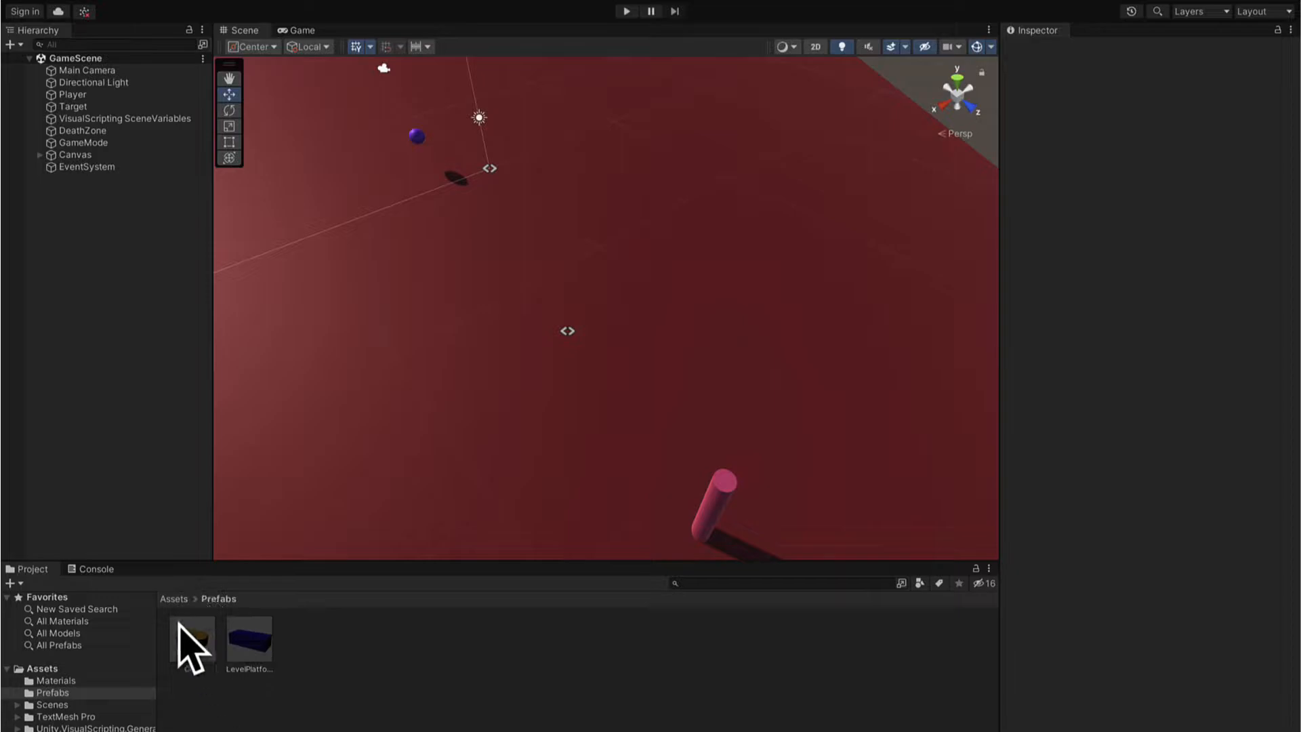
- Open the Coin prefab, add a Script Machine, and save its new graph as Coin in Assets
double_click(191, 639)
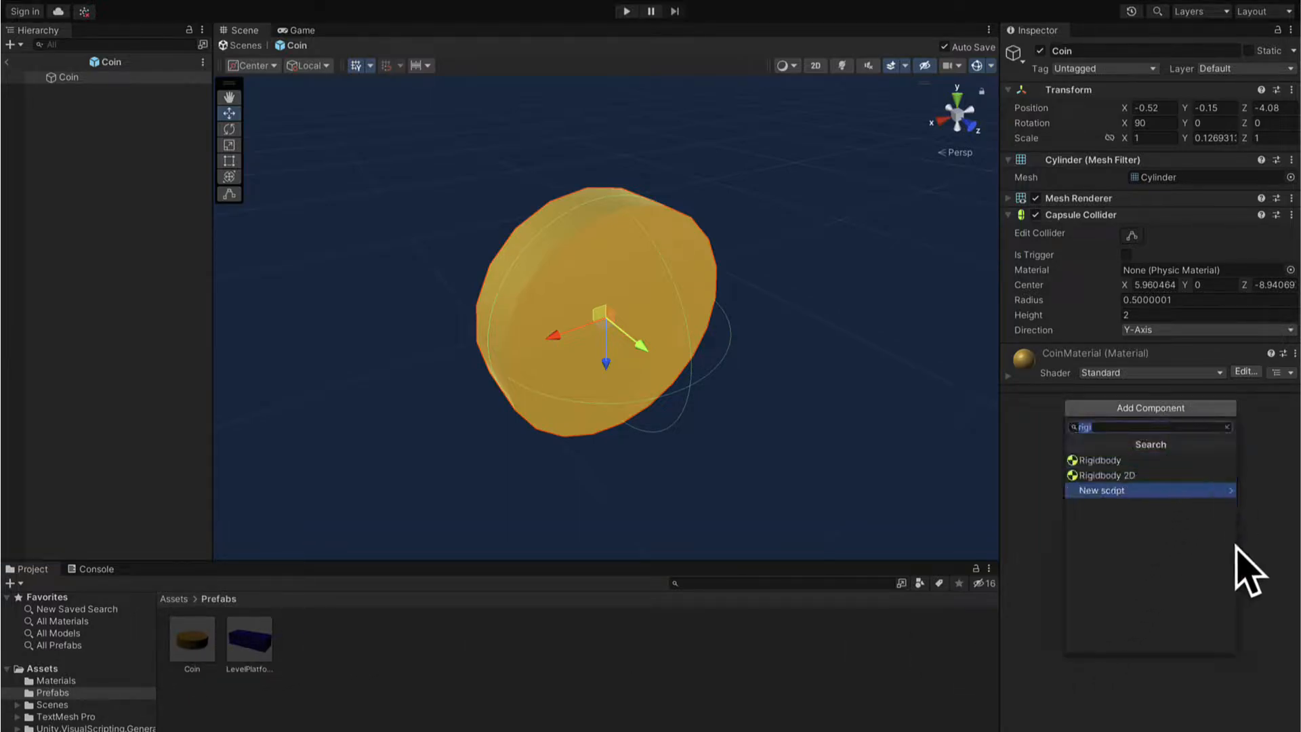
type("scrip")
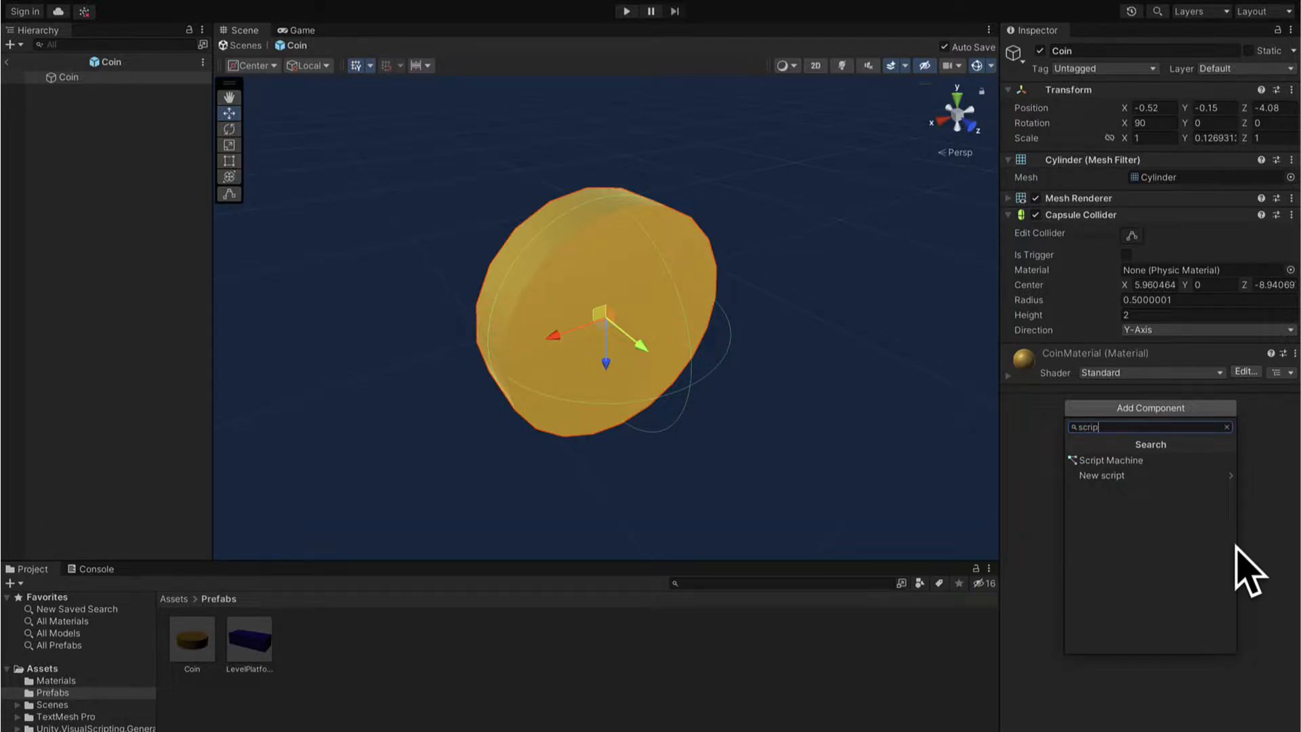
left_click(1110, 459)
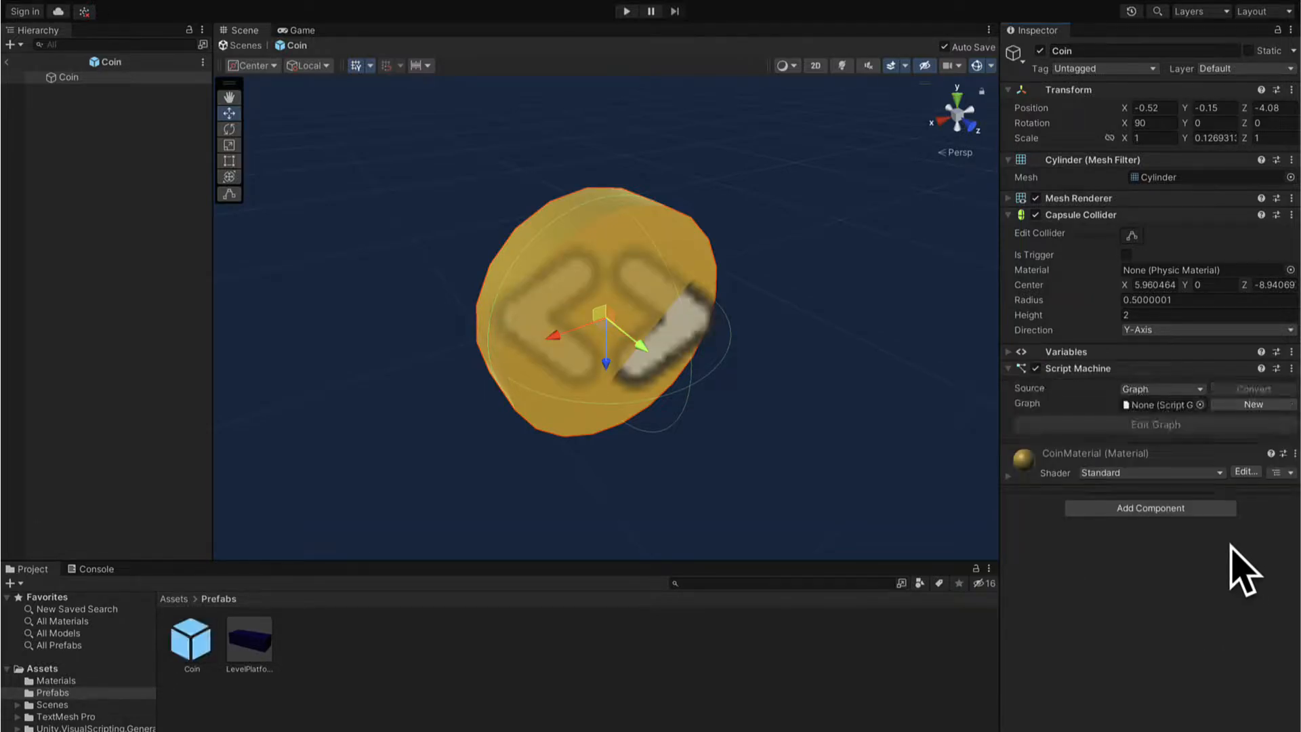
mouse_move(988, 399)
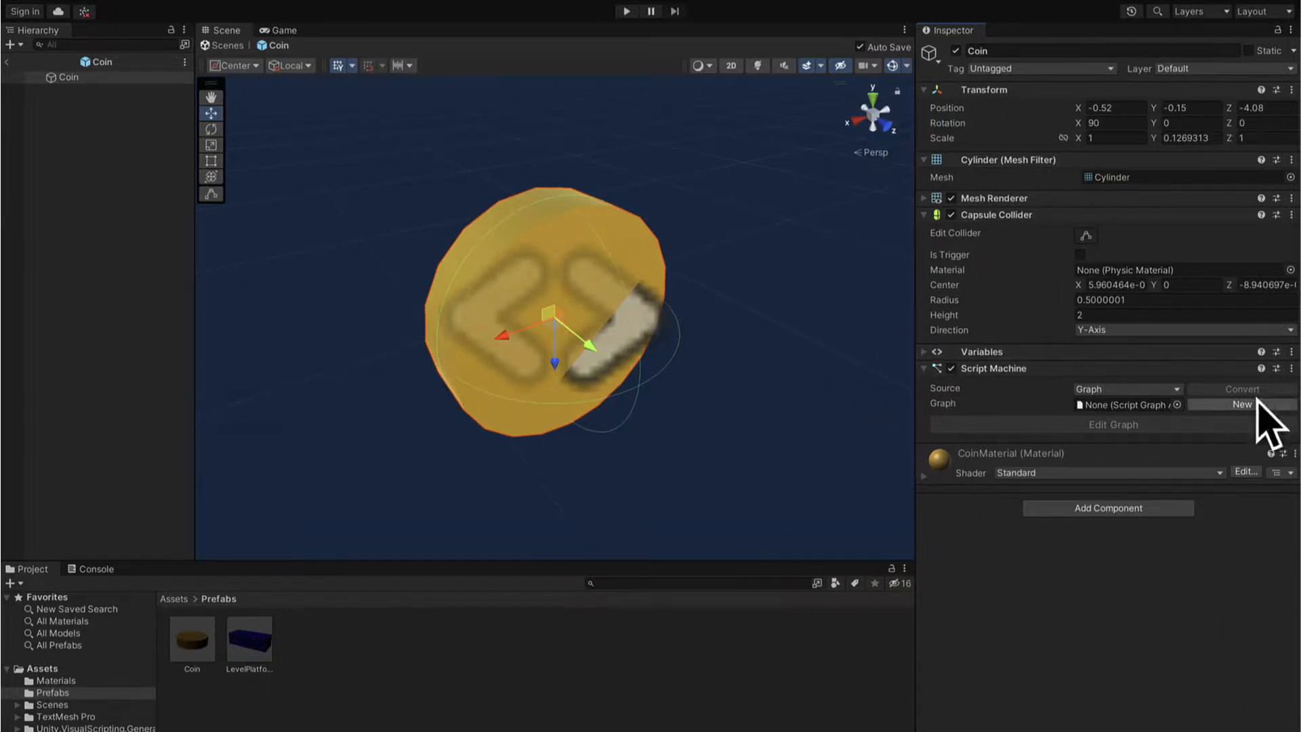
left_click(1242, 404)
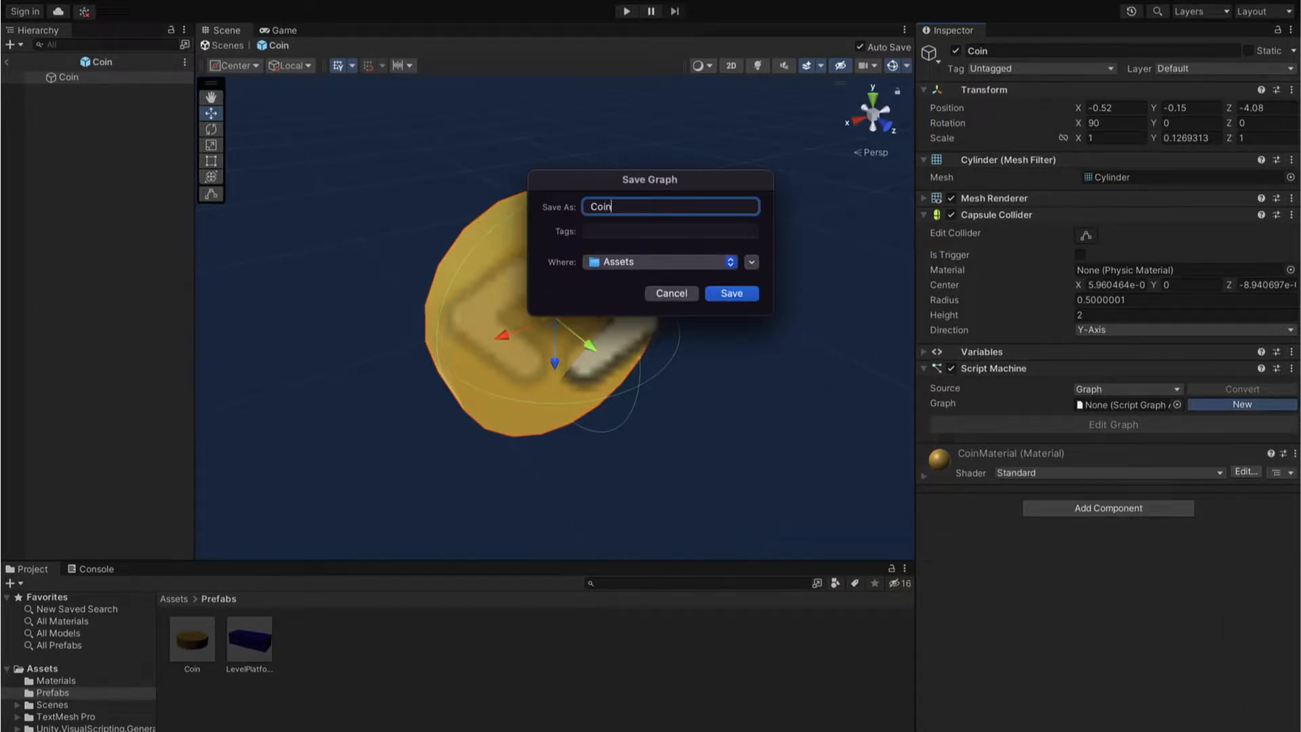
left_click(731, 293)
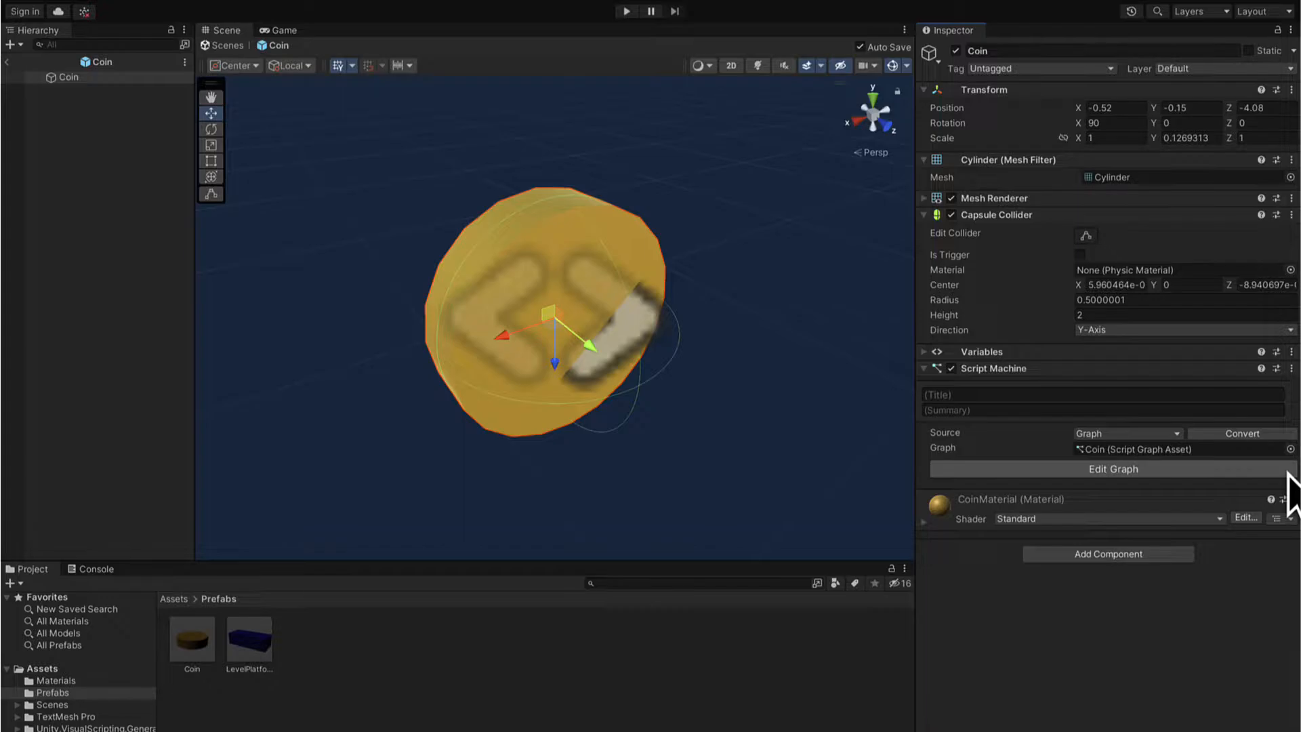
- In the Coin graph, add a Transform: Rotate (Axis, Angle, Relative To) node after On Update
left_click(1113, 468)
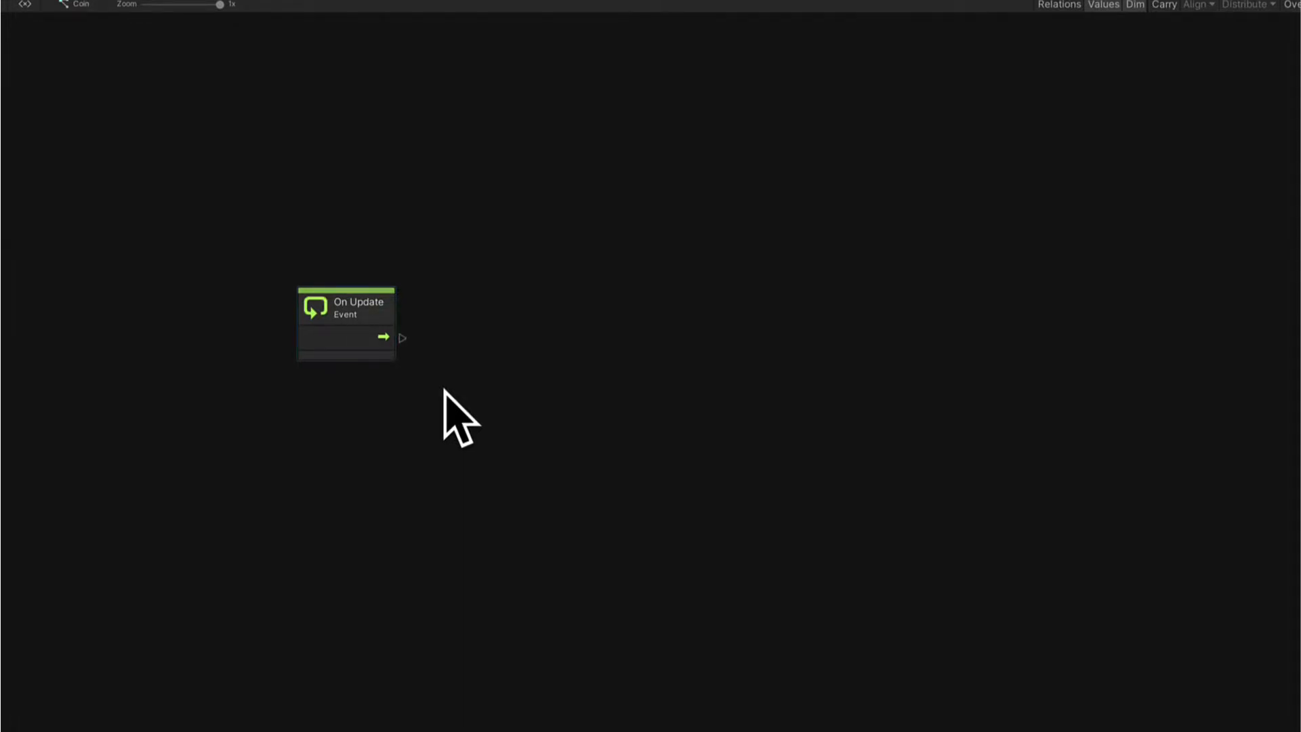
mouse_move(403, 338)
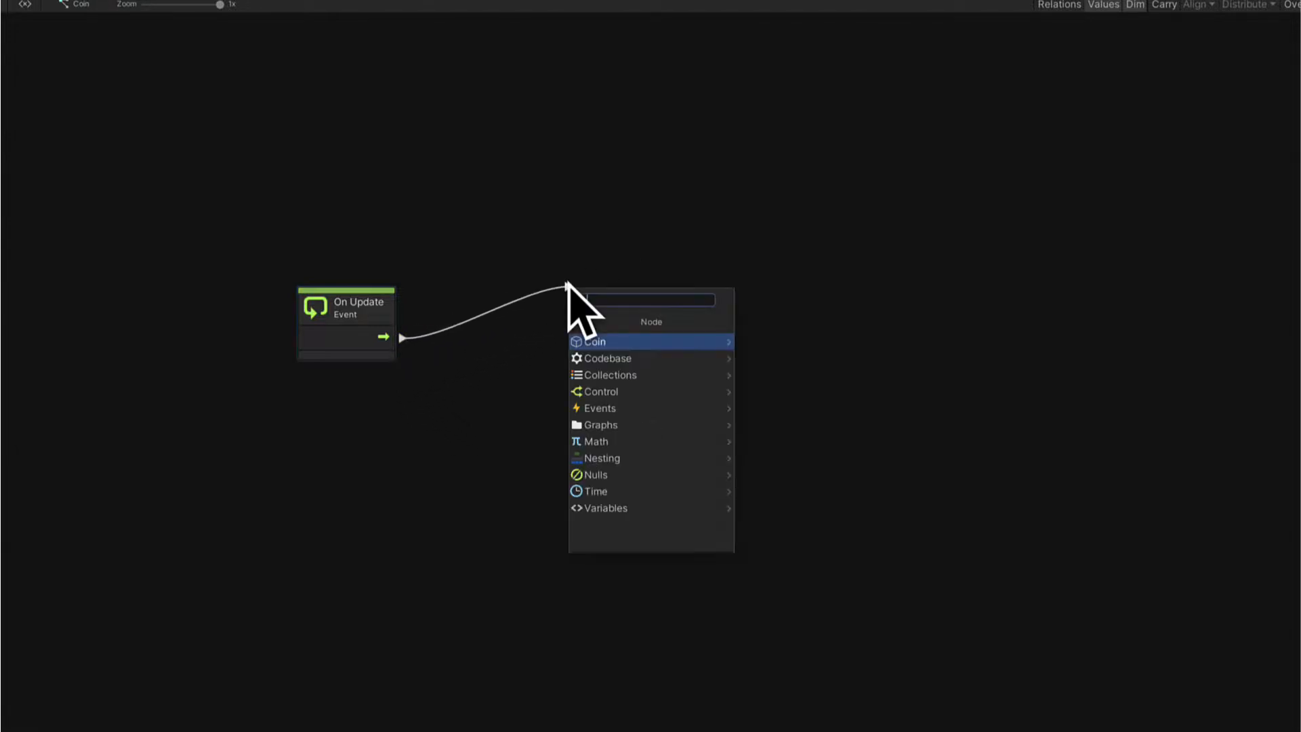
type("rotate")
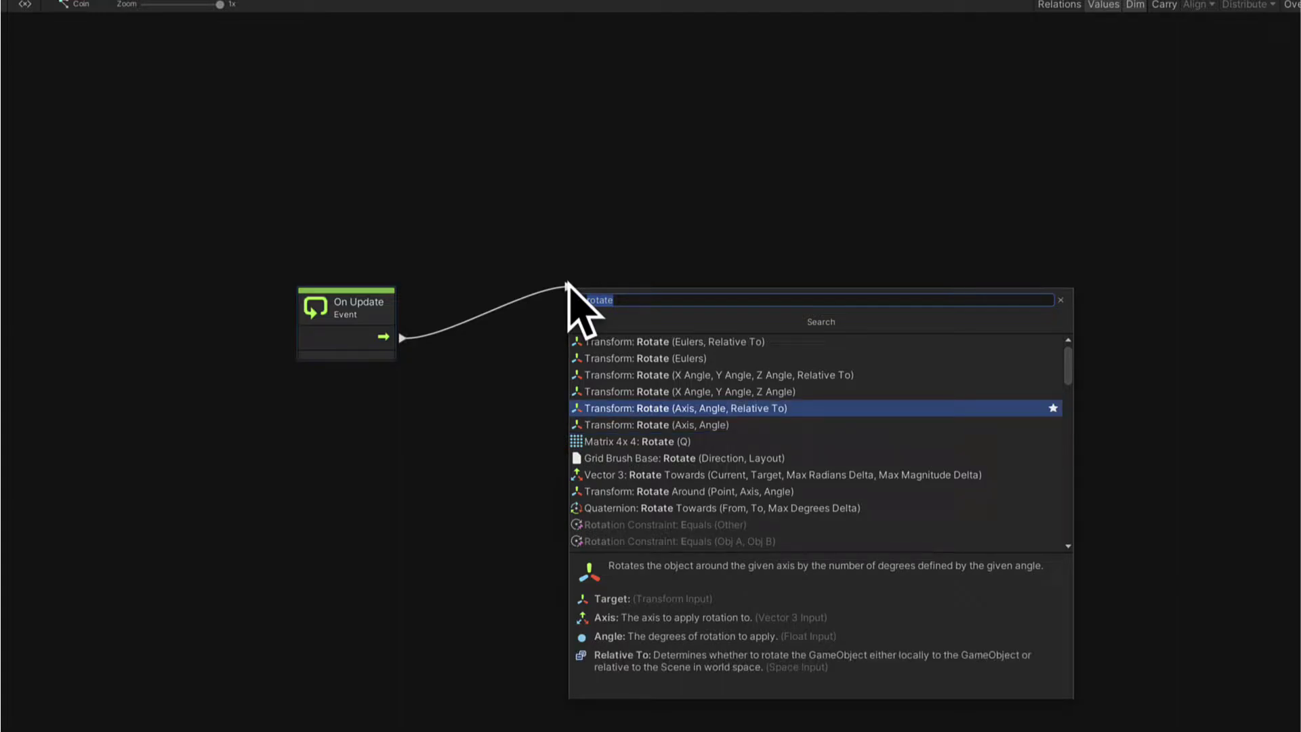
left_click(681, 407)
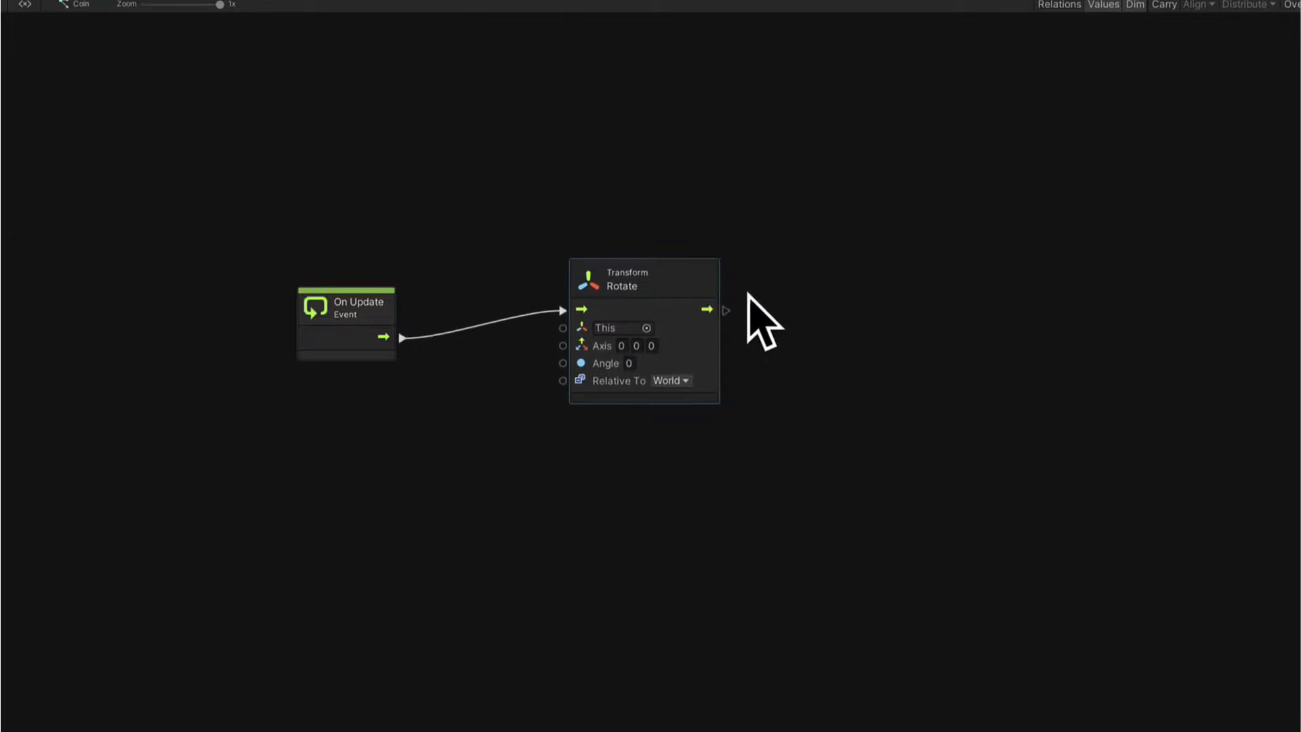
mouse_move(892, 362)
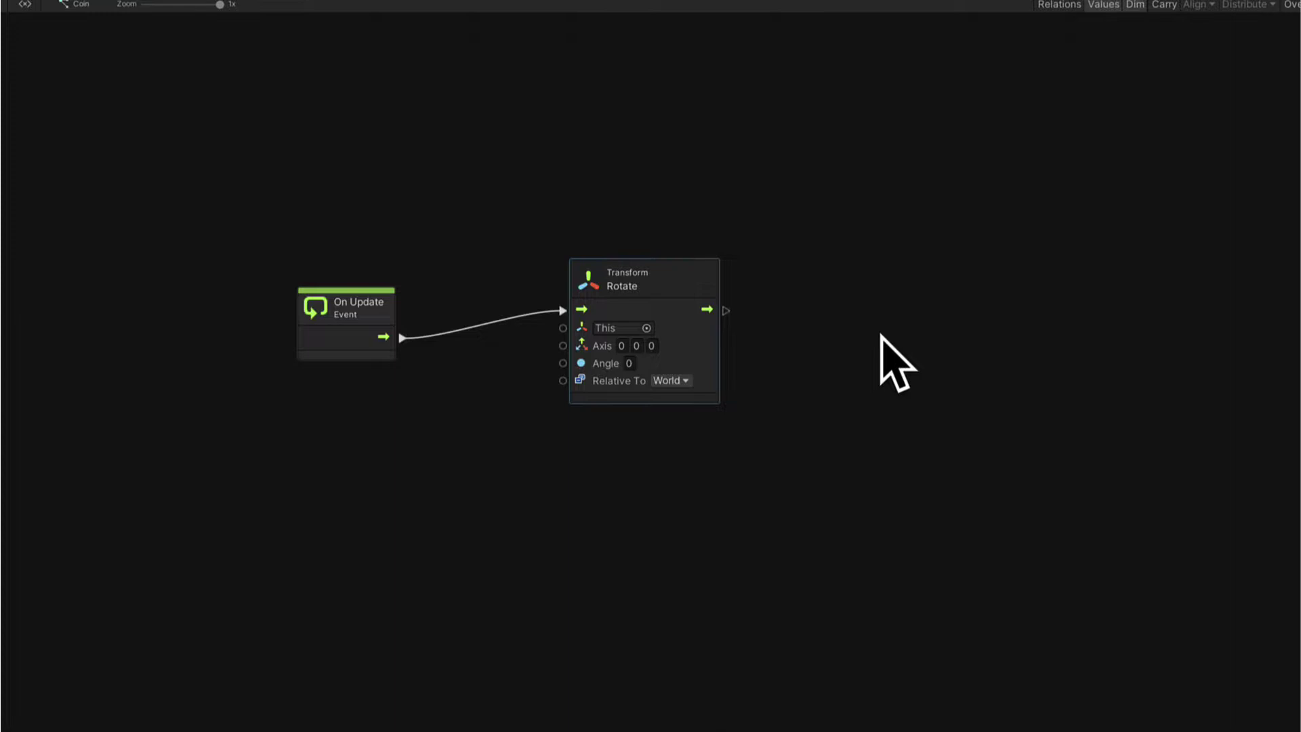
mouse_move(711, 391)
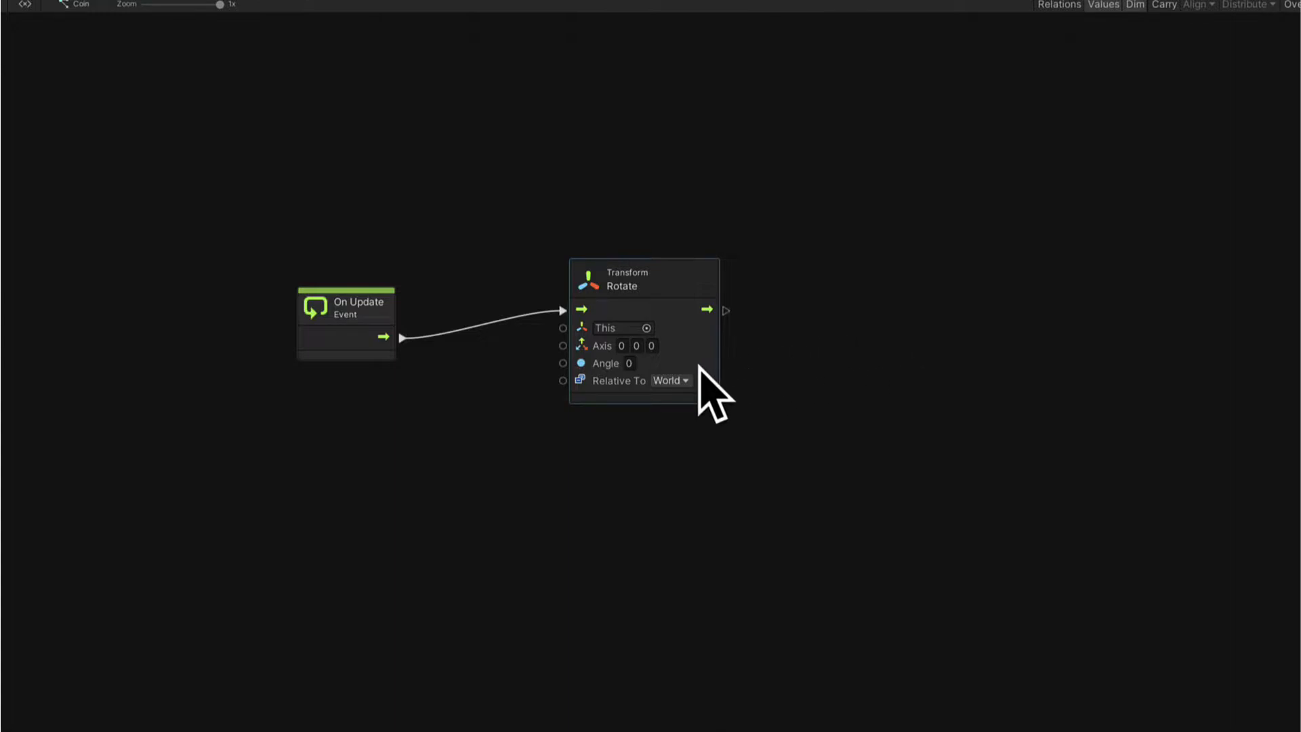
mouse_move(797, 406)
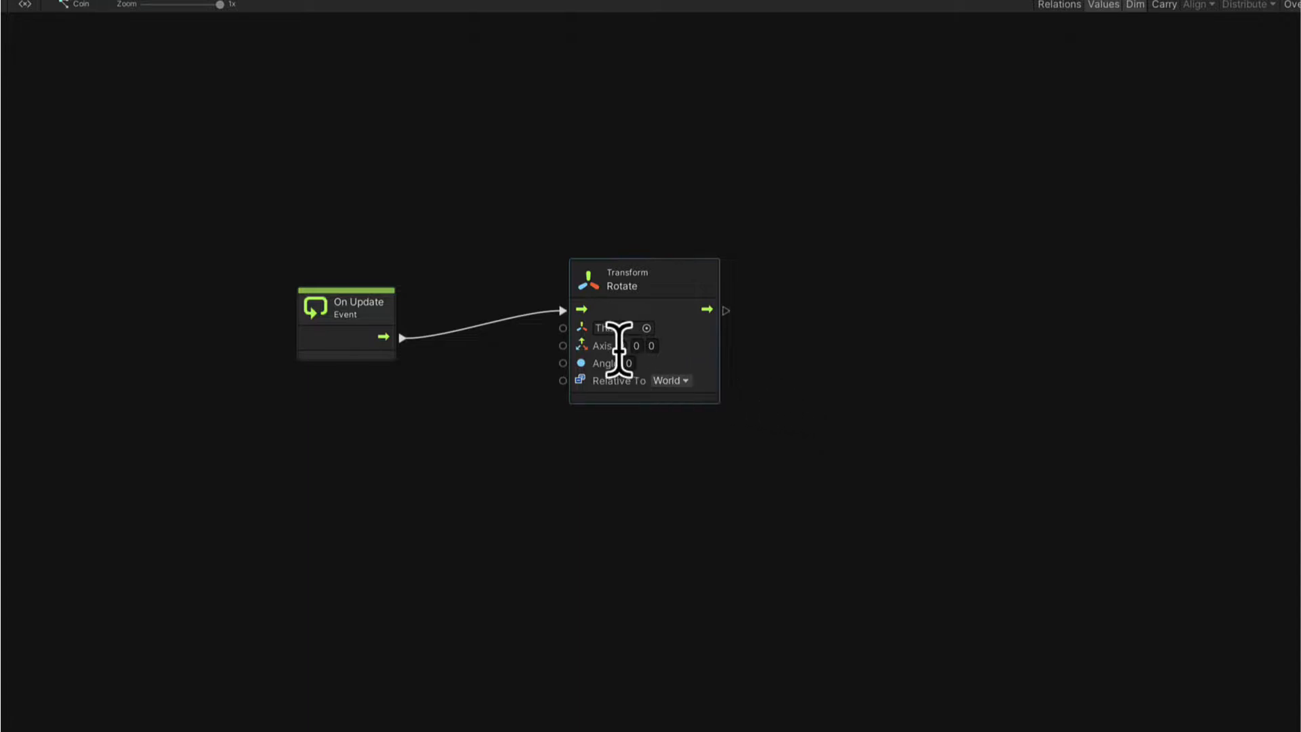
mouse_move(759, 377)
type("1")
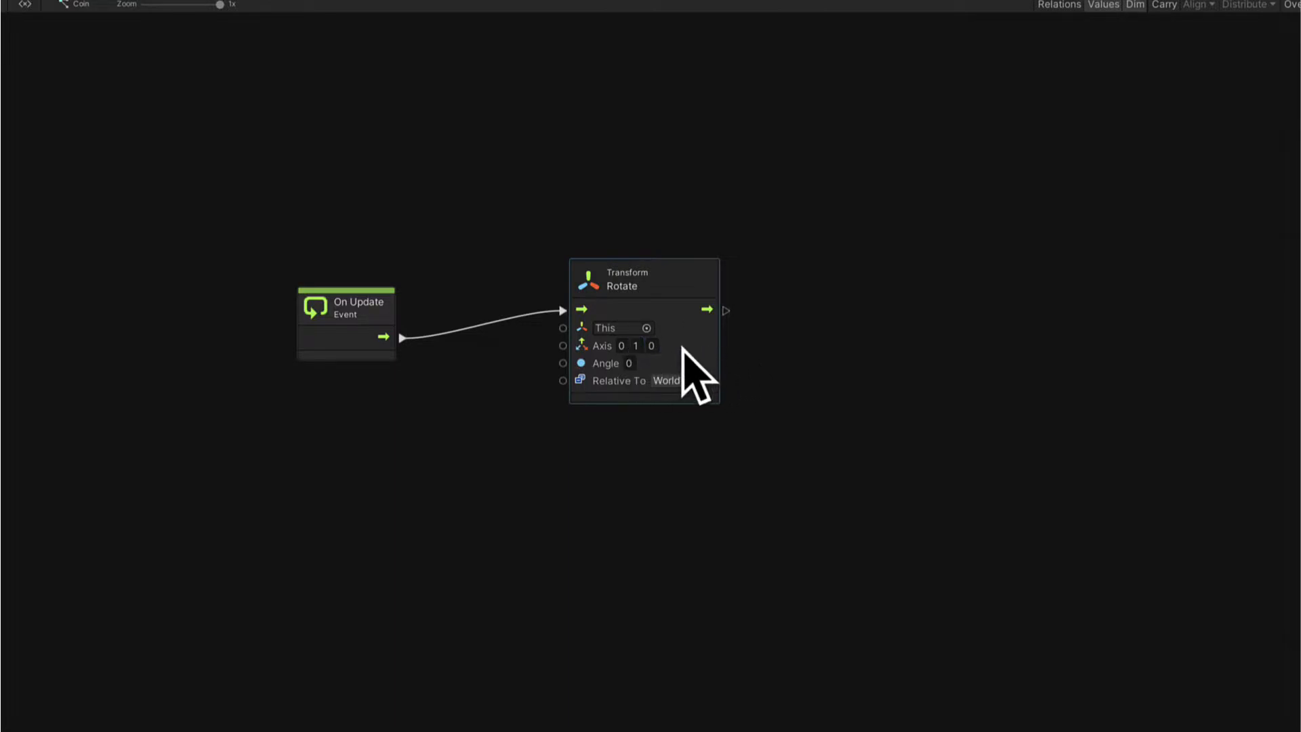
mouse_move(776, 419)
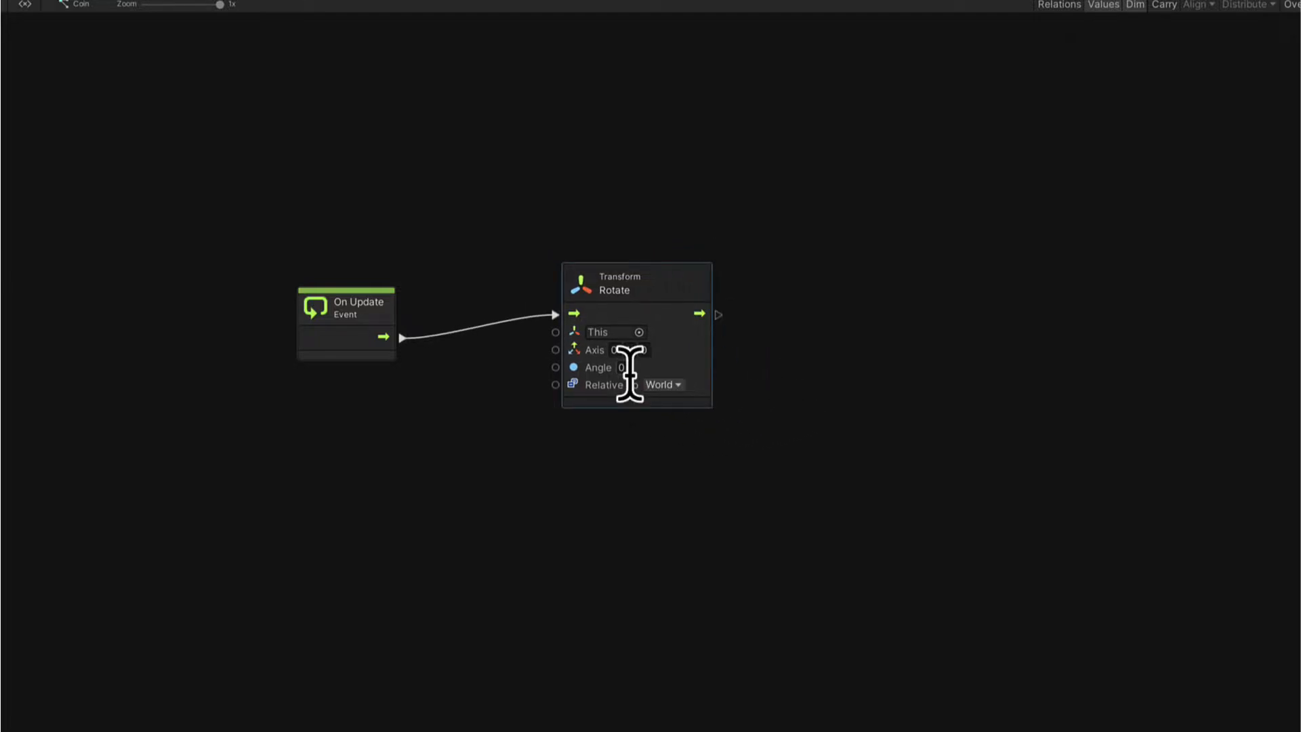
- Give the Rotate node axis 0,1,0 and angle 10, and show its World/Self options
left_click(621, 367)
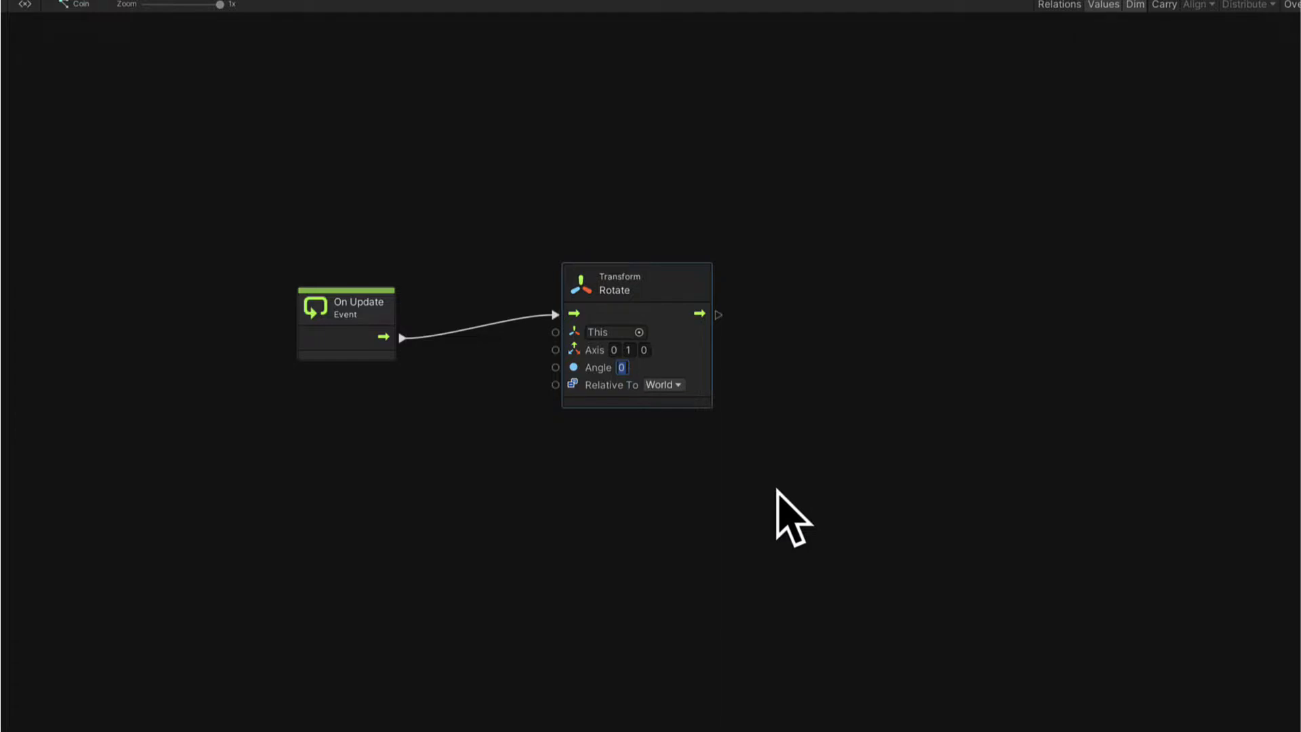
type("10")
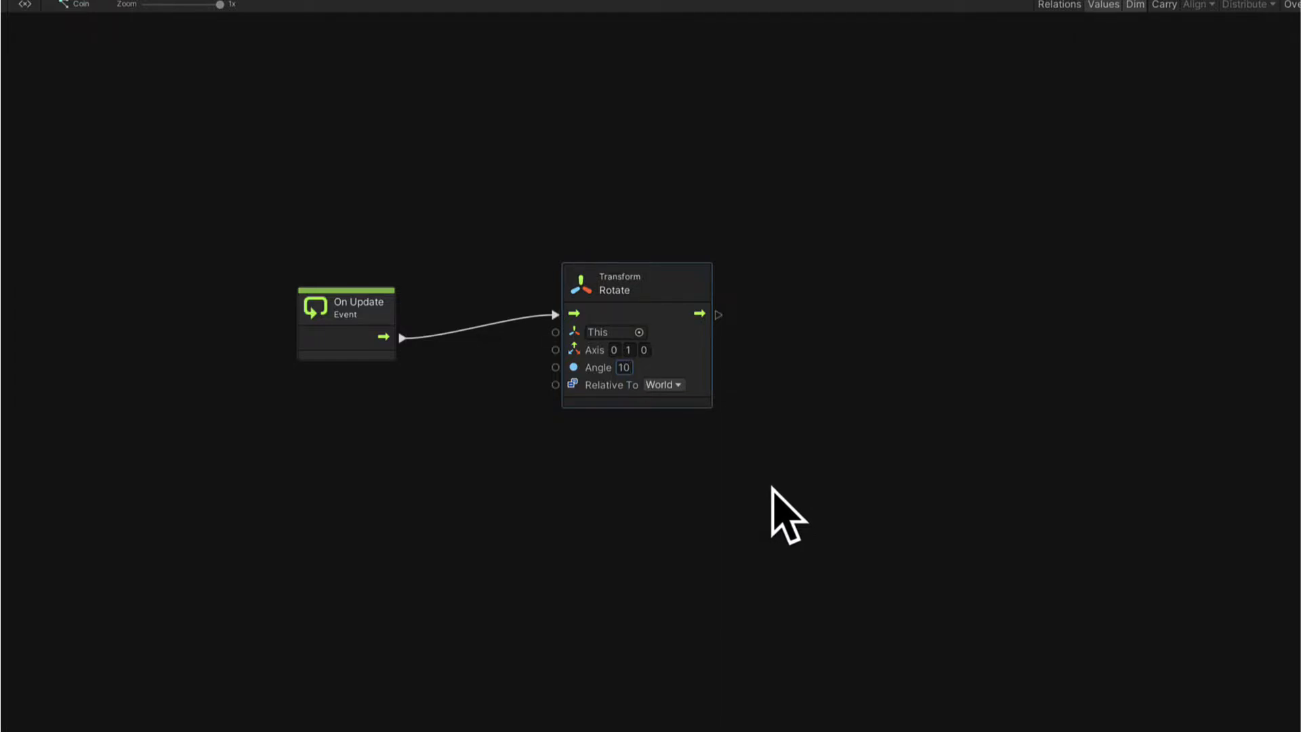
mouse_move(611, 413)
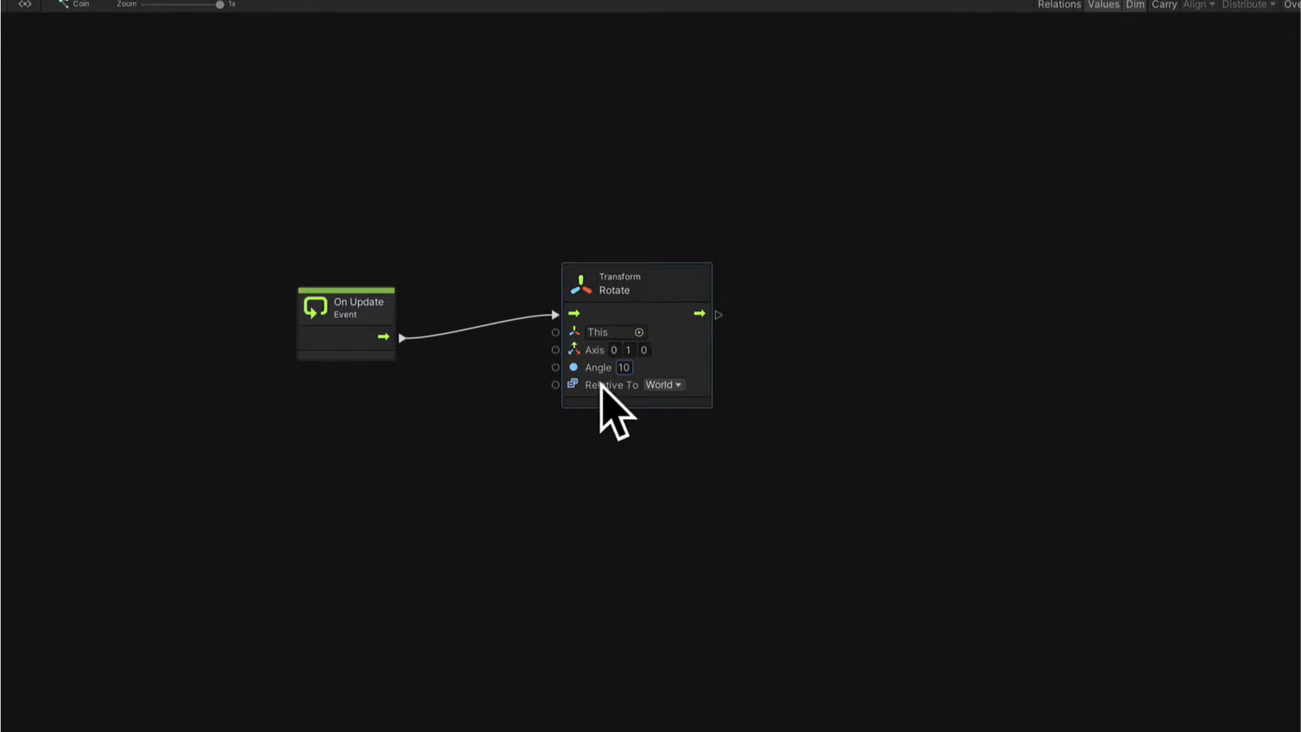
mouse_move(628, 365)
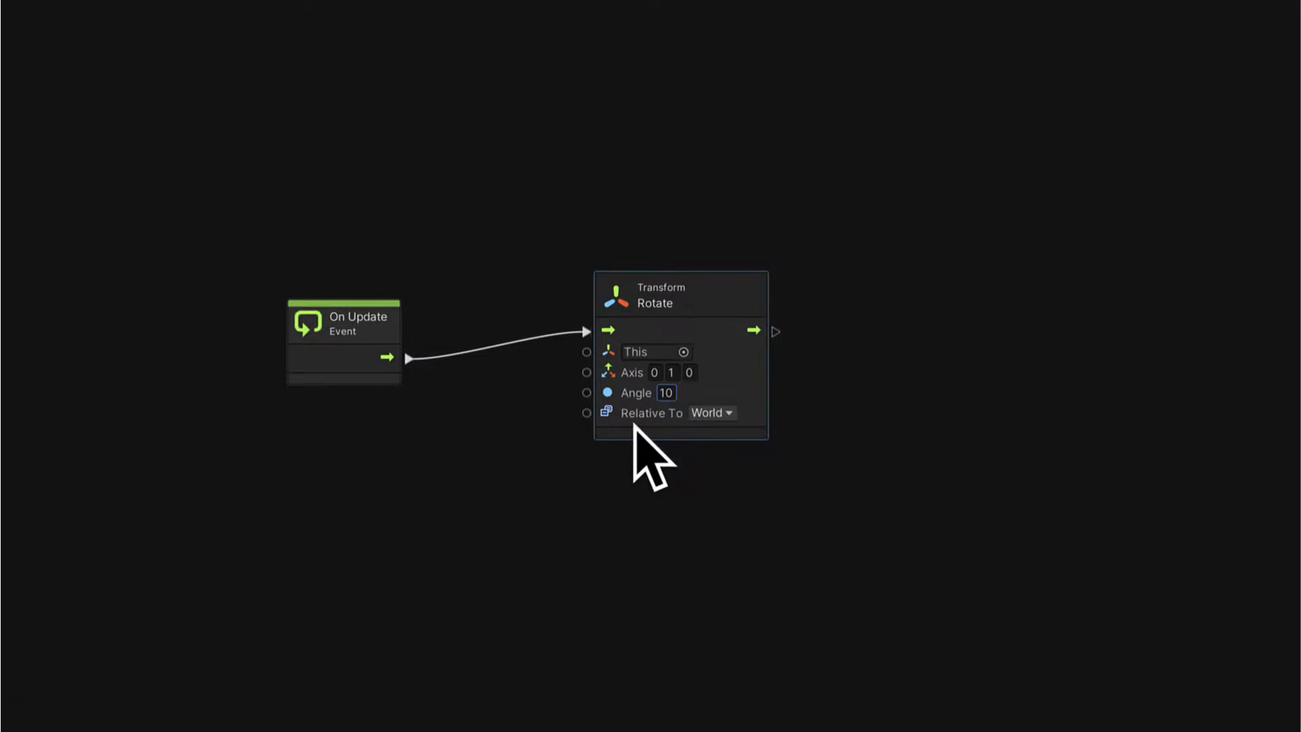
left_click(711, 412)
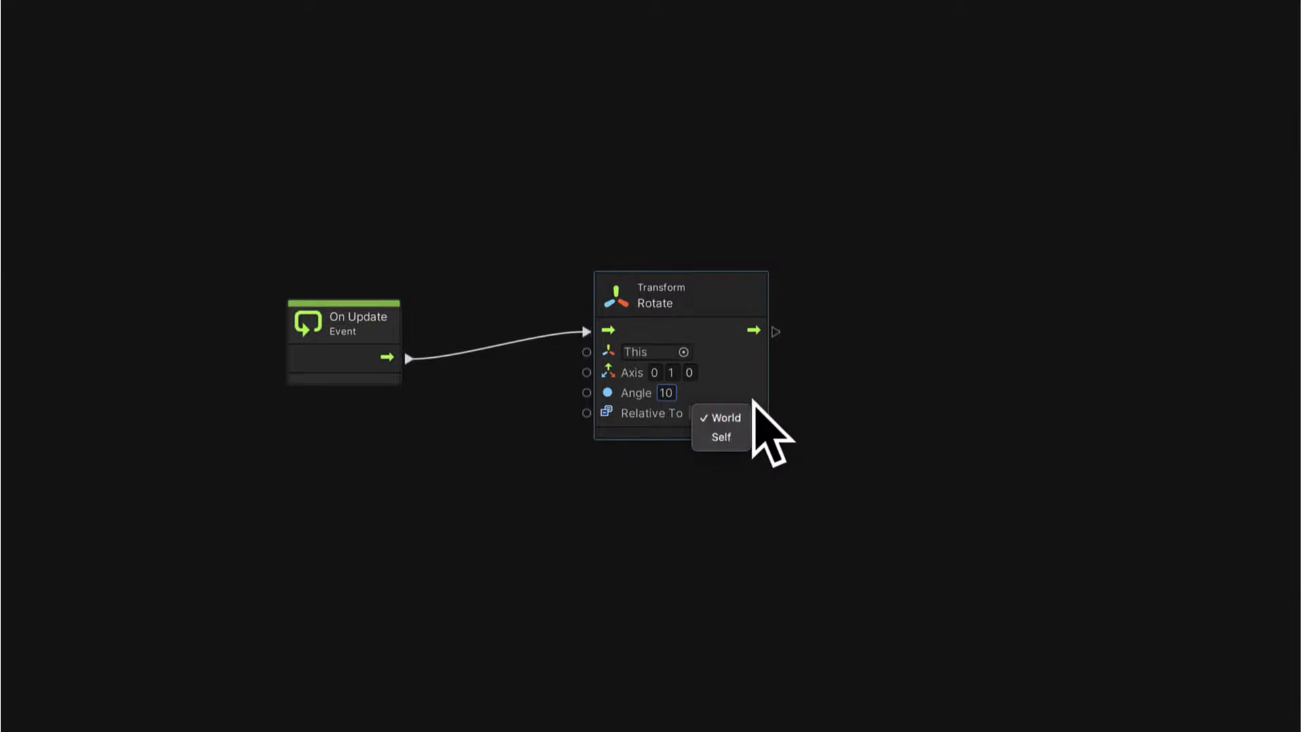
mouse_move(768, 428)
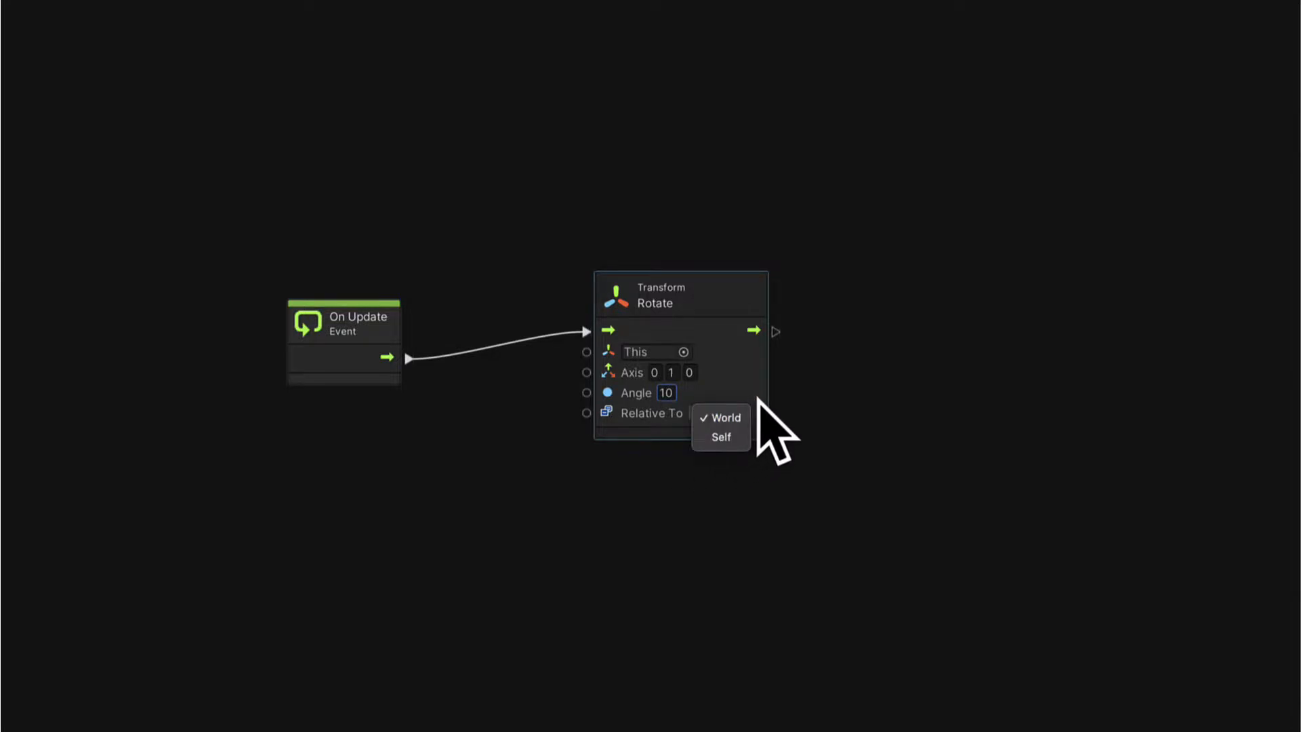
- Keep rotation relative to World, play-test the spinning coins twice, and return to GameScene
left_click(721, 417)
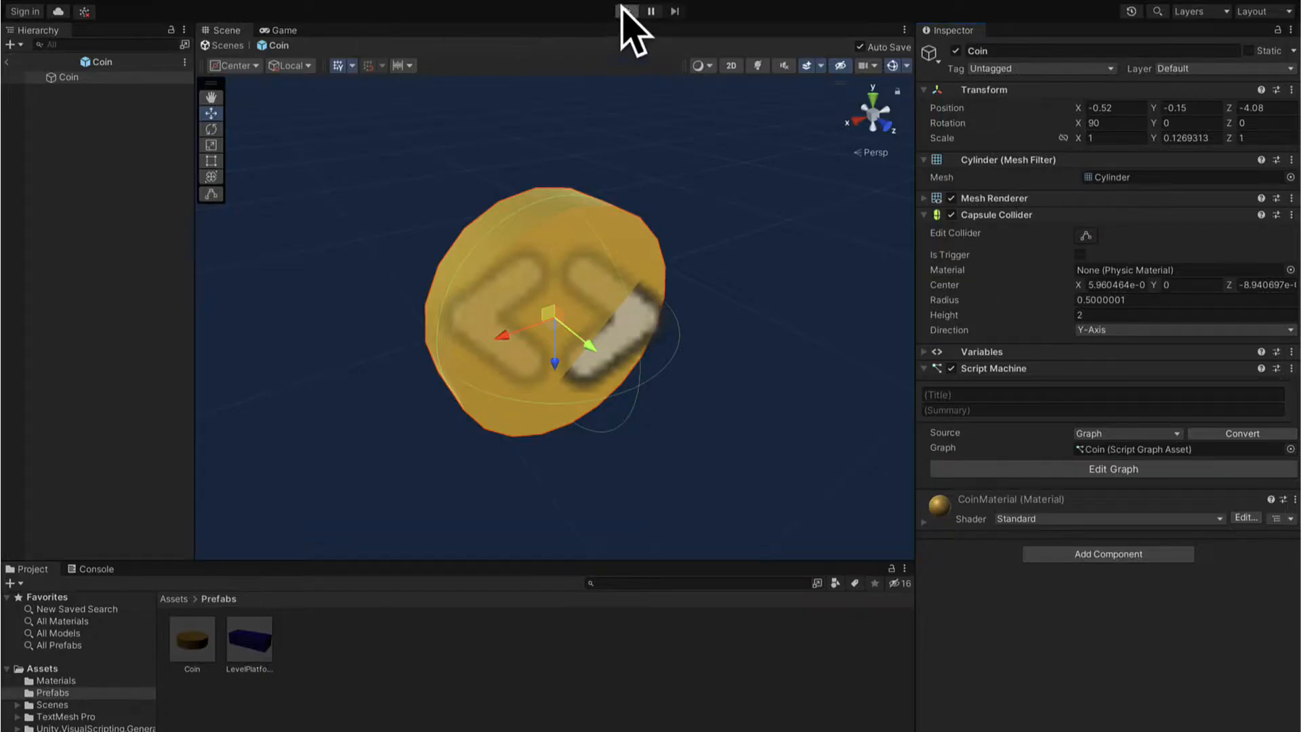
left_click(626, 11)
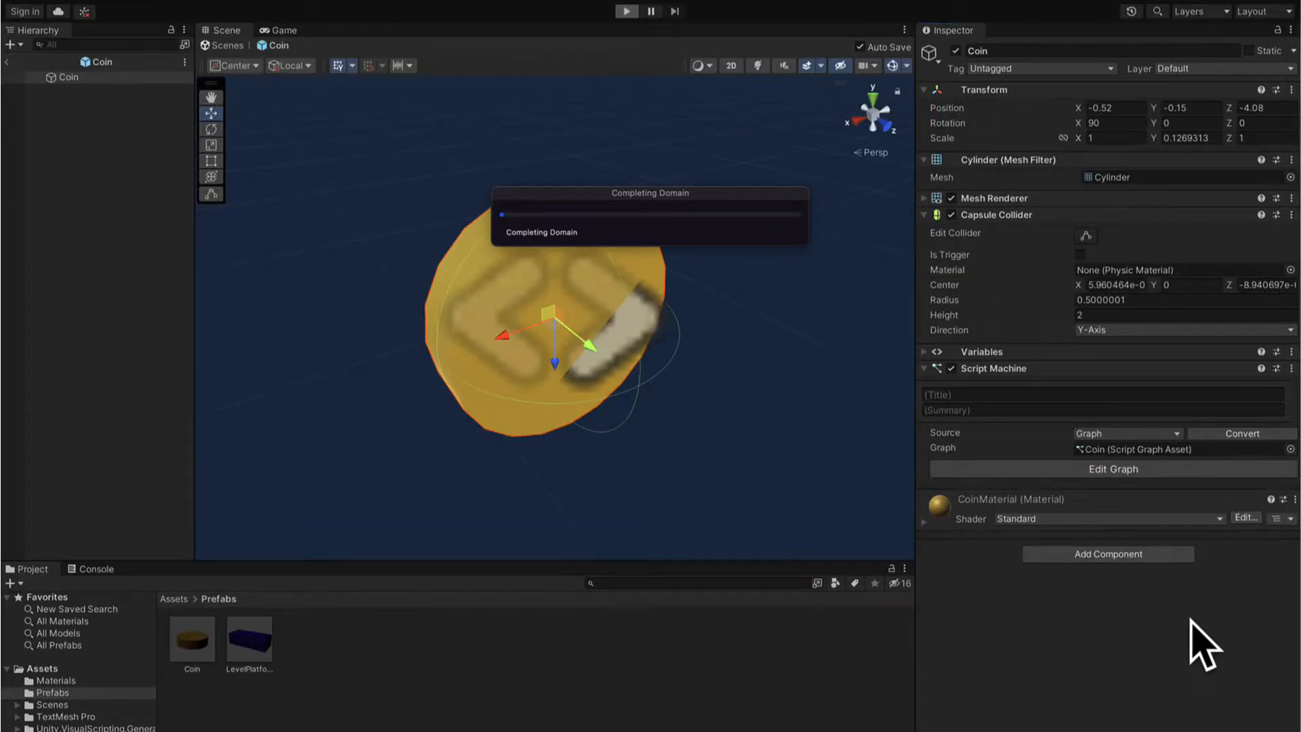
left_click(626, 11)
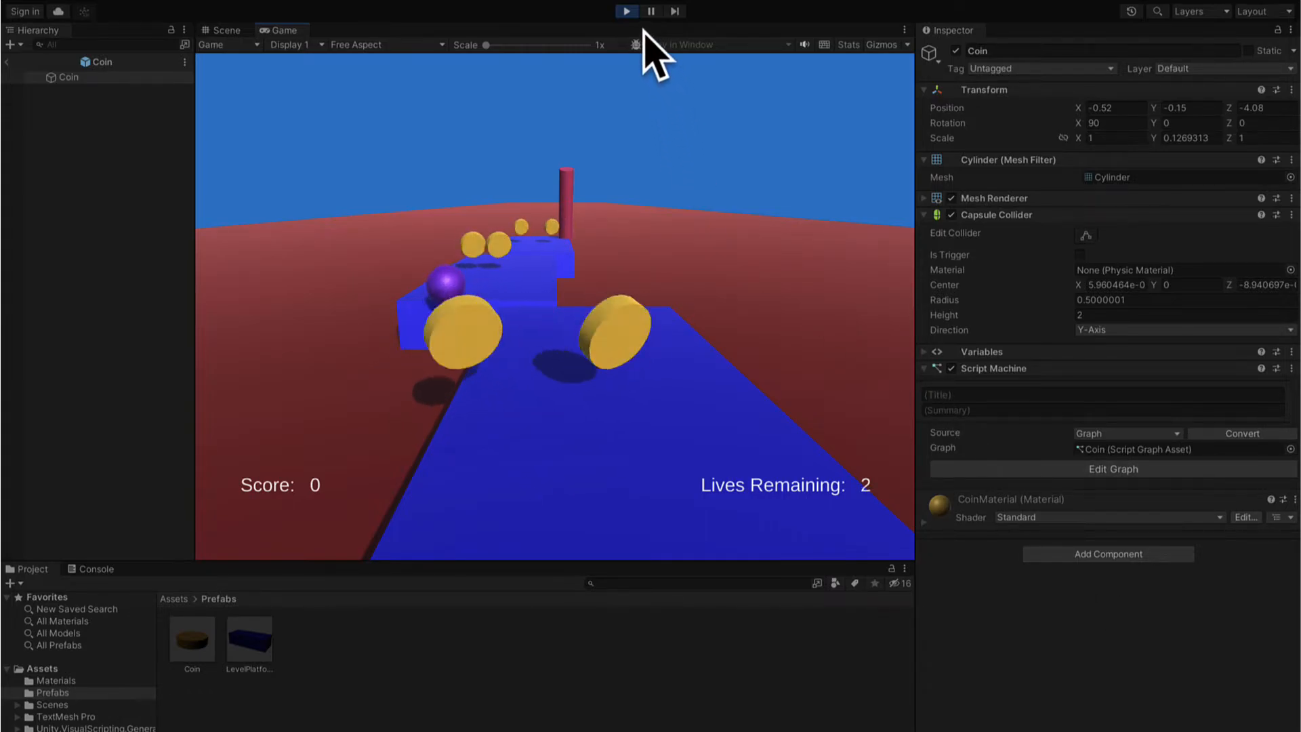
left_click(222, 30)
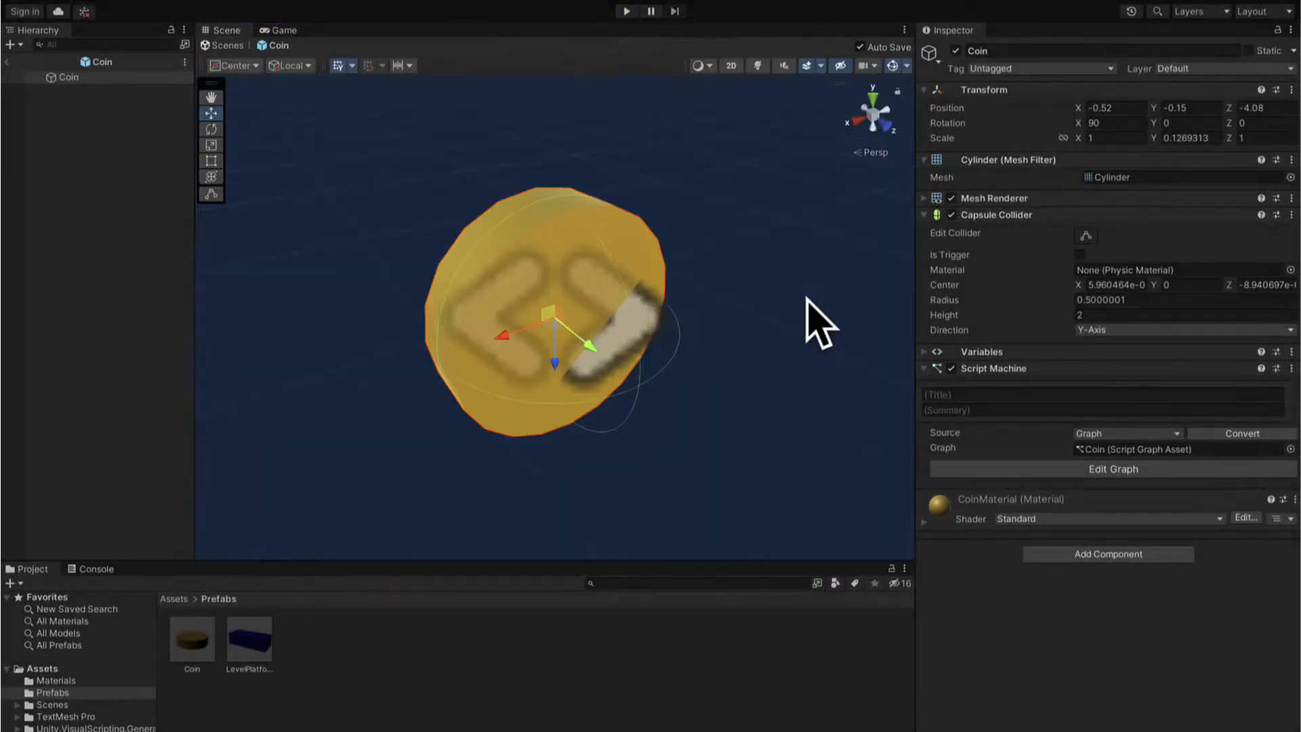
left_click(1113, 469)
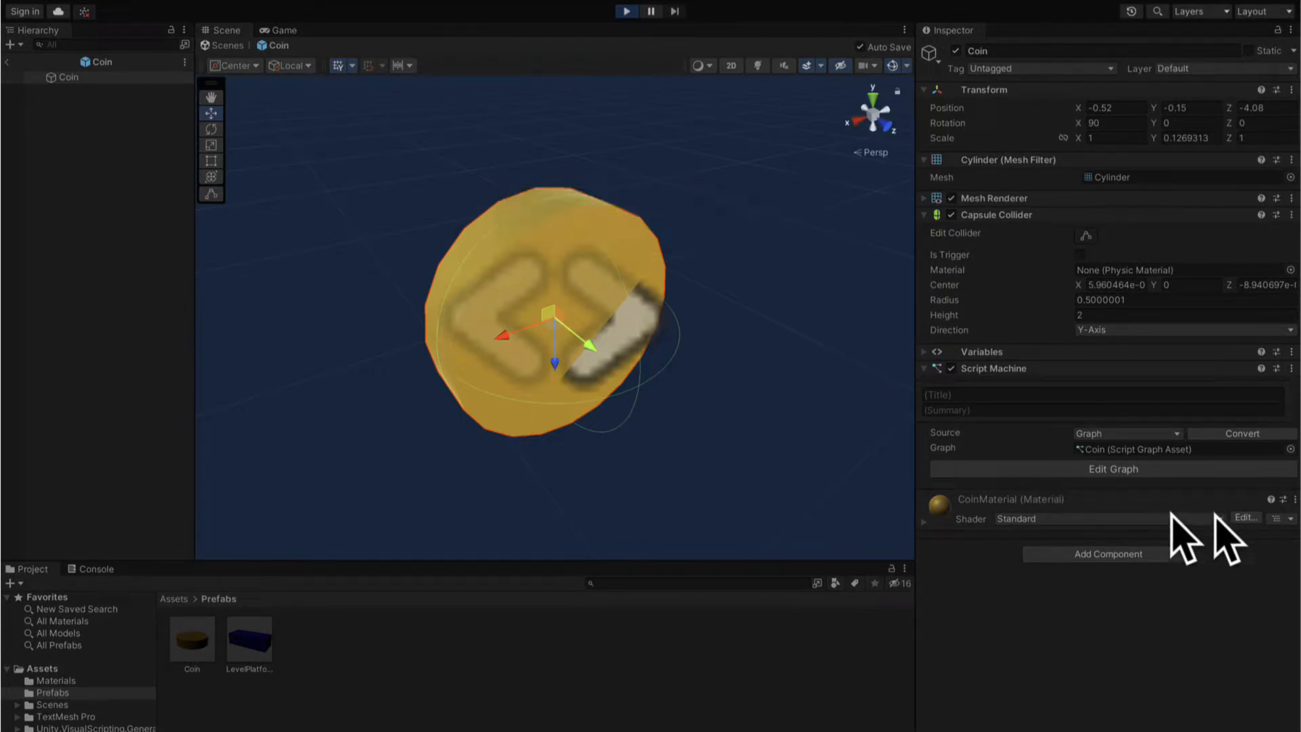
left_click(282, 30)
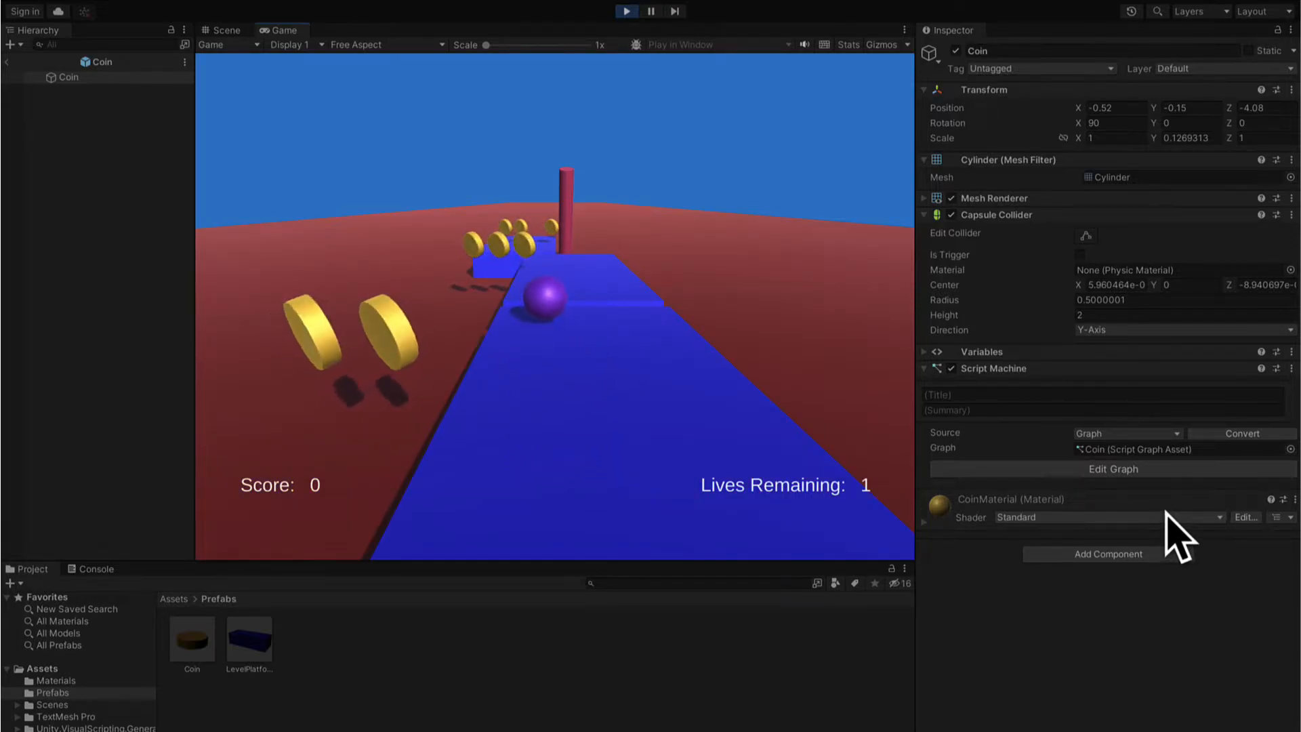
left_click(625, 11)
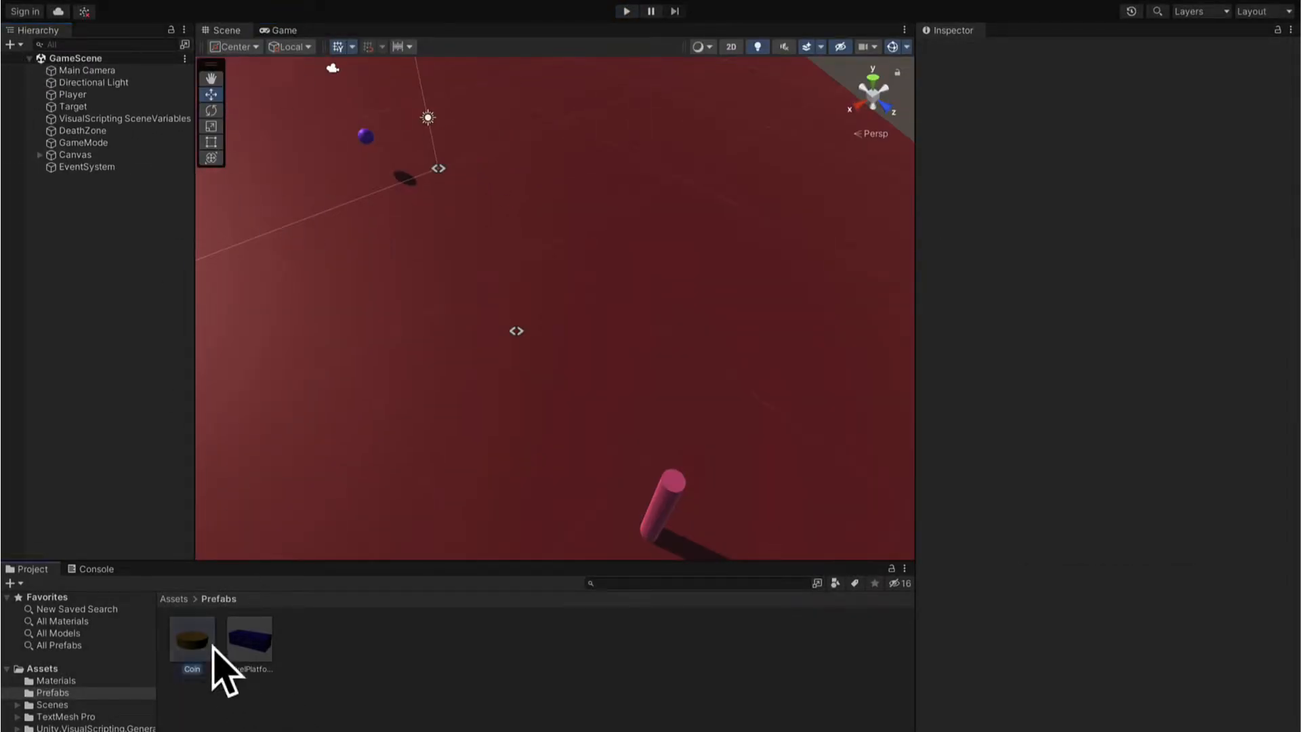
- Open the Coin prefab to set its rotation to 46.703, -90, -90
double_click(192, 639)
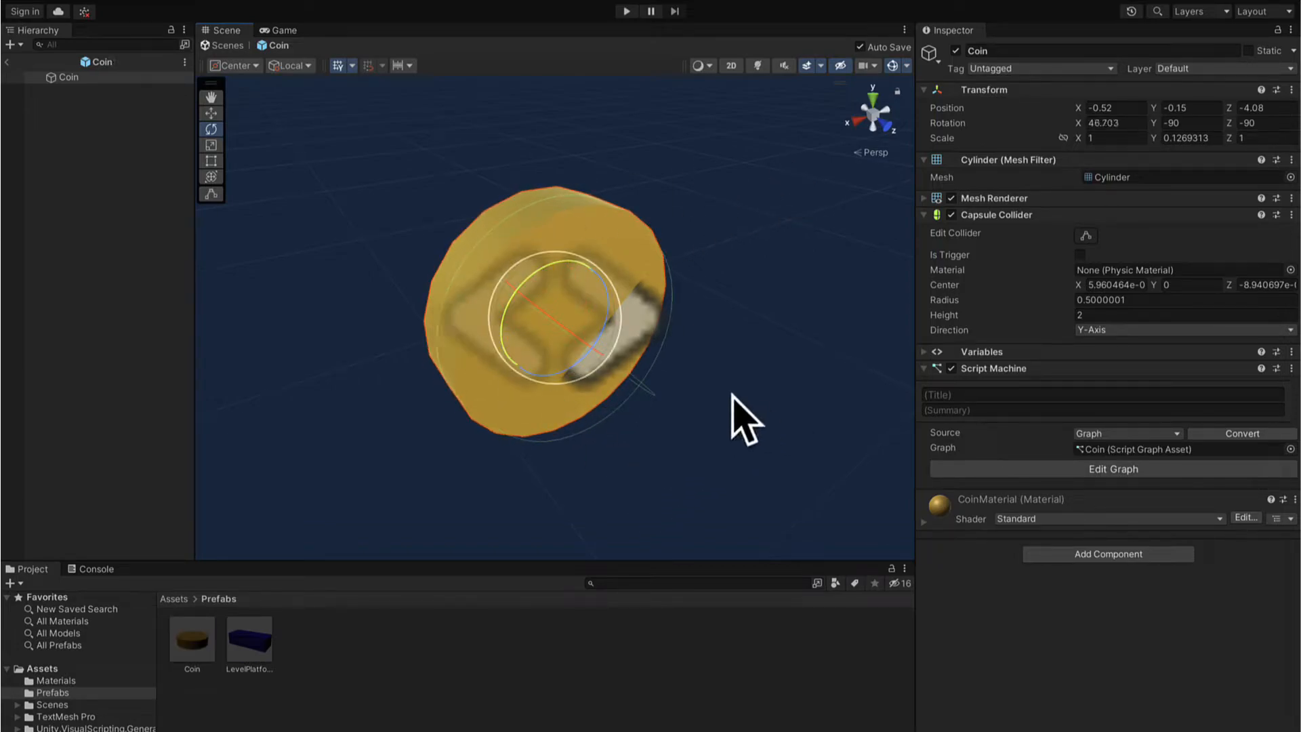
mouse_move(21, 83)
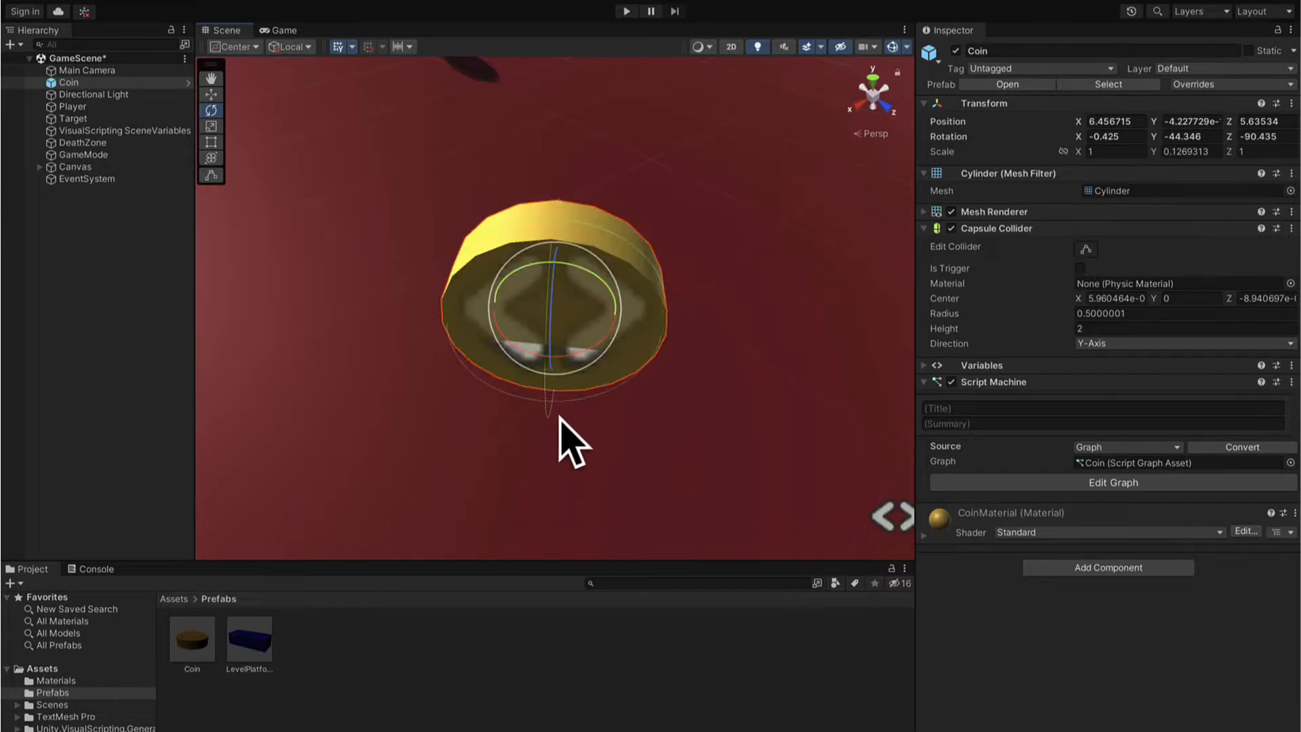
mouse_move(122, 115)
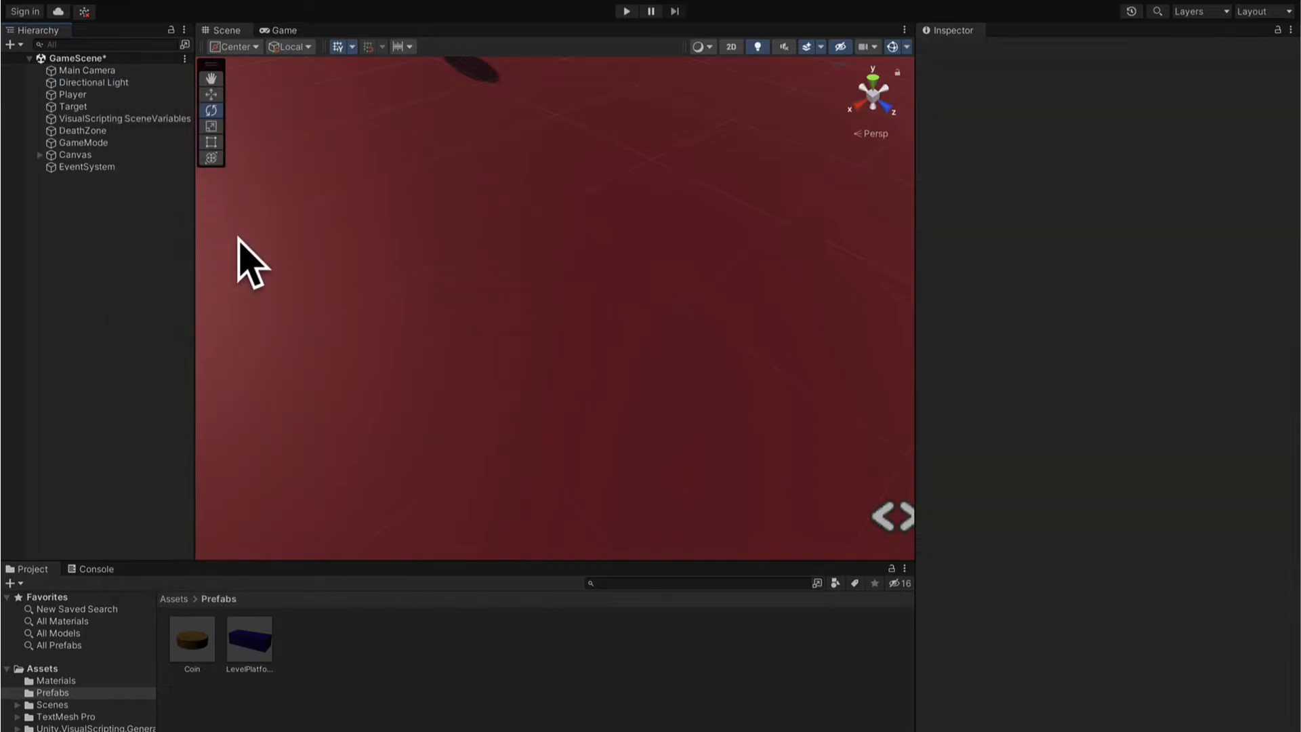
- Open the Coin prefab and briefly check its script graph
double_click(192, 638)
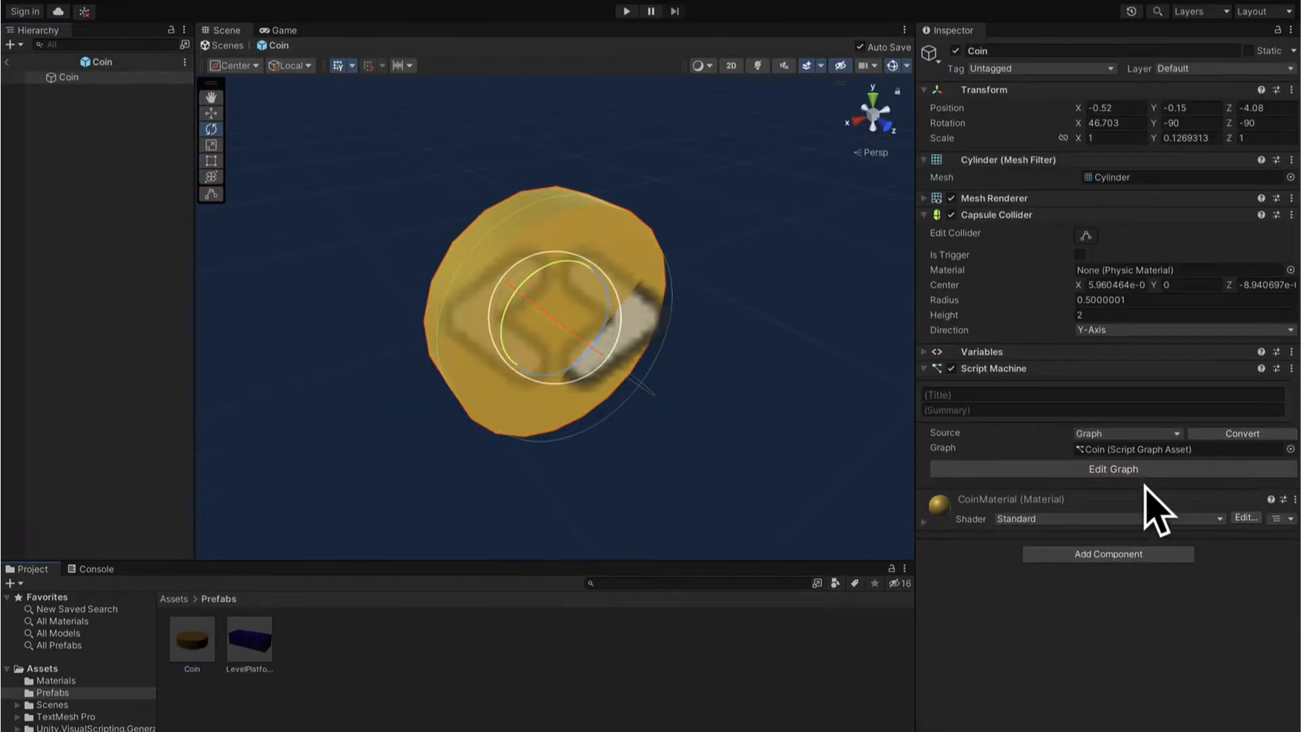
left_click(1112, 469)
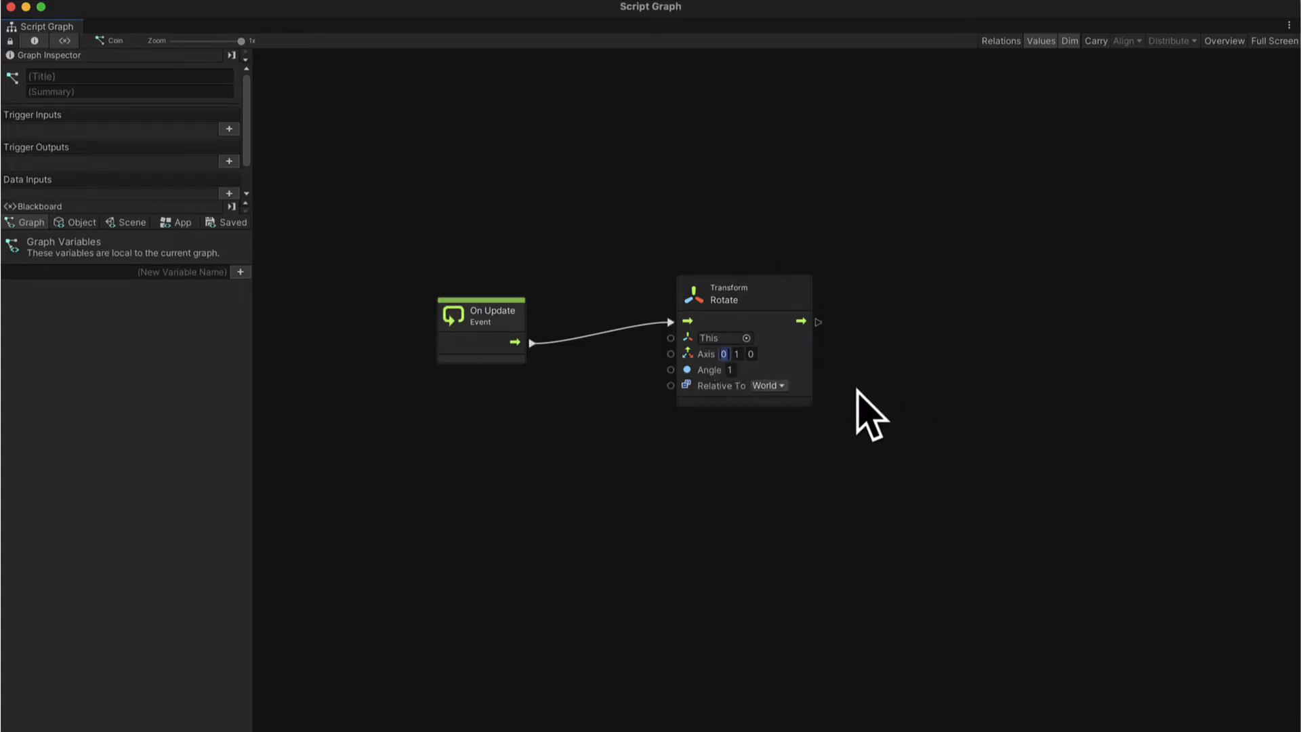
left_click(736, 353)
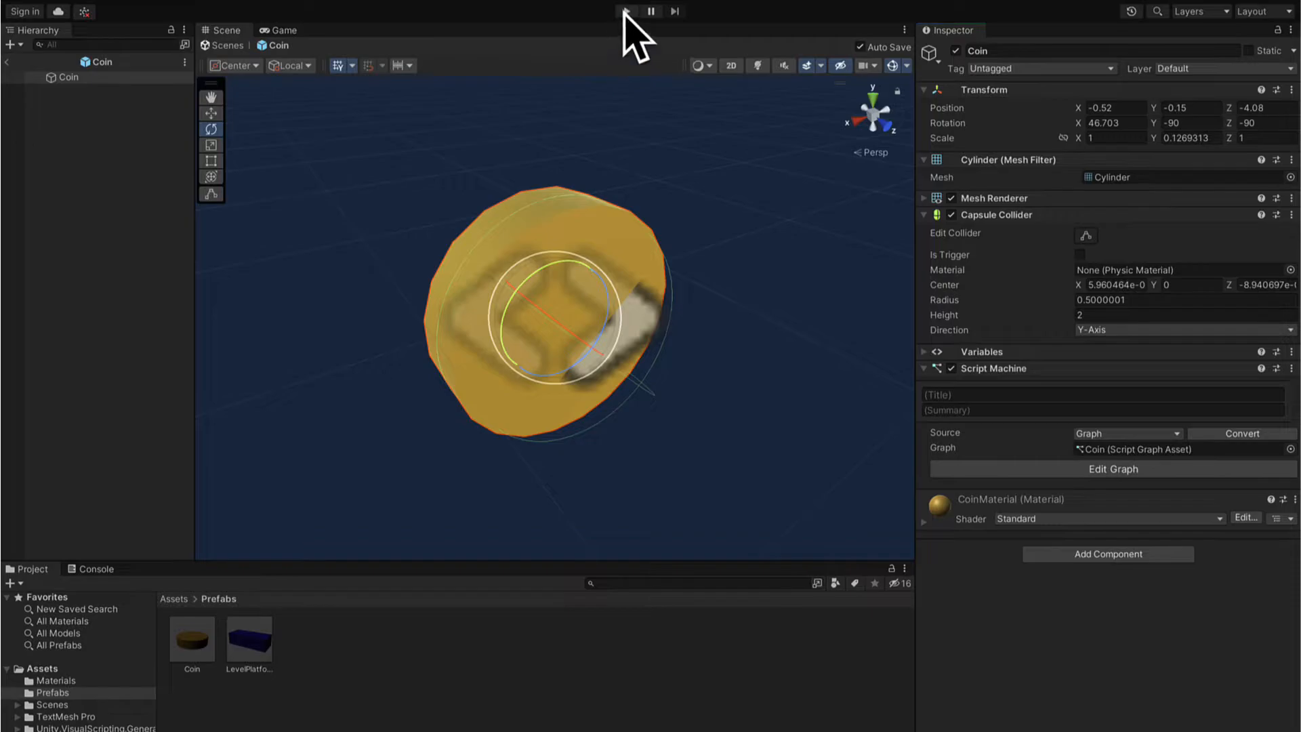
- Play-test the spinning coins twice, then reopen the Coin script graph
left_click(627, 11)
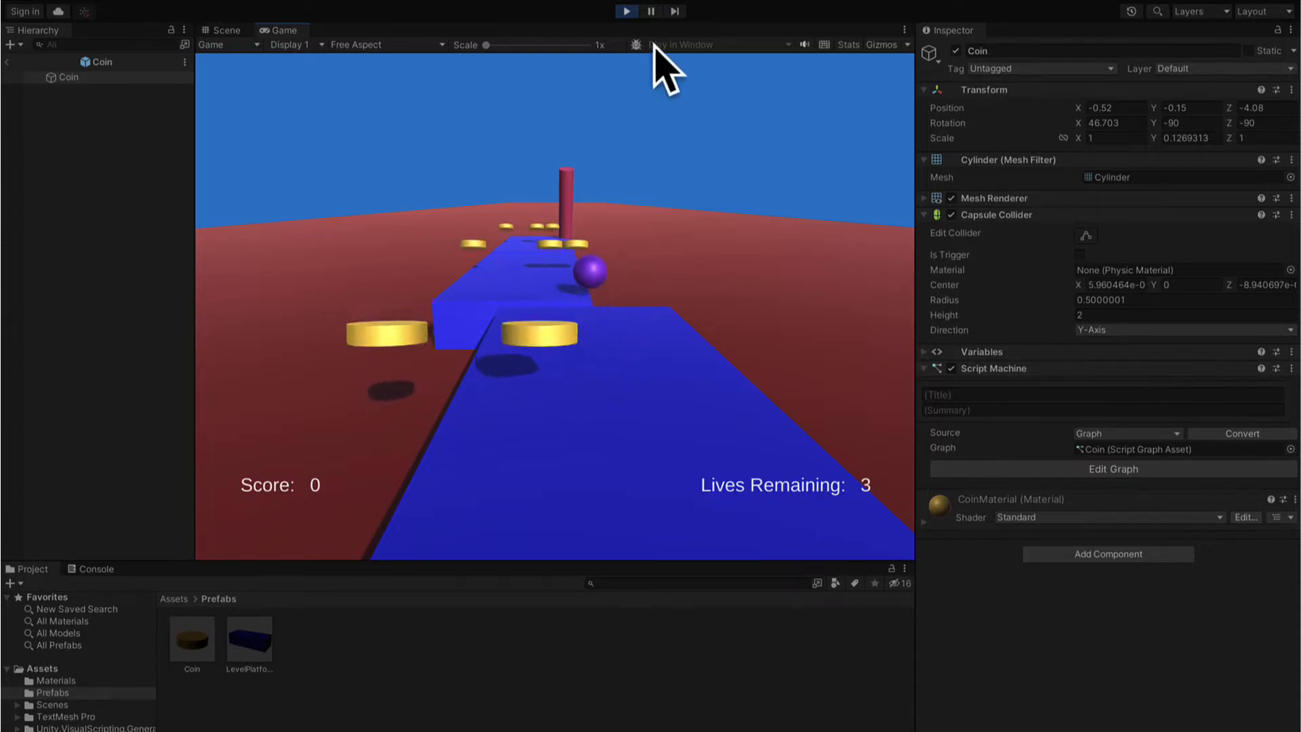
left_click(1112, 468)
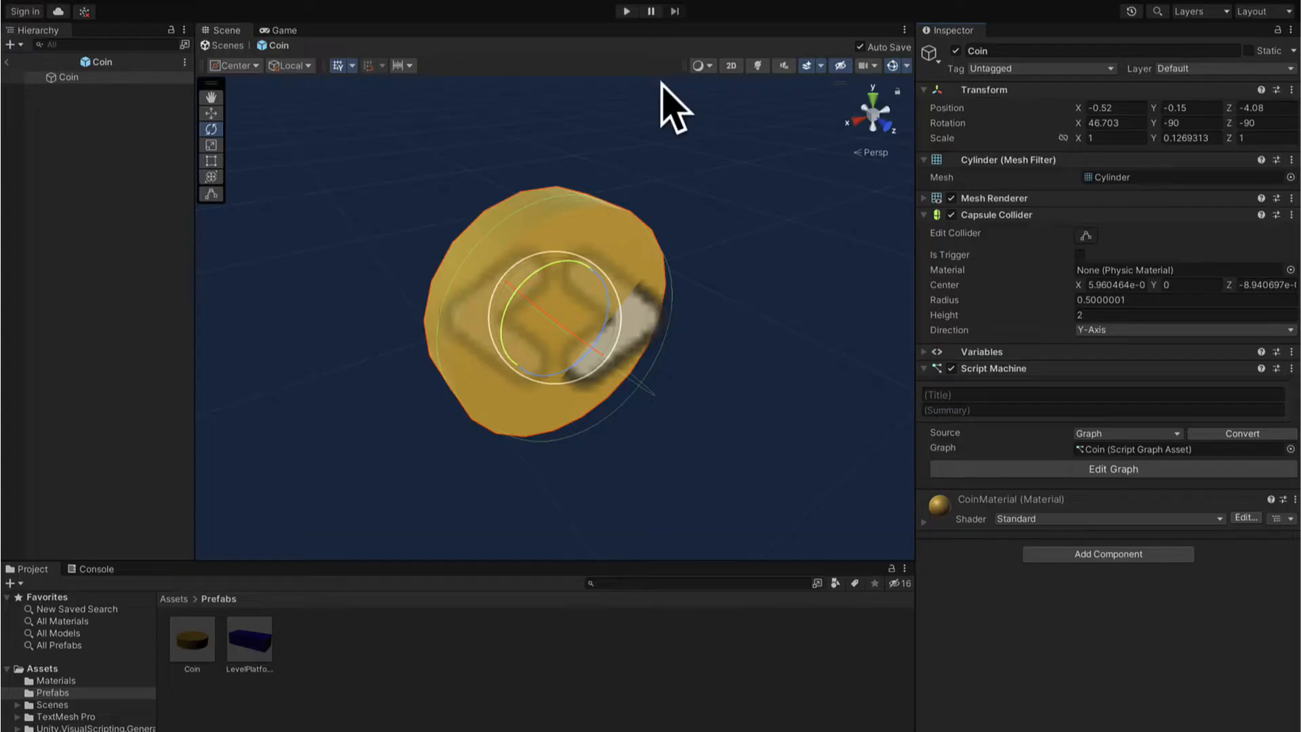
left_click(626, 10)
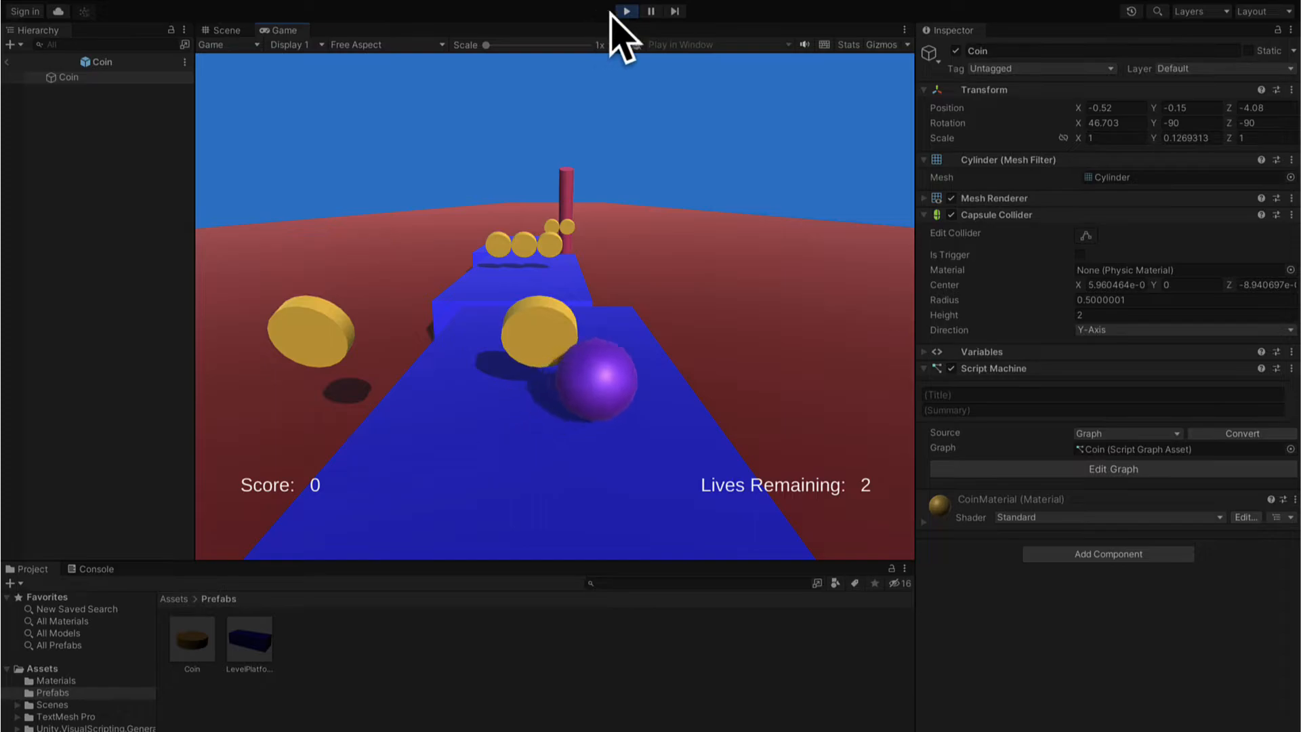
left_click(626, 11)
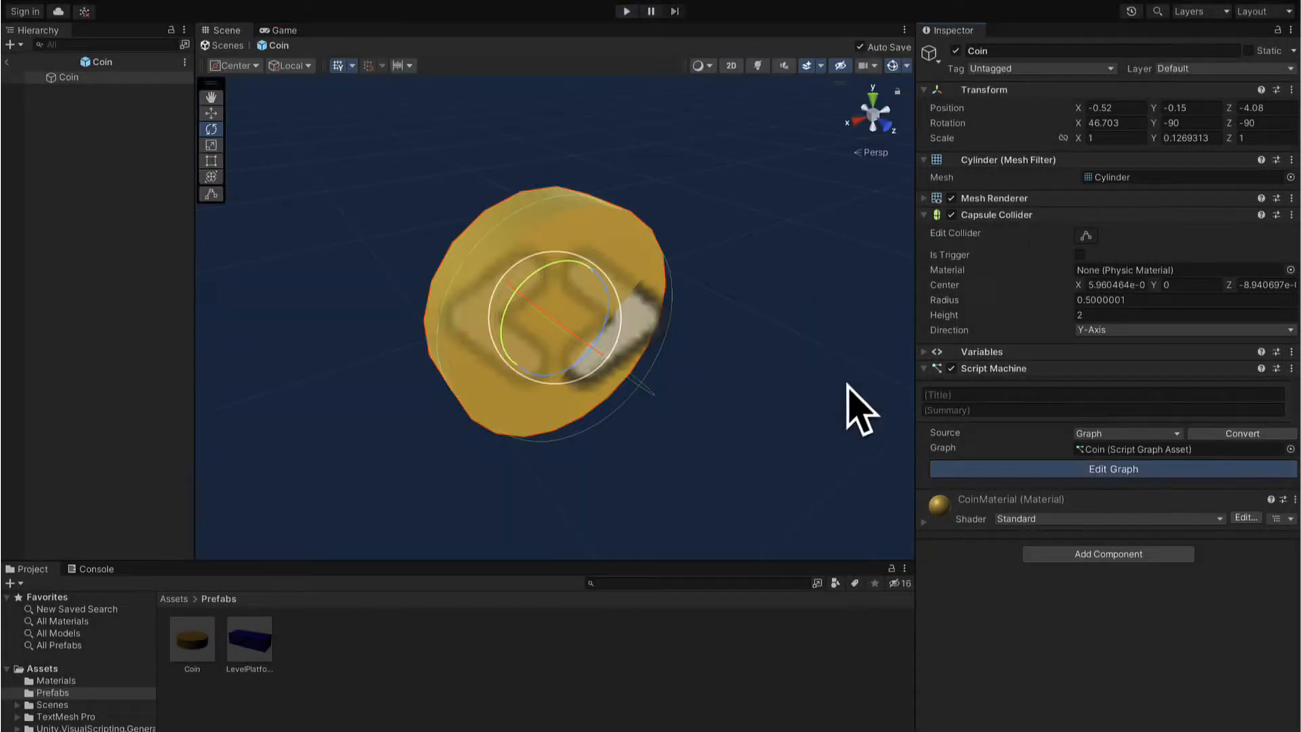
left_click(1113, 469)
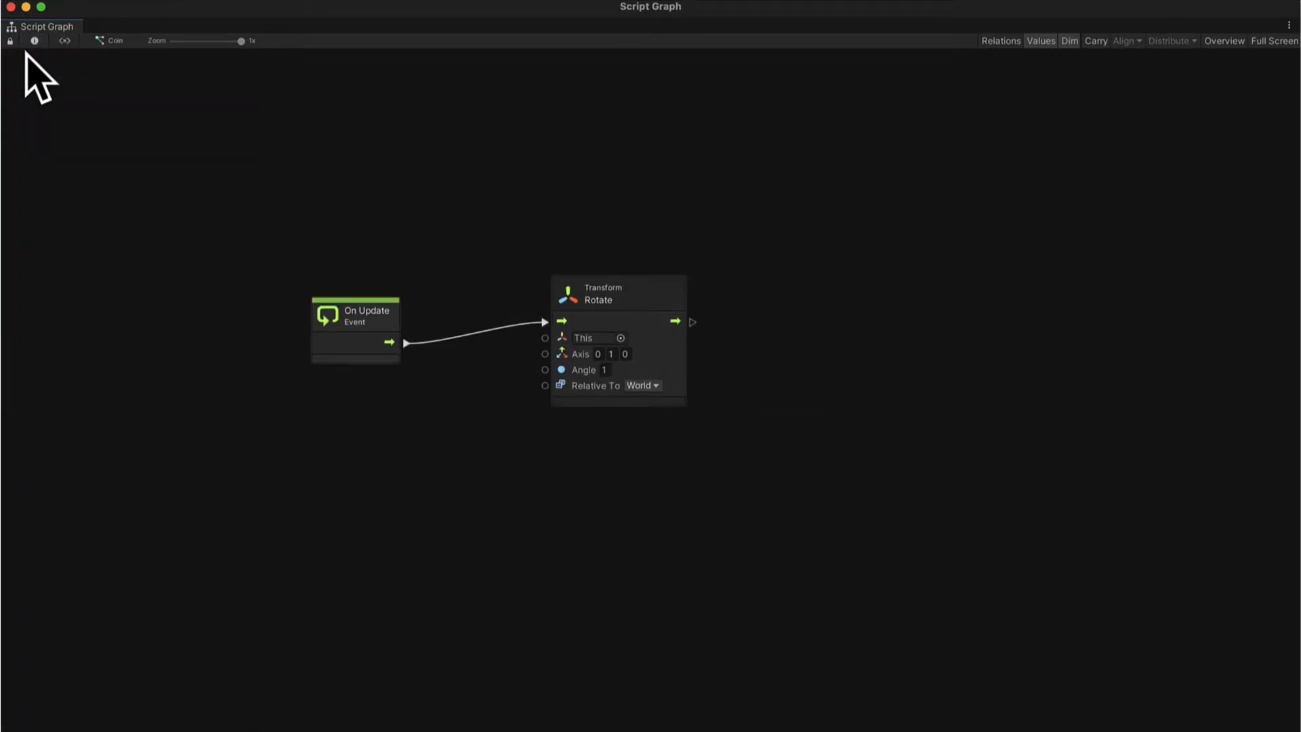
mouse_move(398, 311)
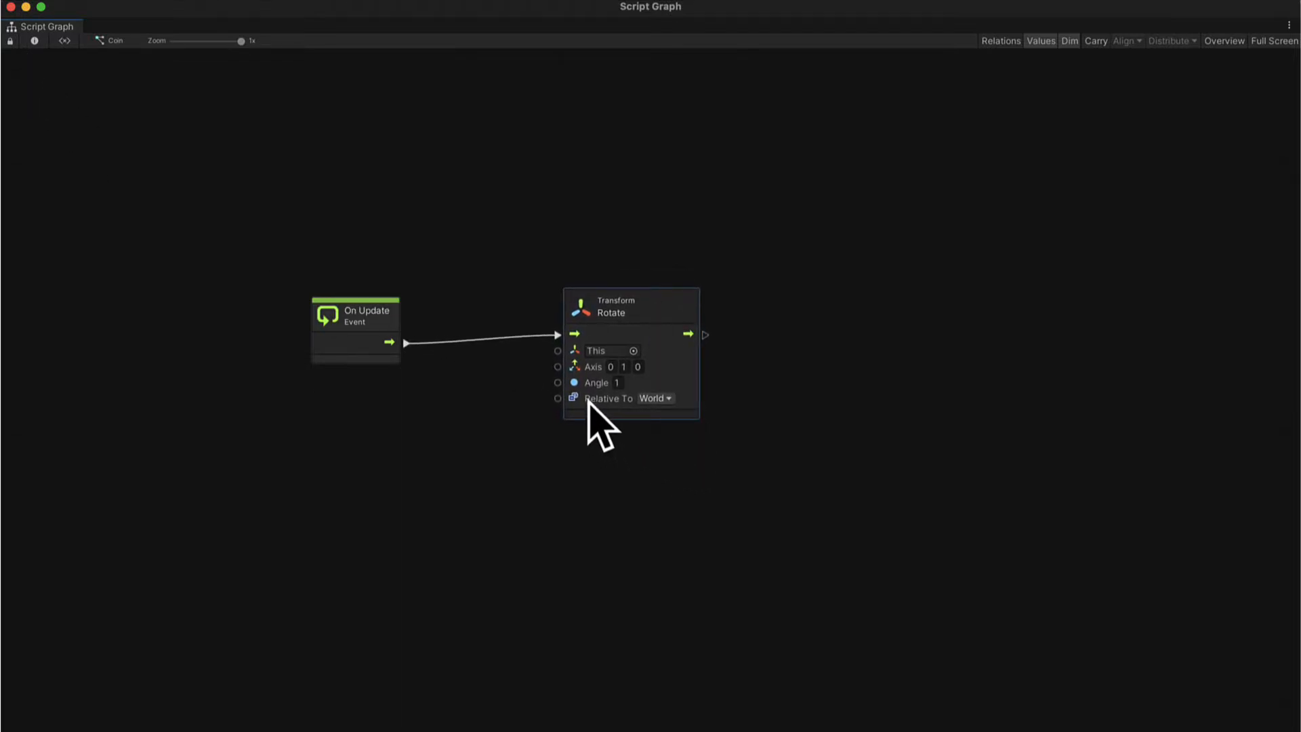
mouse_move(390, 307)
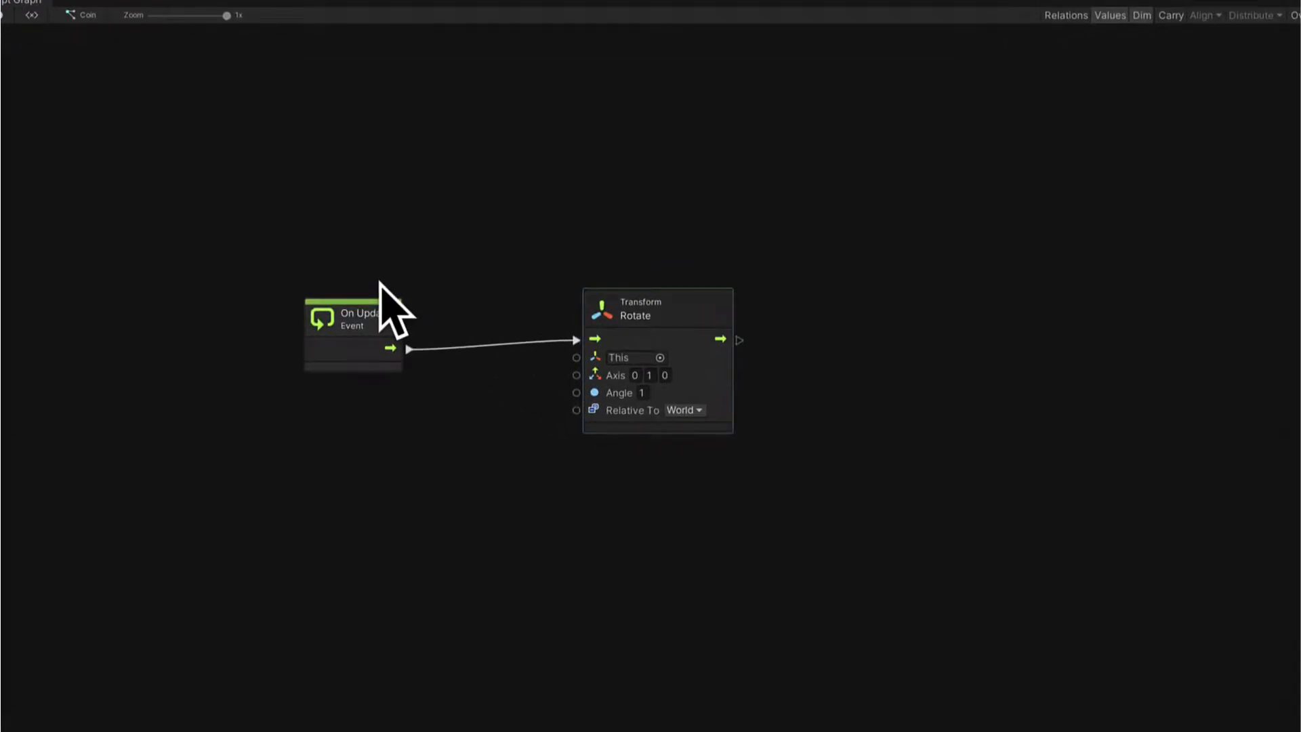
mouse_move(659, 465)
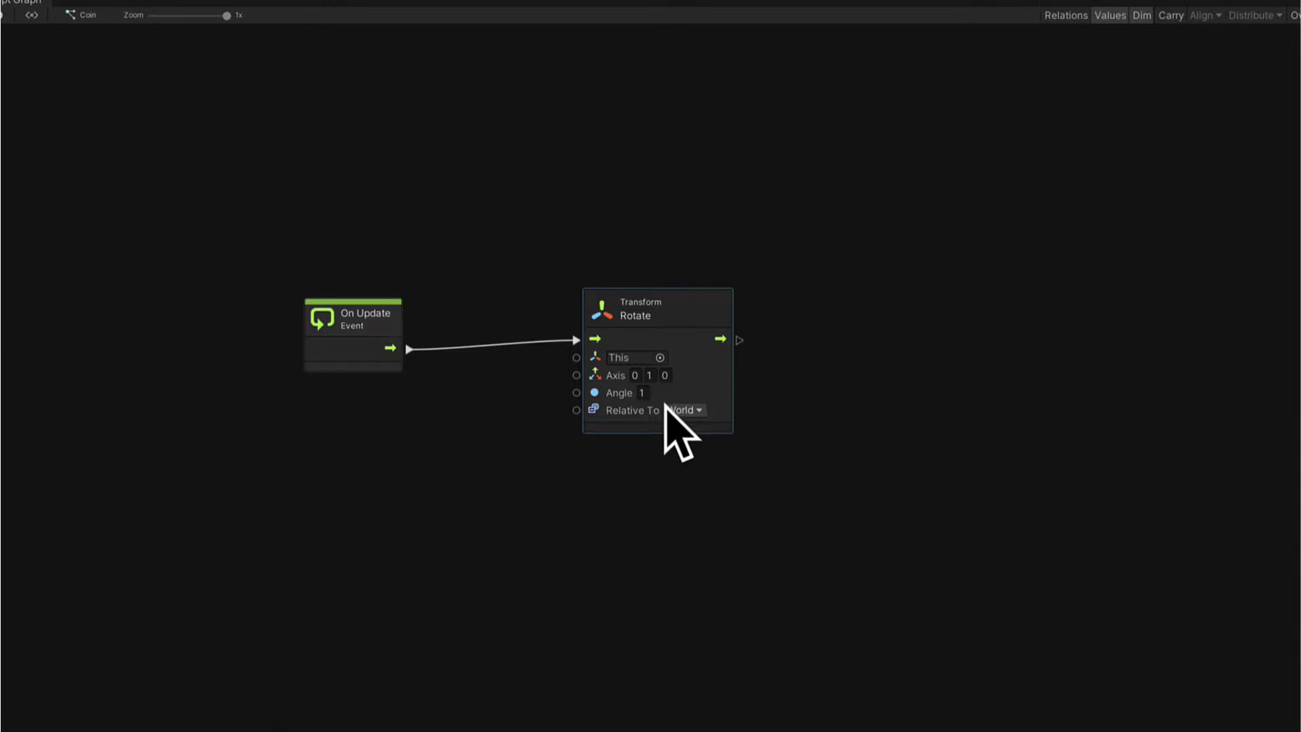
mouse_move(669, 469)
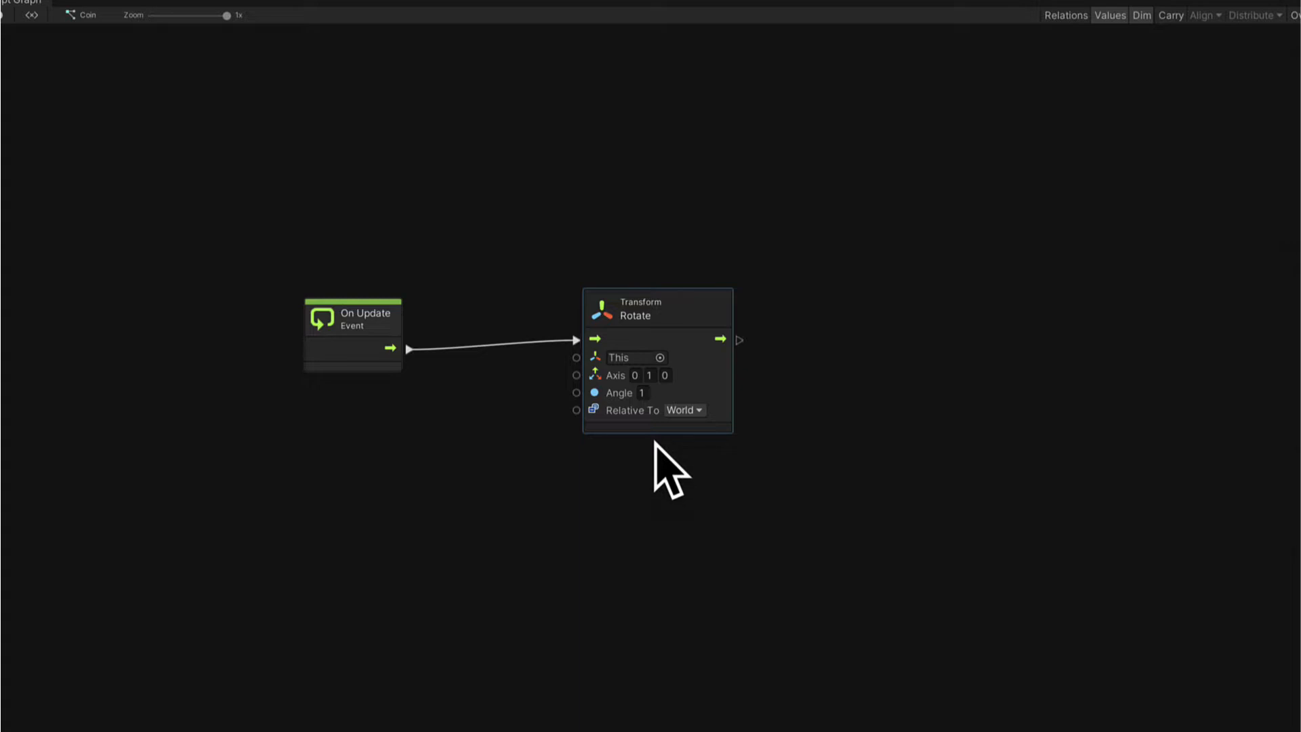
mouse_move(702, 348)
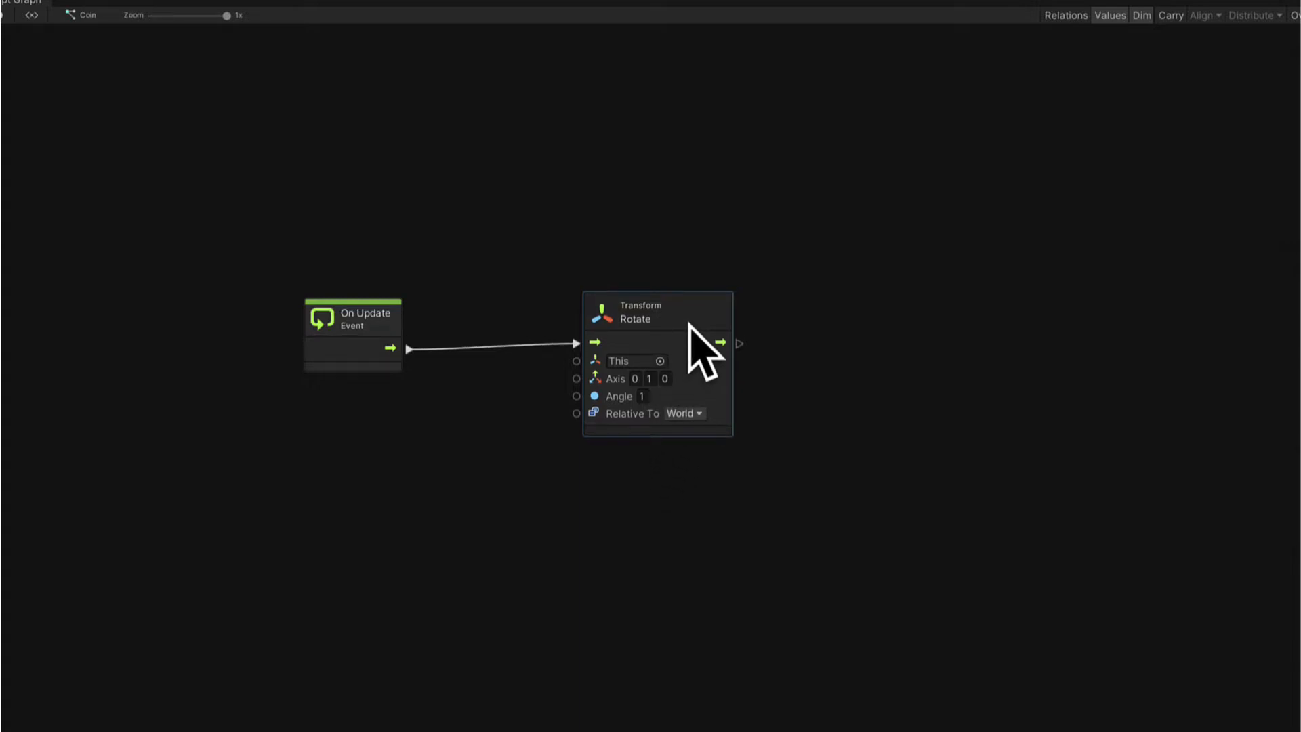
mouse_move(692, 365)
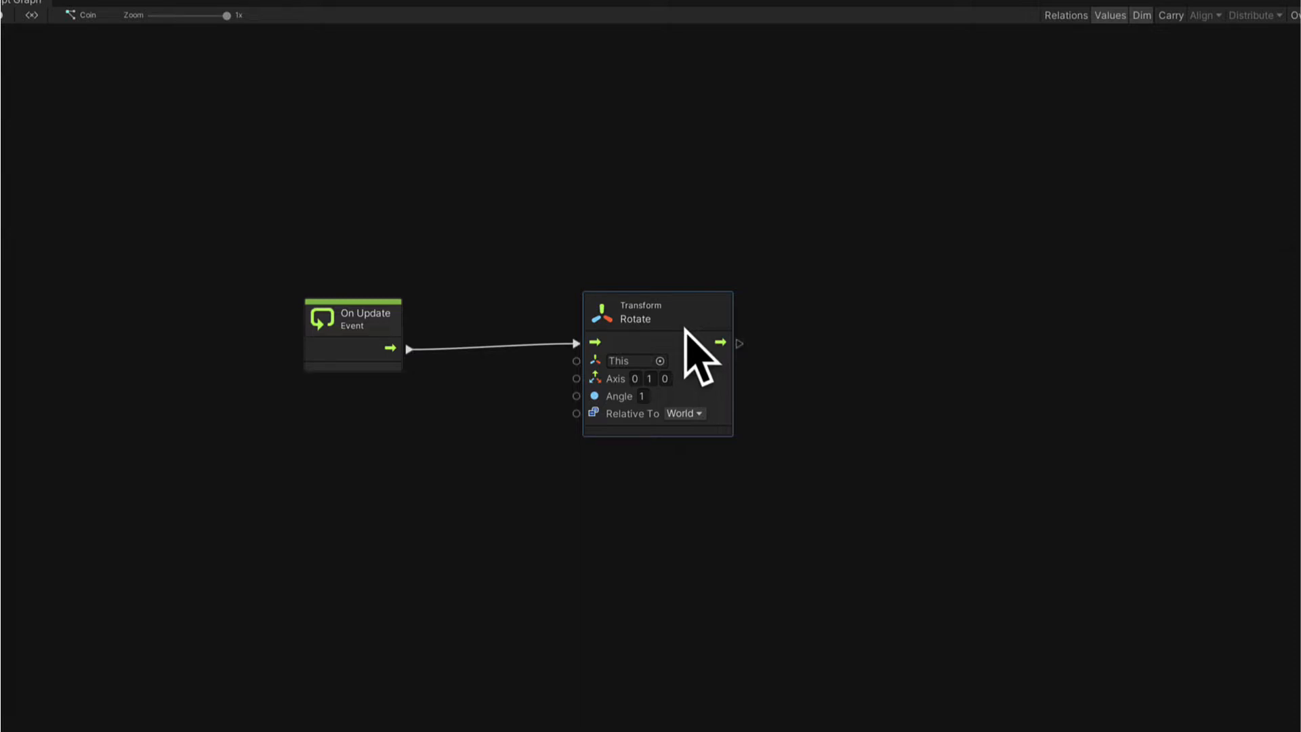
mouse_move(855, 399)
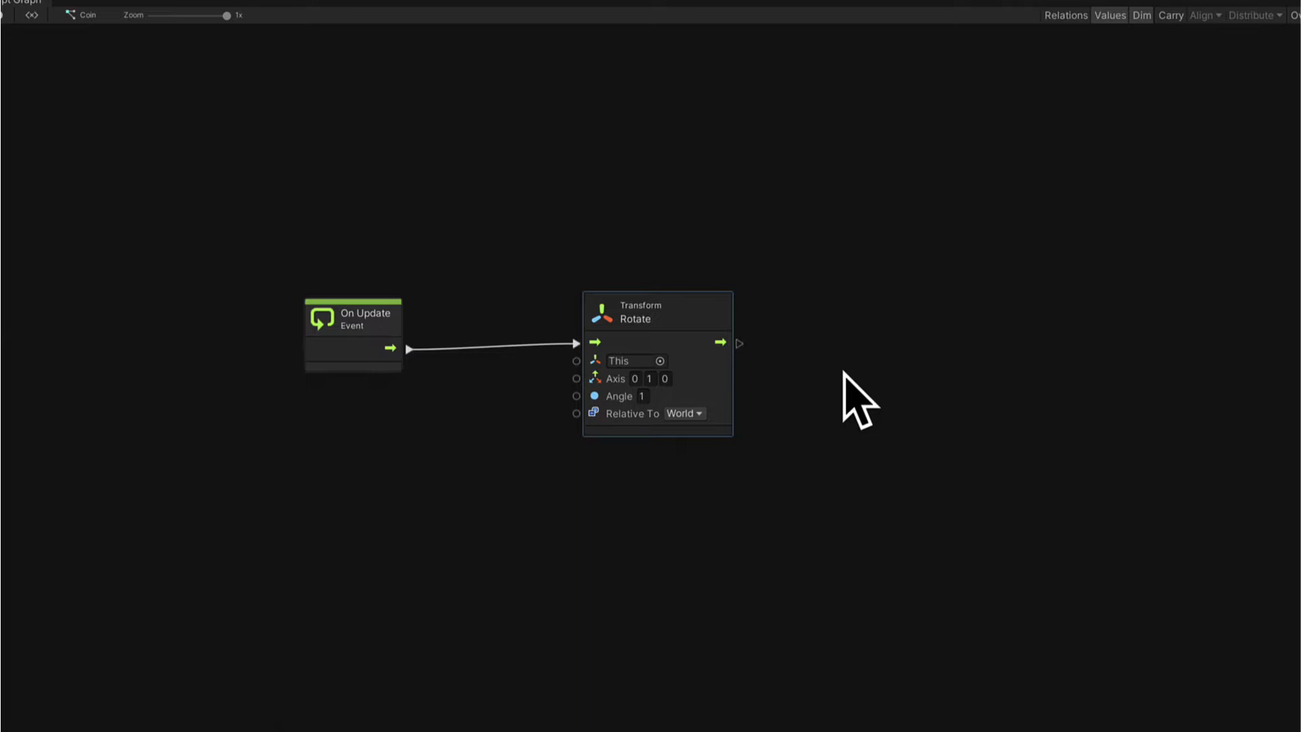
mouse_move(407, 369)
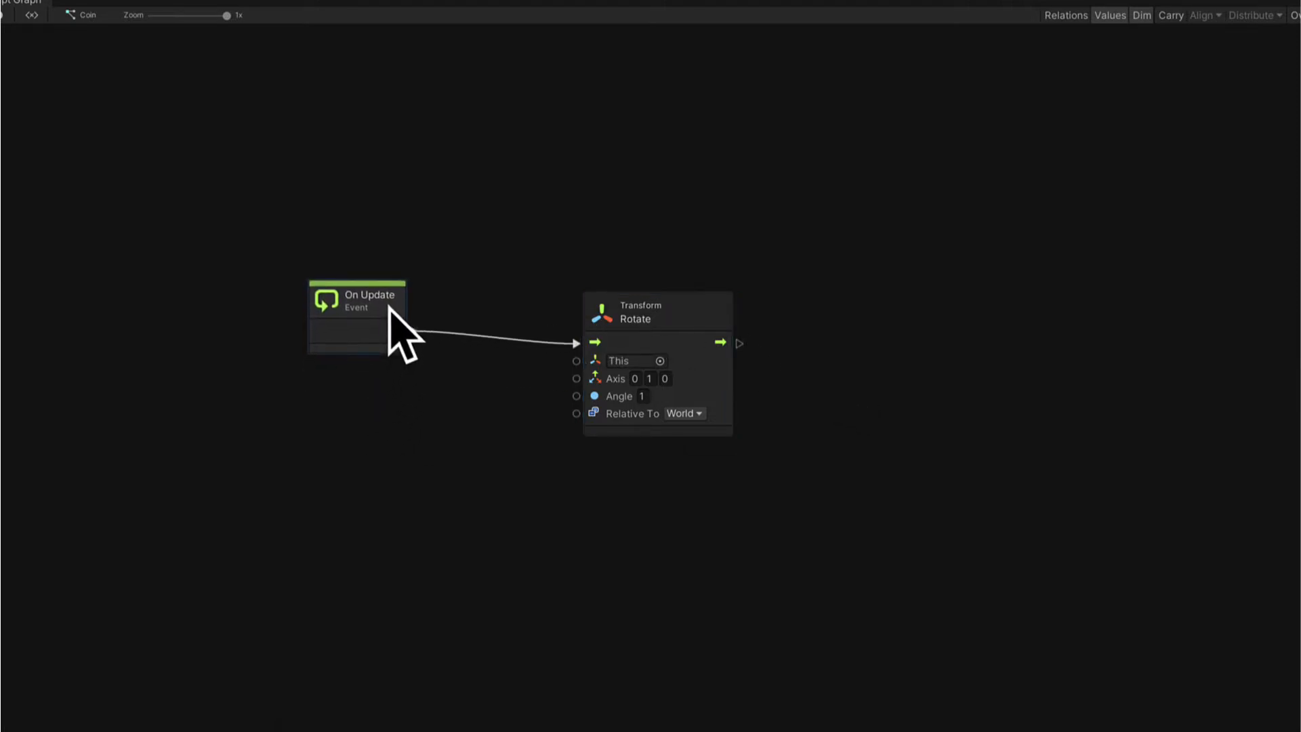
mouse_move(365, 299)
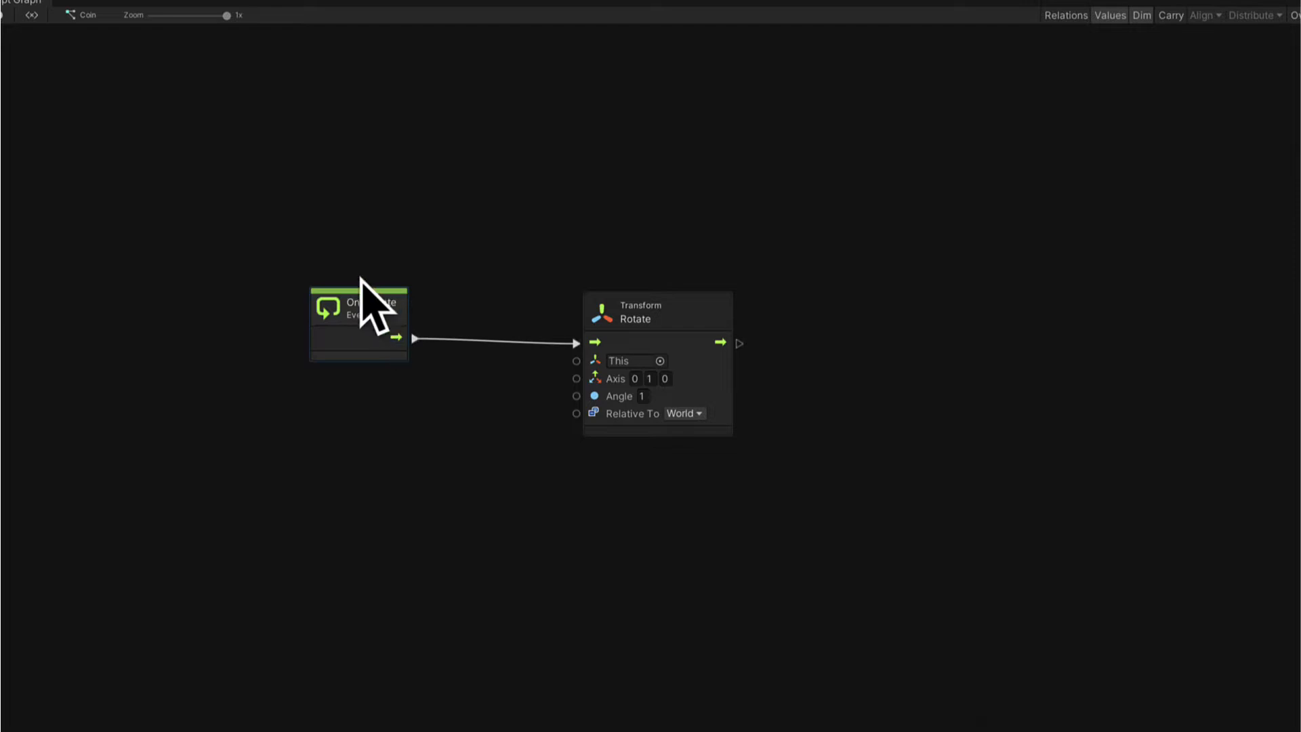
mouse_move(402, 324)
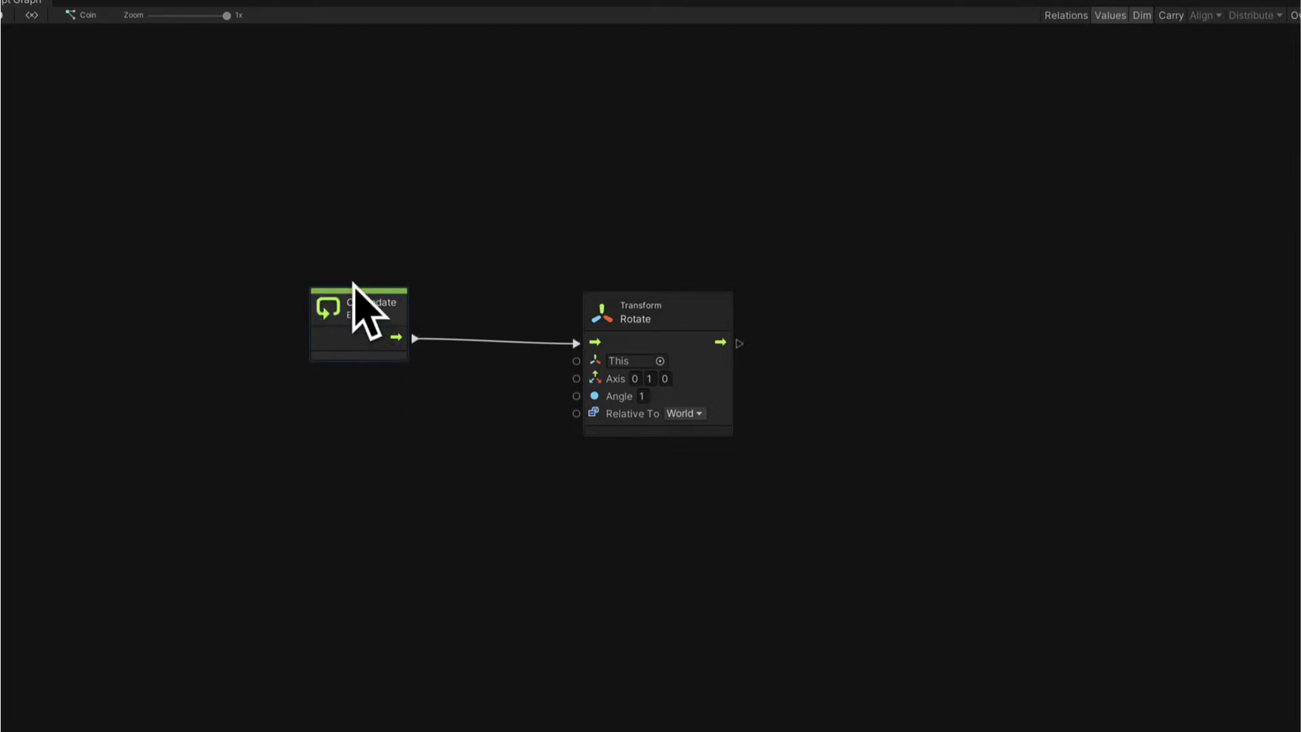
mouse_move(343, 377)
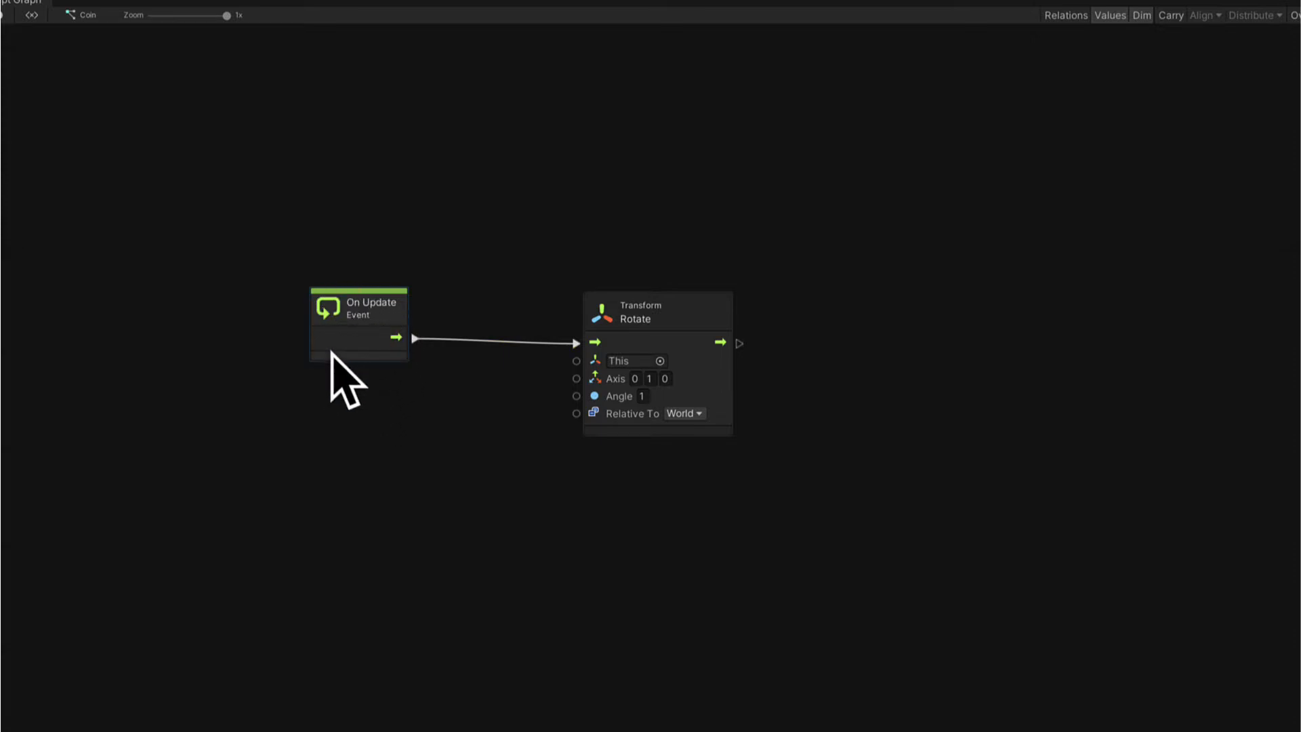
mouse_move(357, 395)
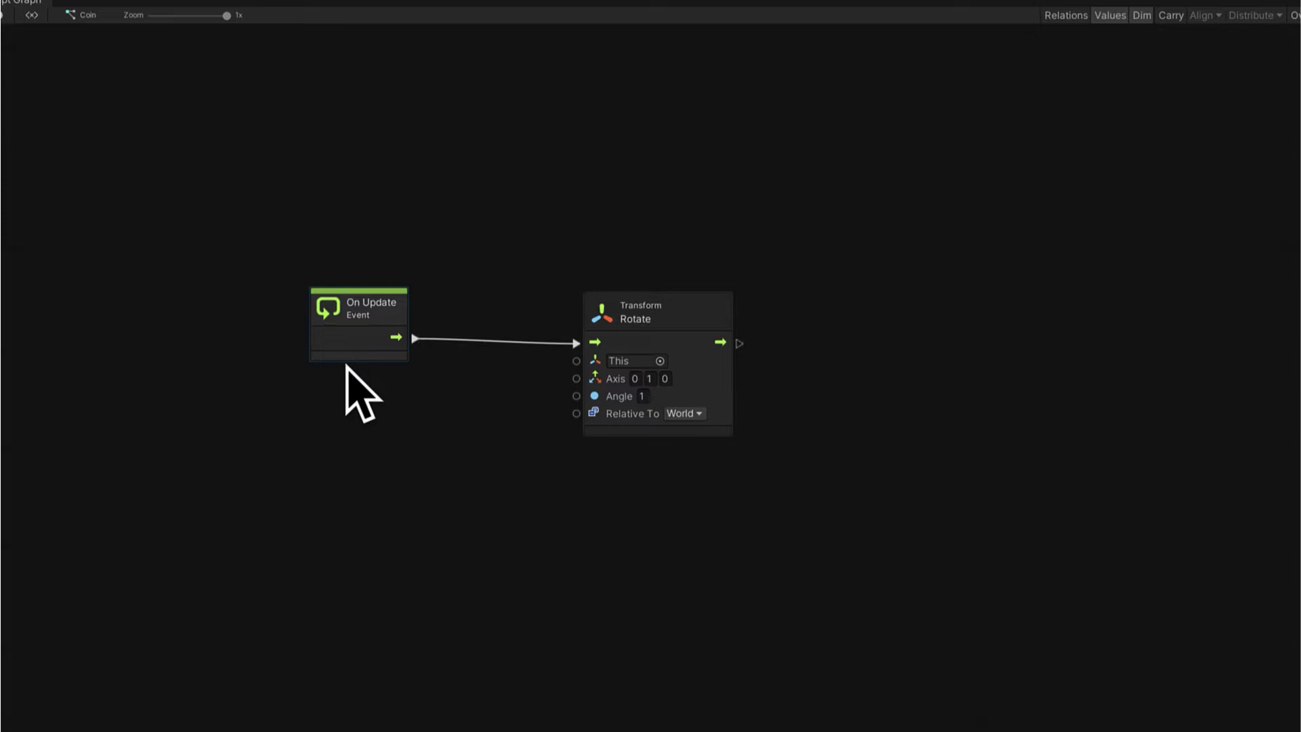
mouse_move(673, 345)
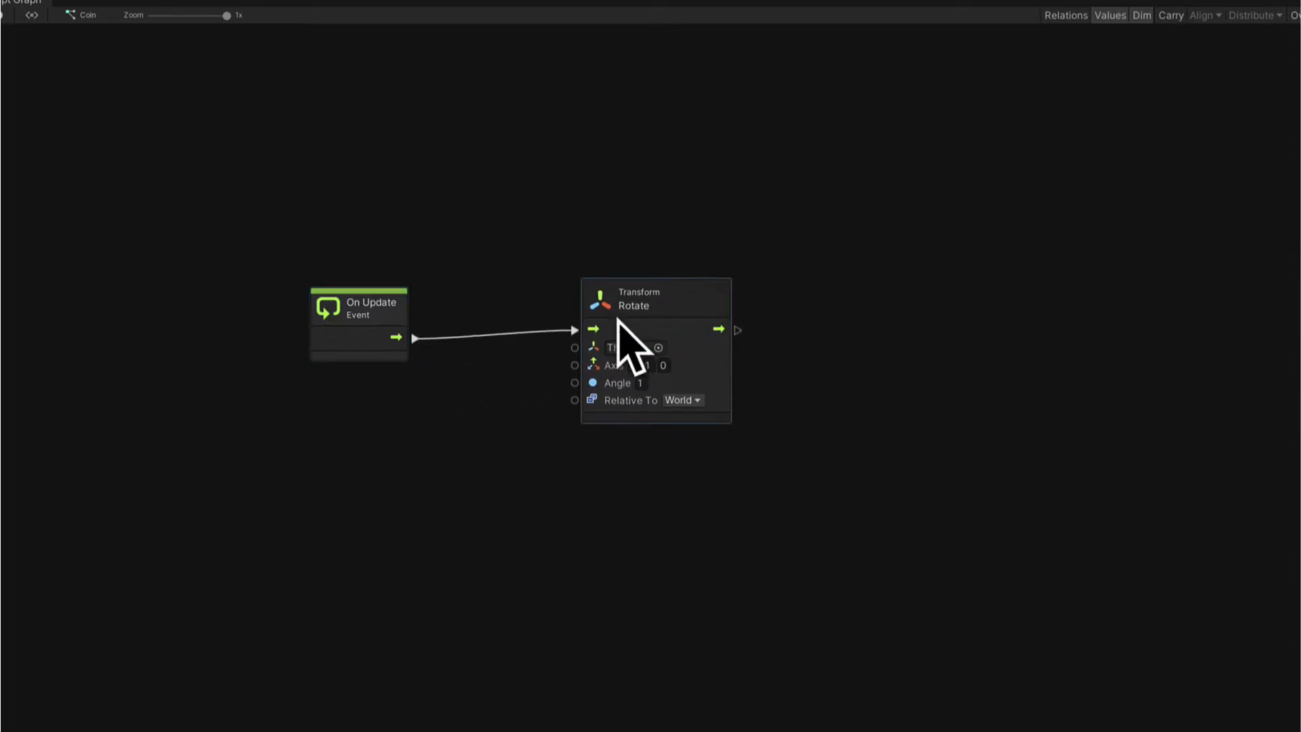
mouse_move(779, 482)
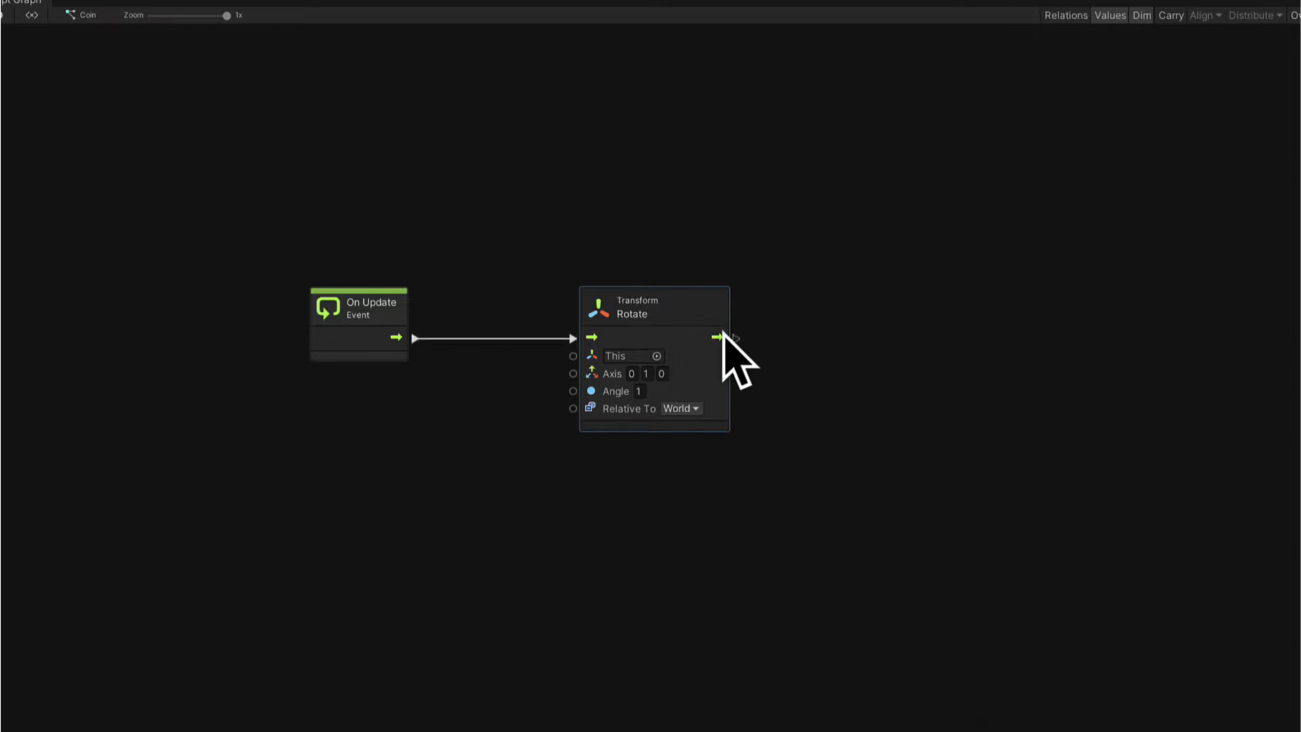
mouse_move(793, 415)
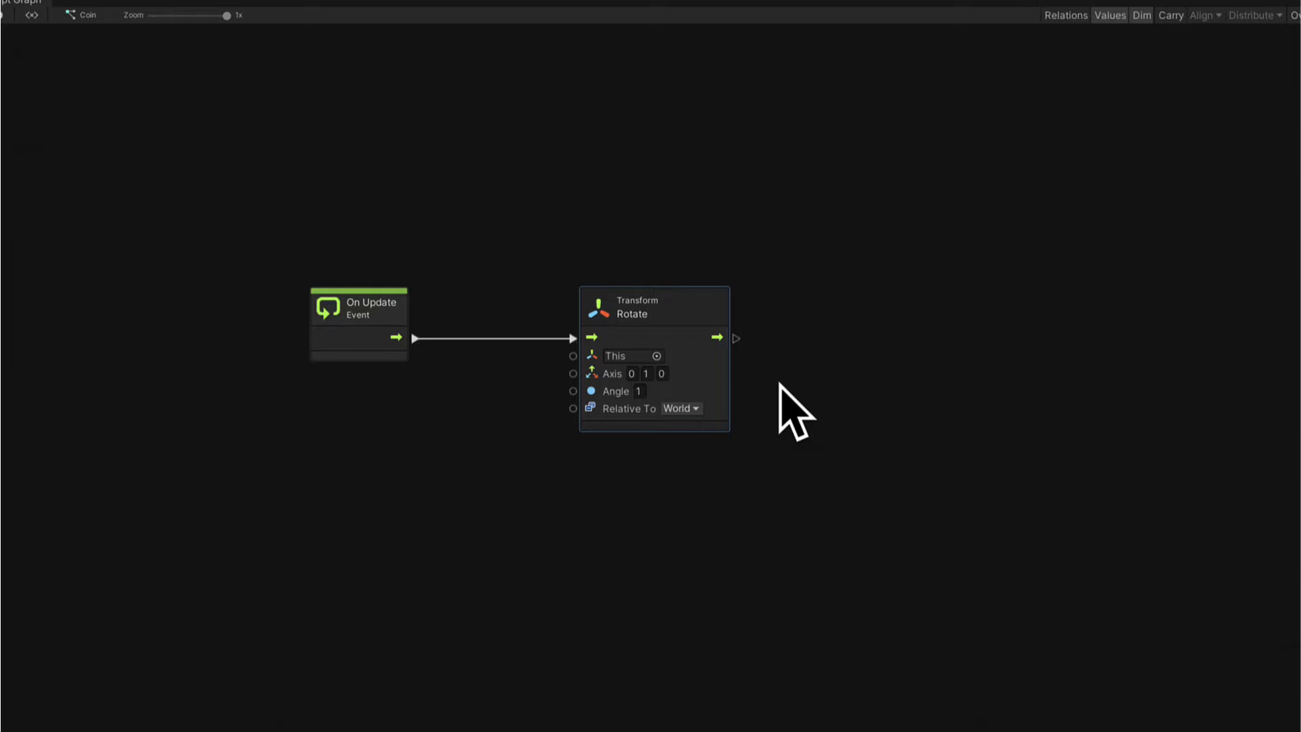
mouse_move(780, 548)
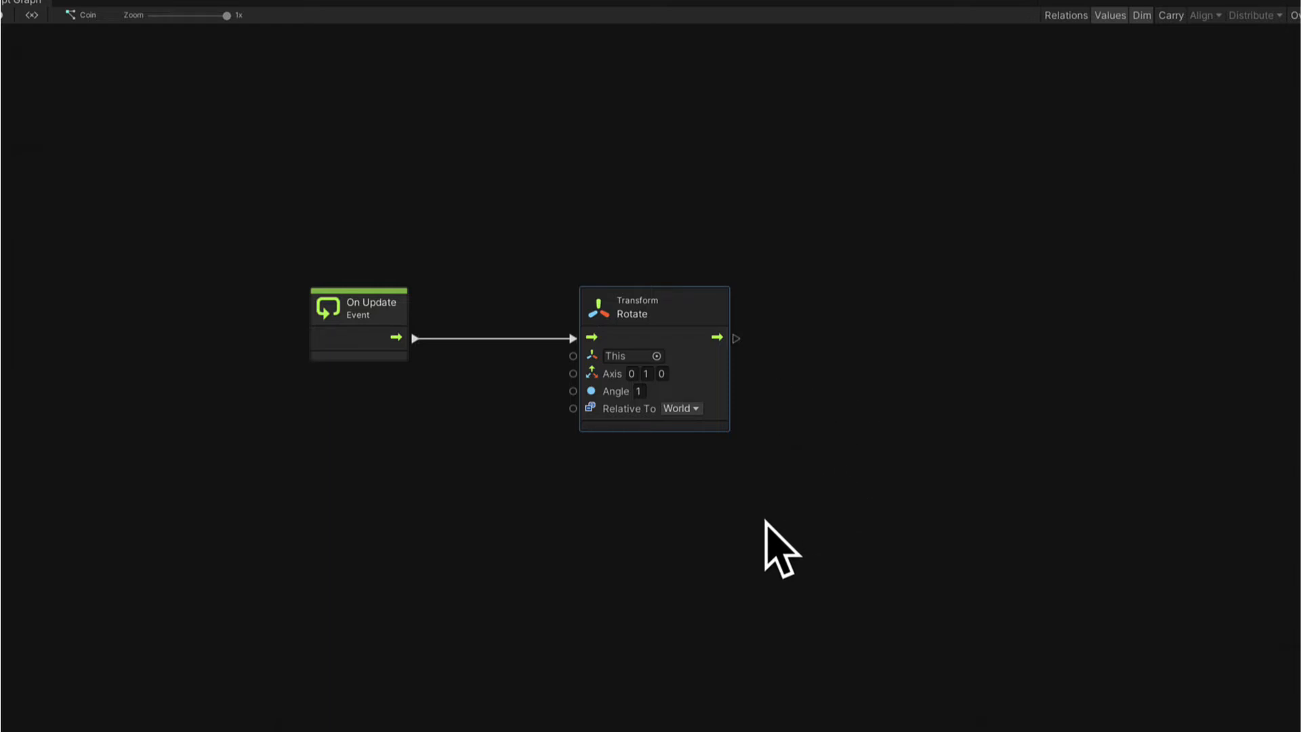
mouse_move(618, 436)
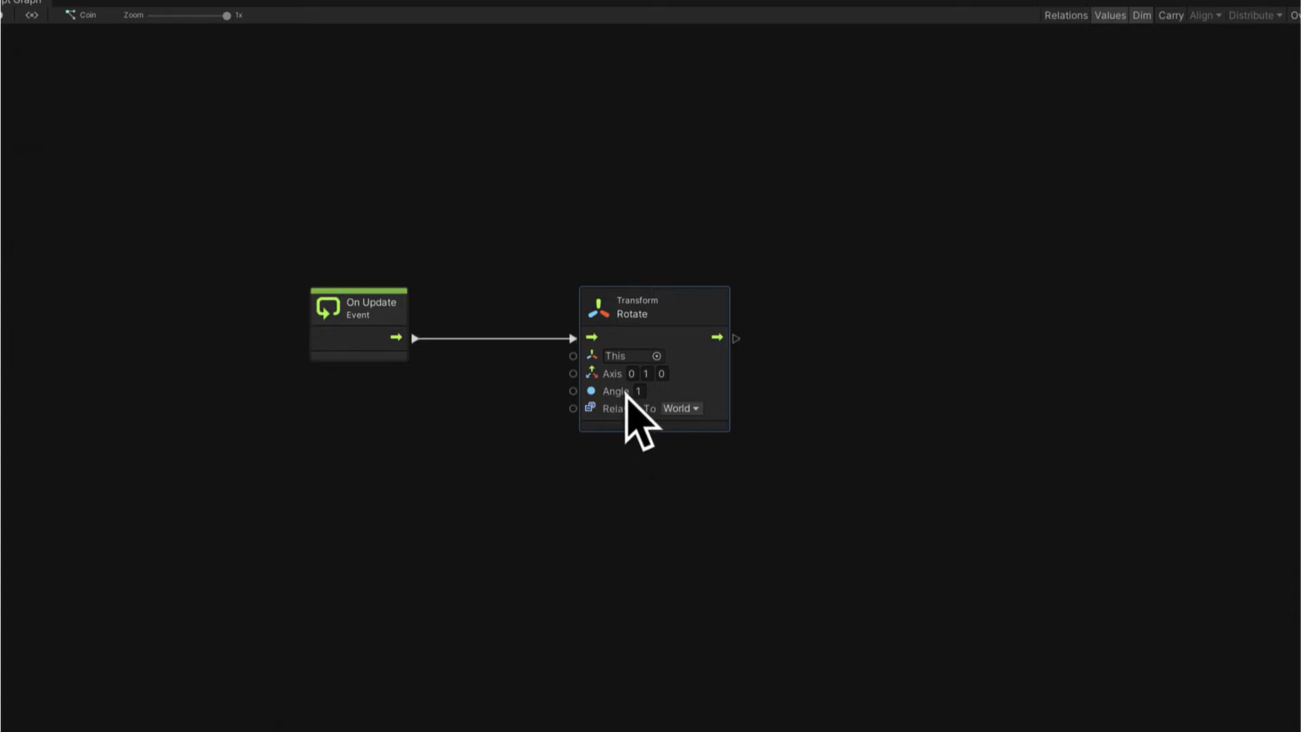
mouse_move(636, 423)
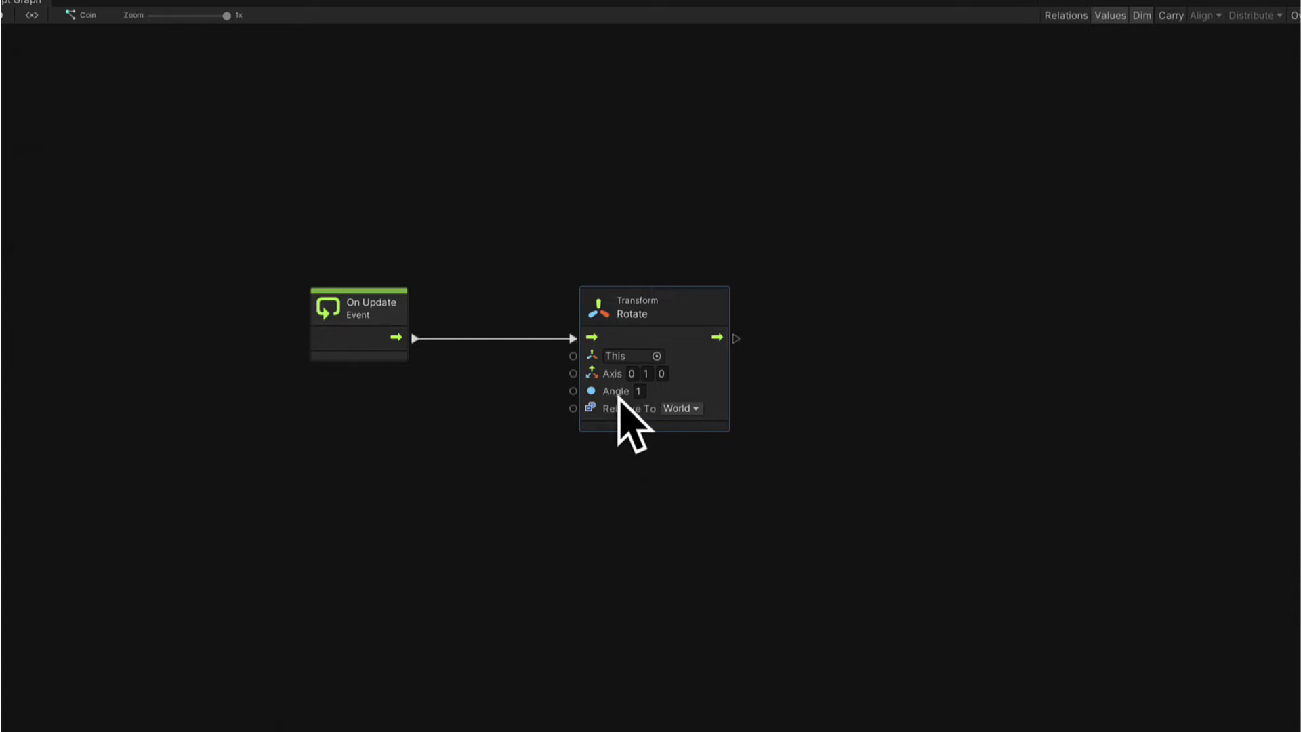
mouse_move(711, 478)
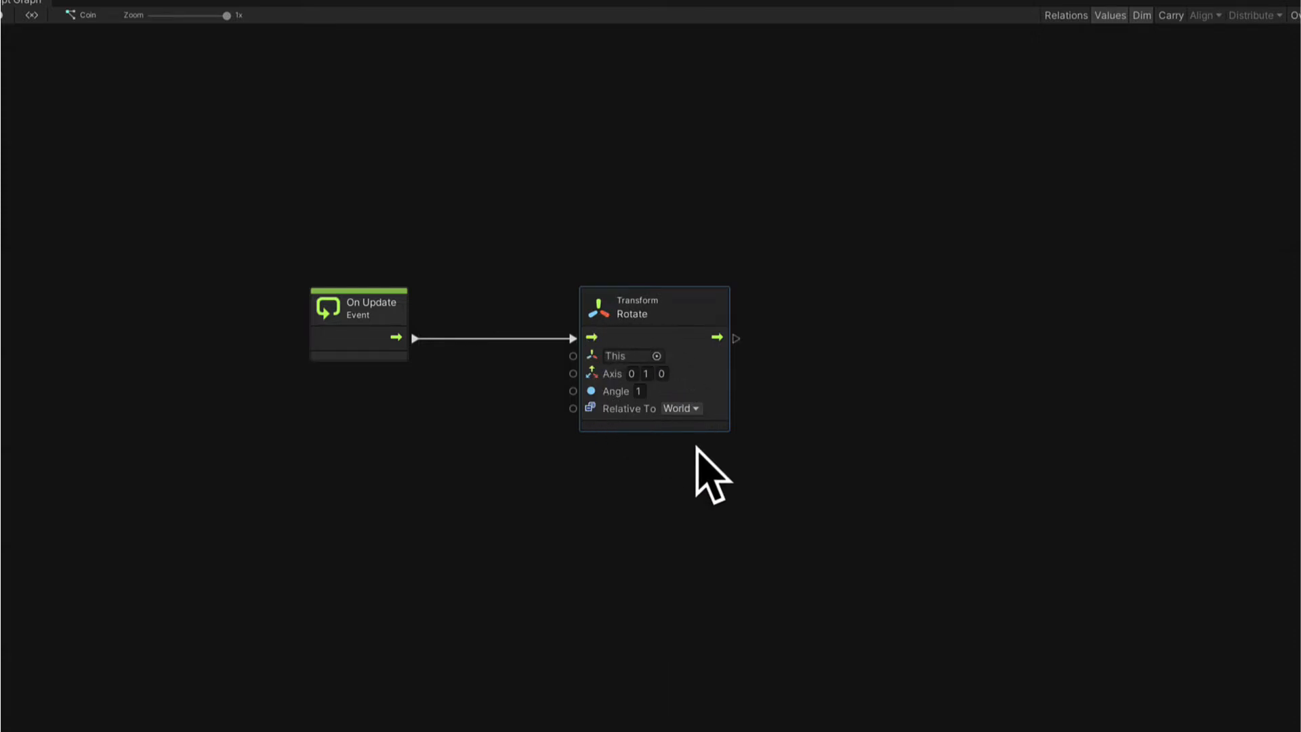
mouse_move(473, 531)
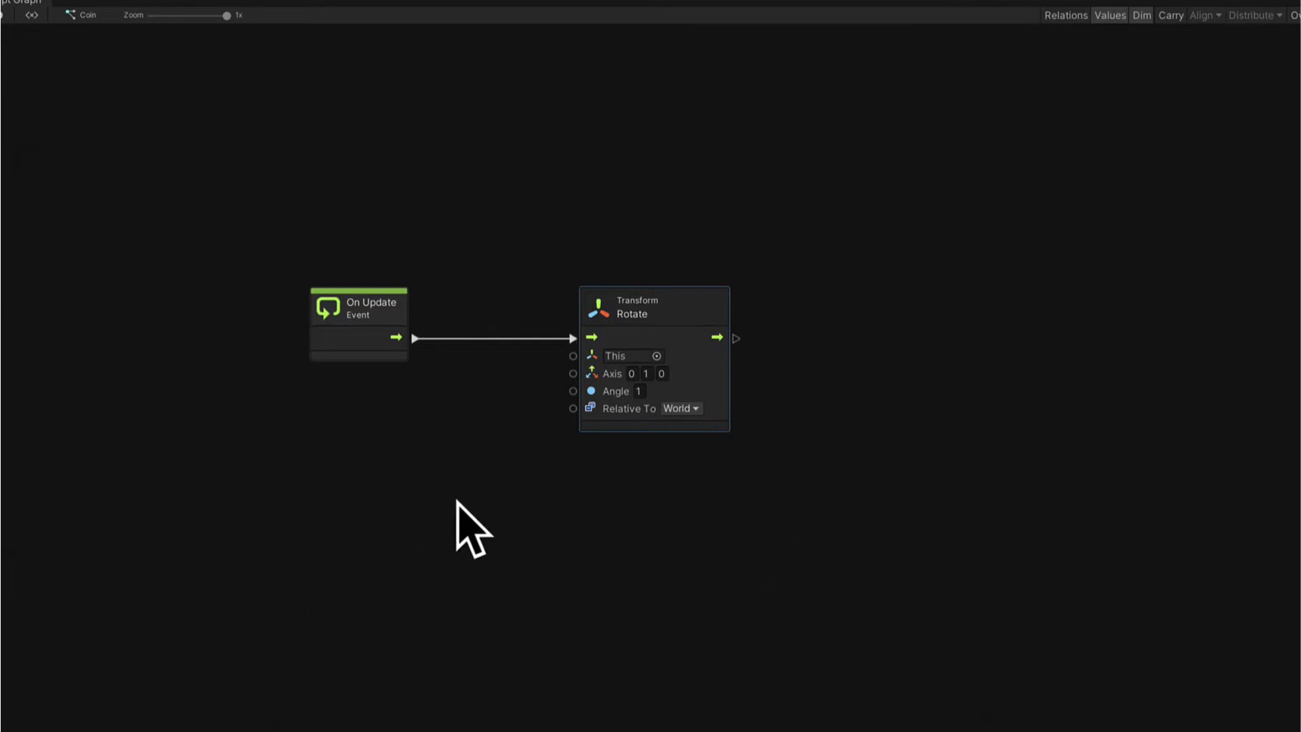
mouse_move(236, 544)
type("flaot litera")
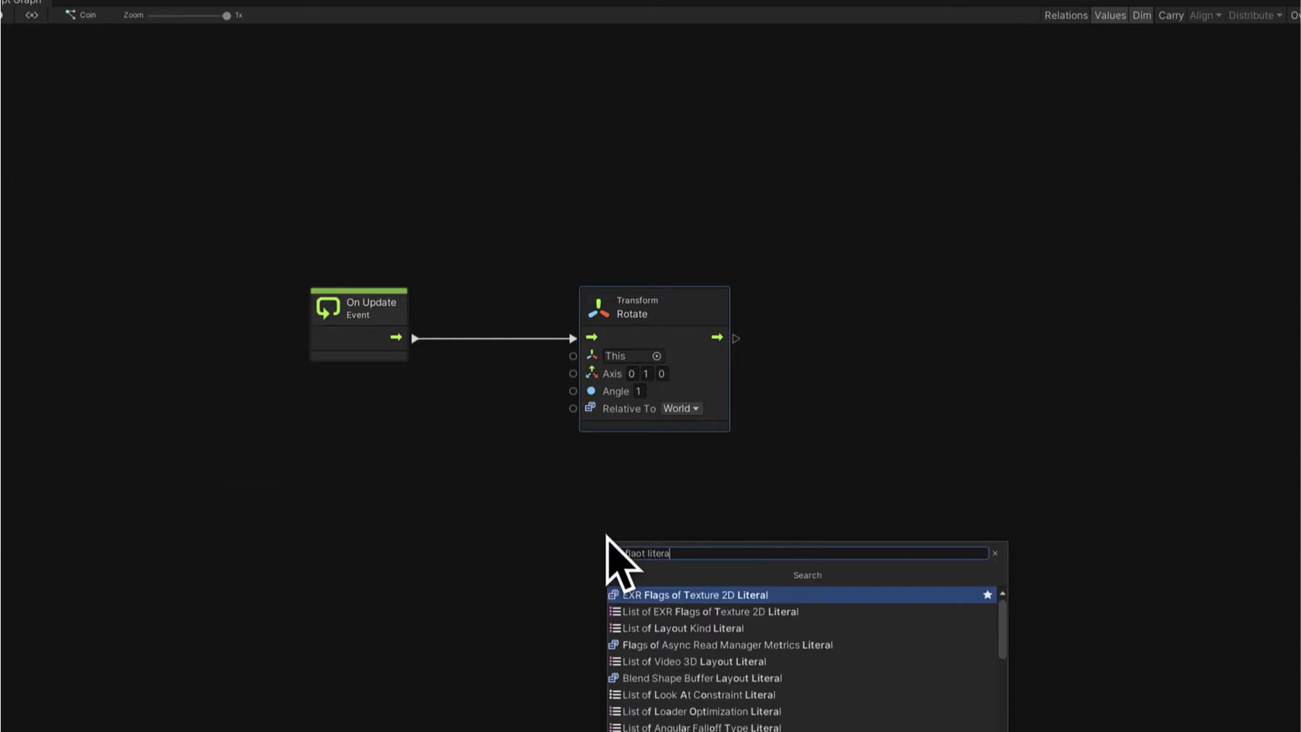
- Add a Float Literal feeding a Multiply node, with Get Delta Time into input B
type("Float")
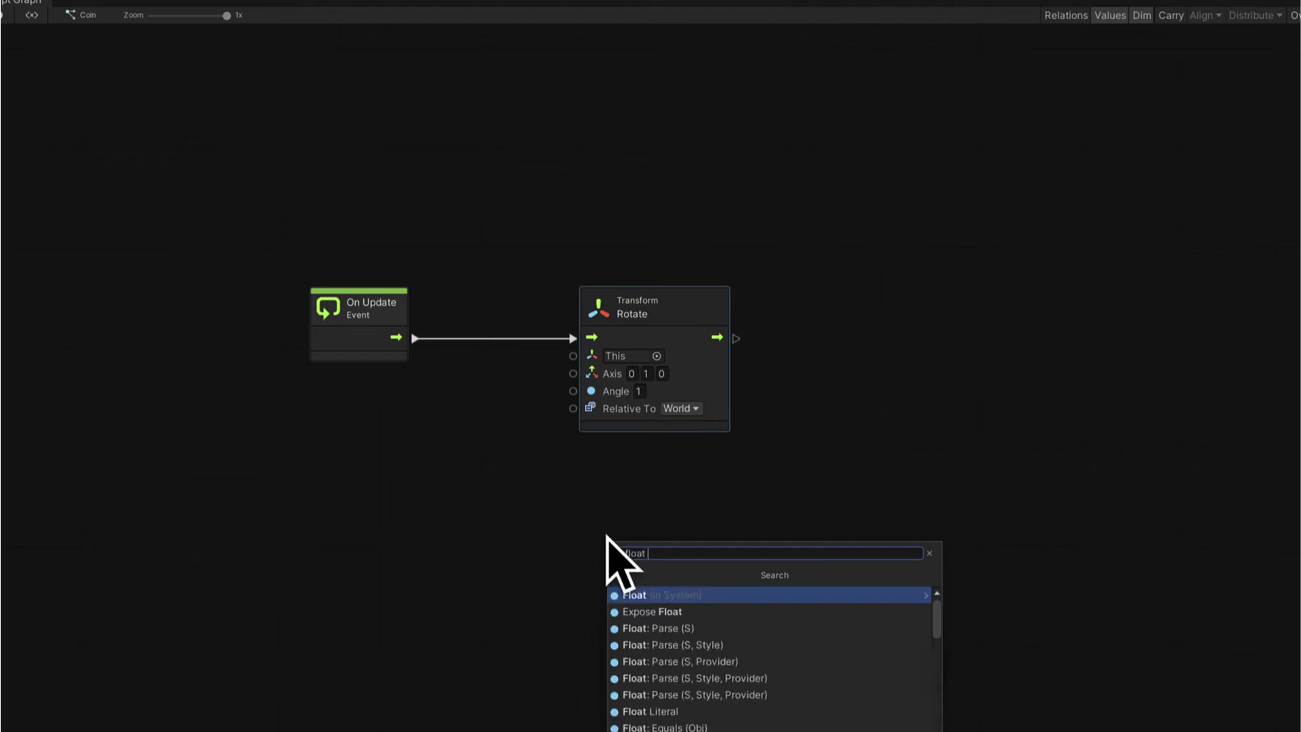
left_click(662, 595)
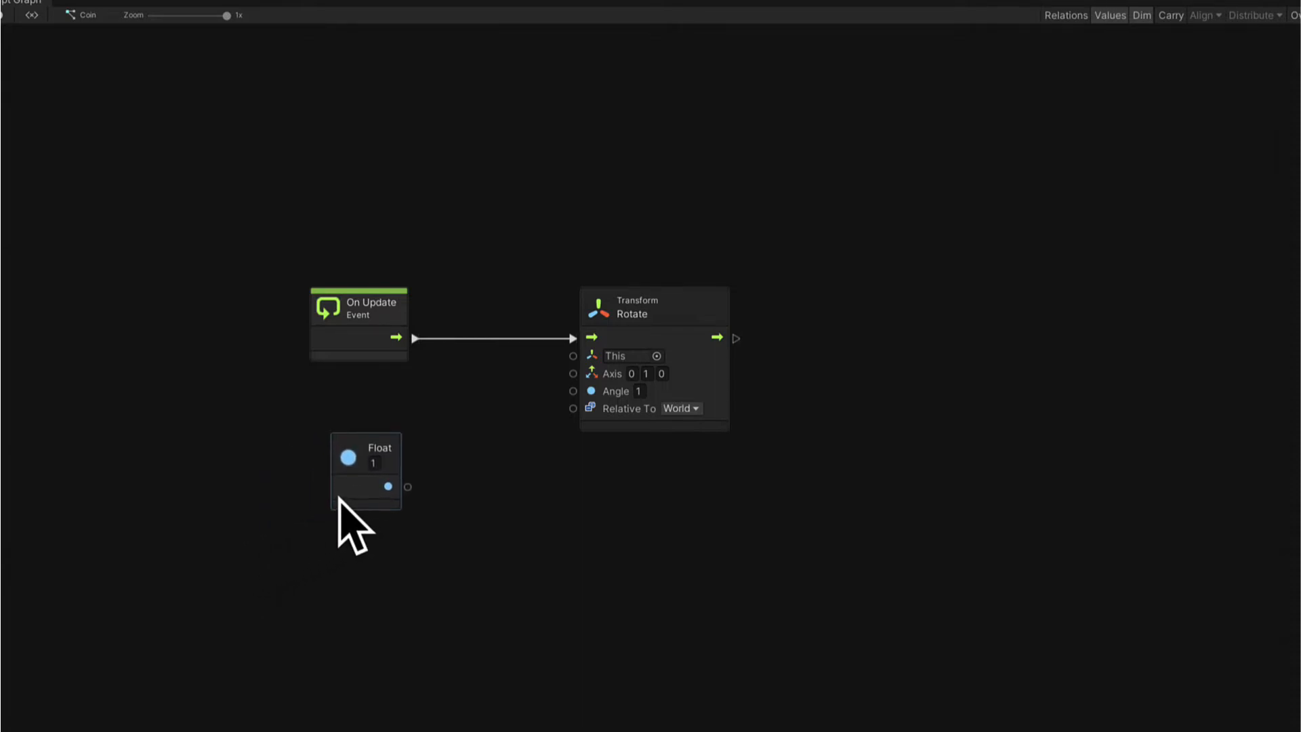
mouse_move(344, 514)
type("multipl")
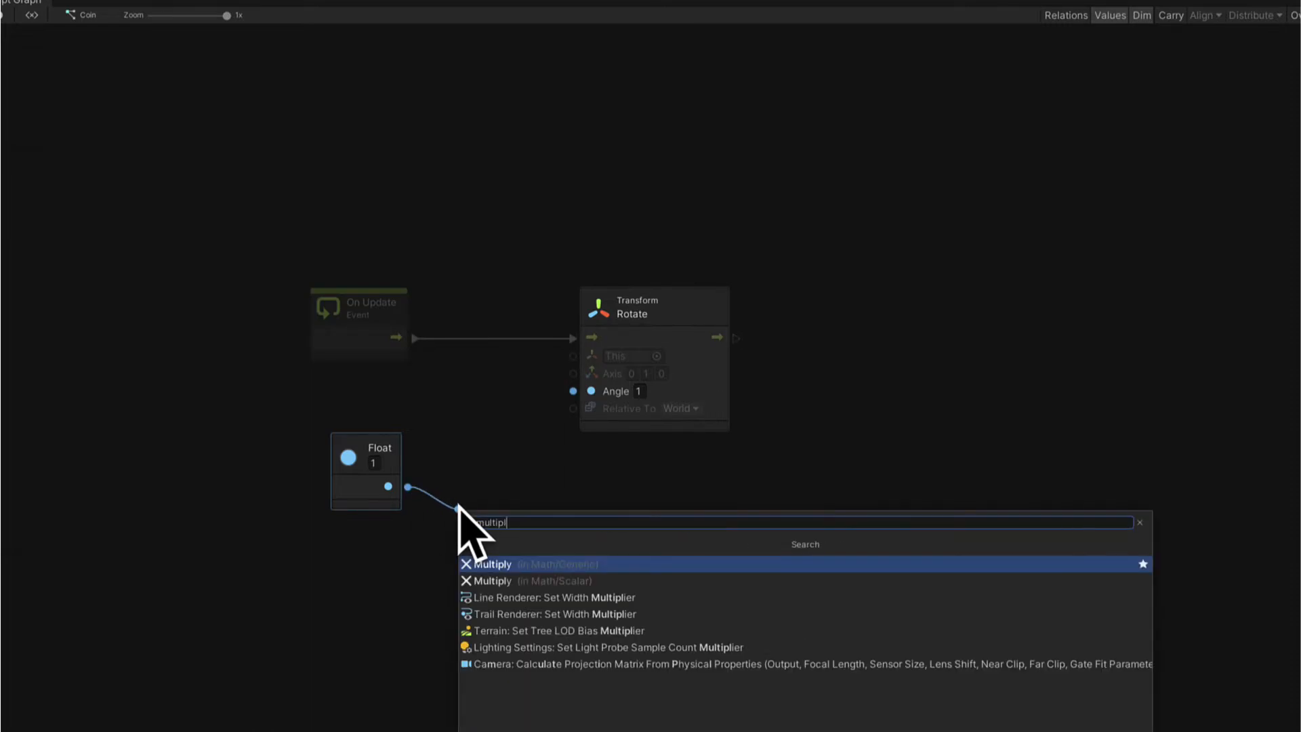
left_click(494, 563)
type("get delta")
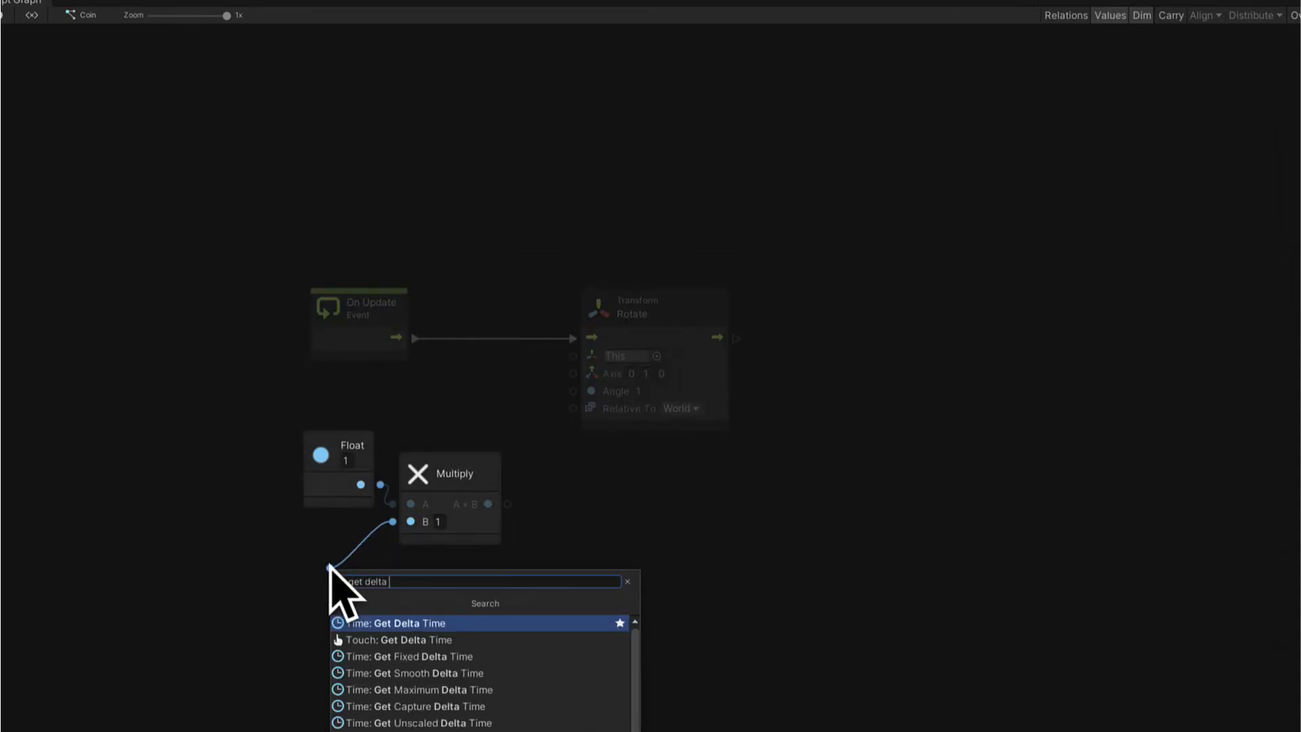
left_click(413, 624)
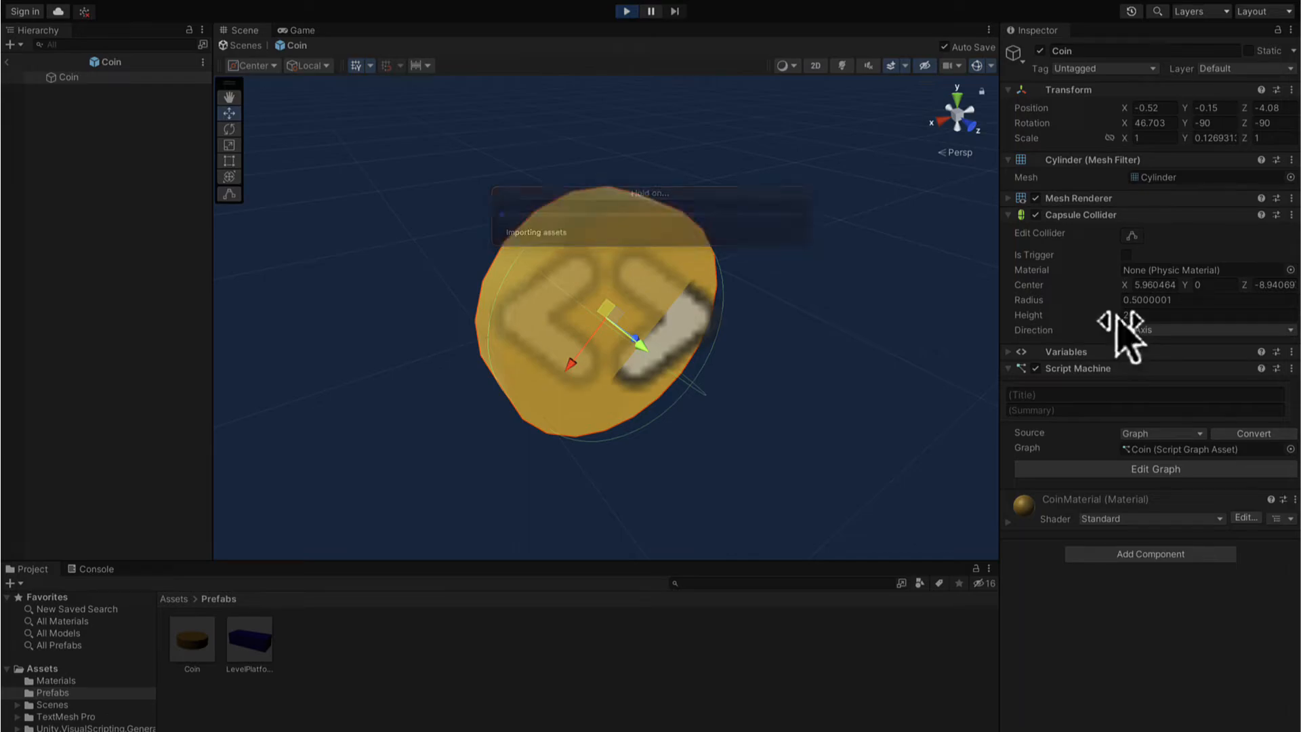
- Play until Game Over, choose Play Again, then stop play mode
left_click(626, 11)
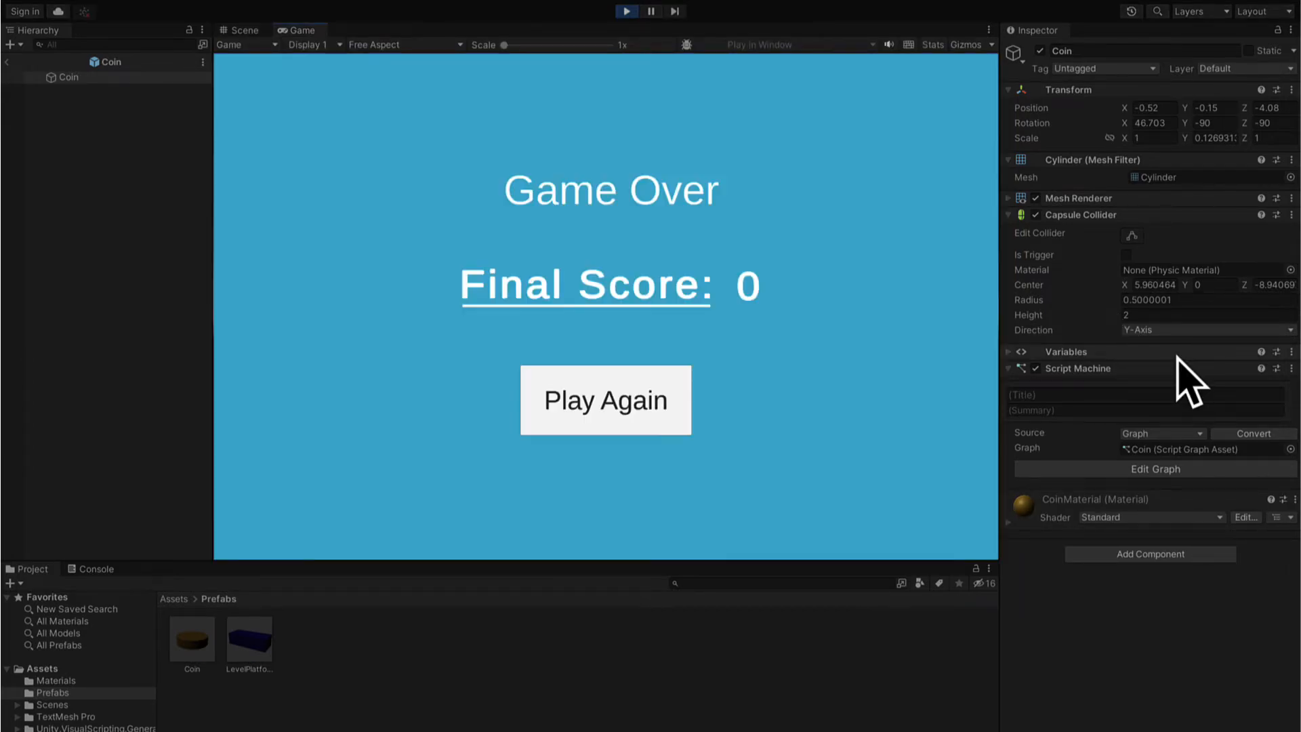
left_click(605, 400)
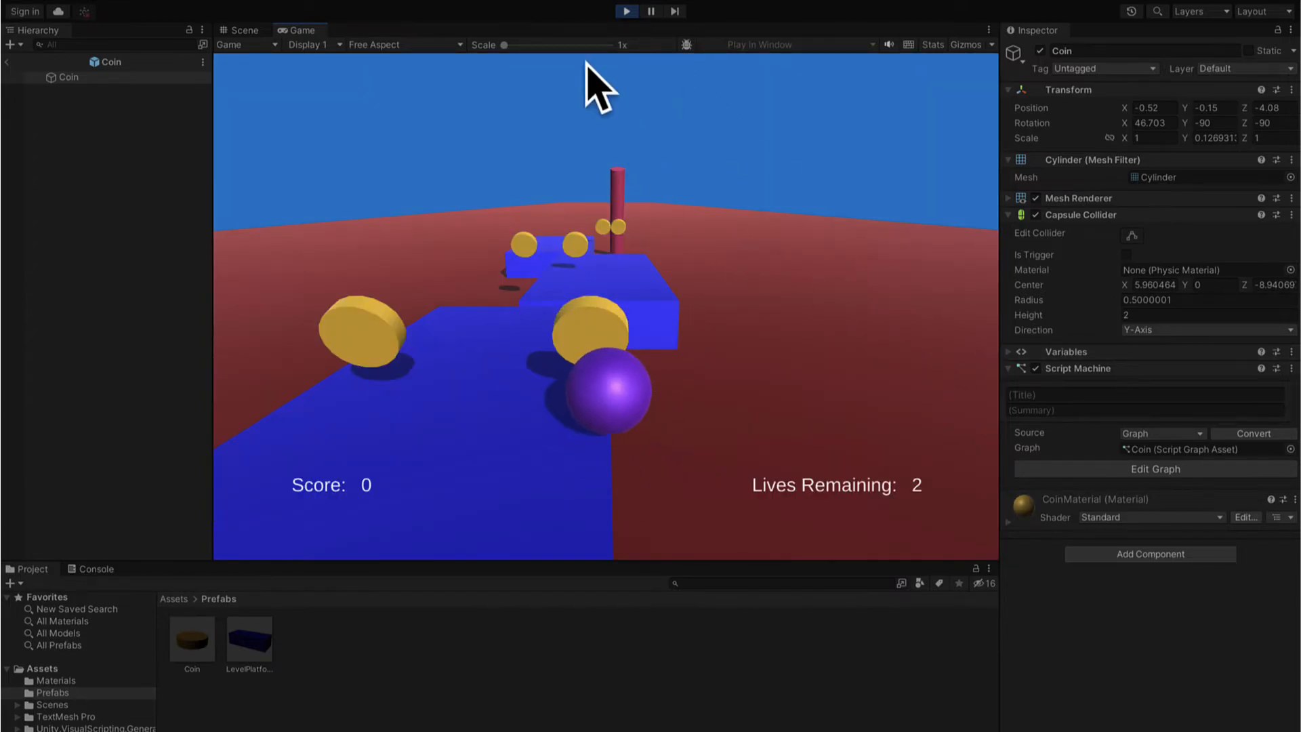
left_click(241, 29)
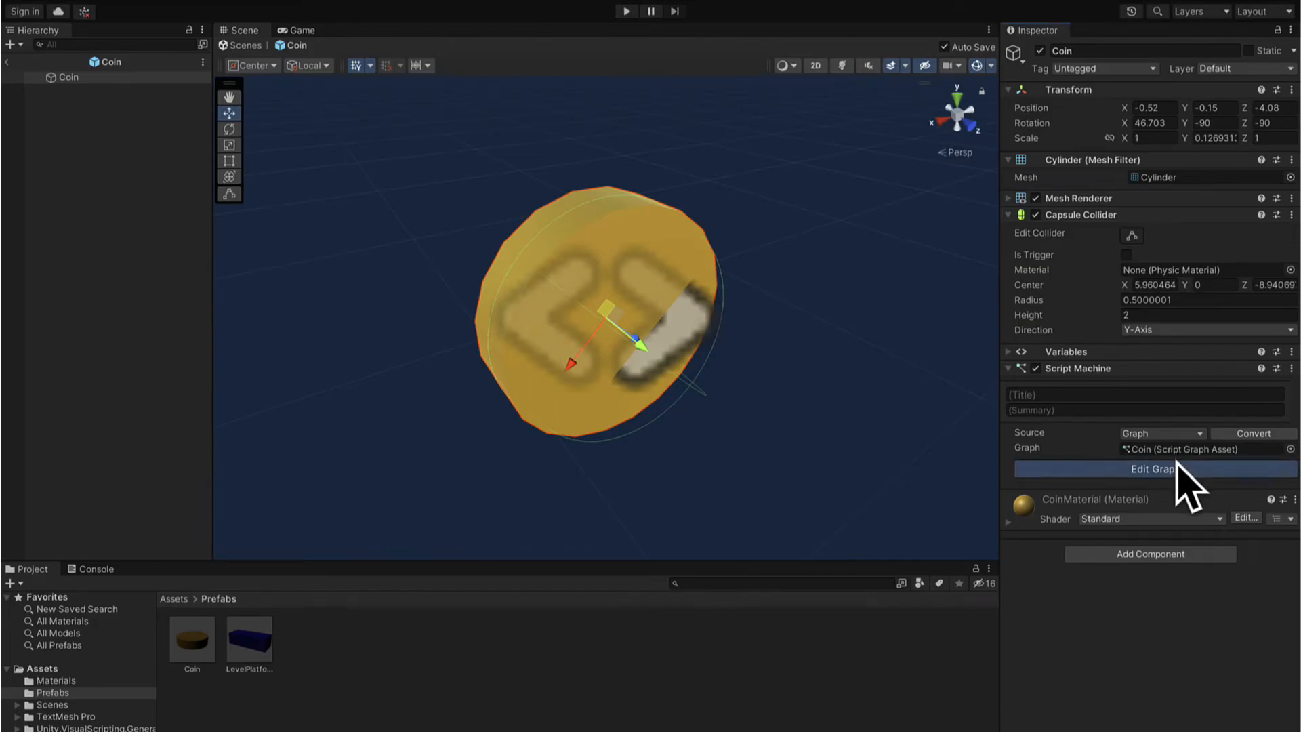
- Enter play mode again and watch the coins while the player collects one
left_click(1152, 469)
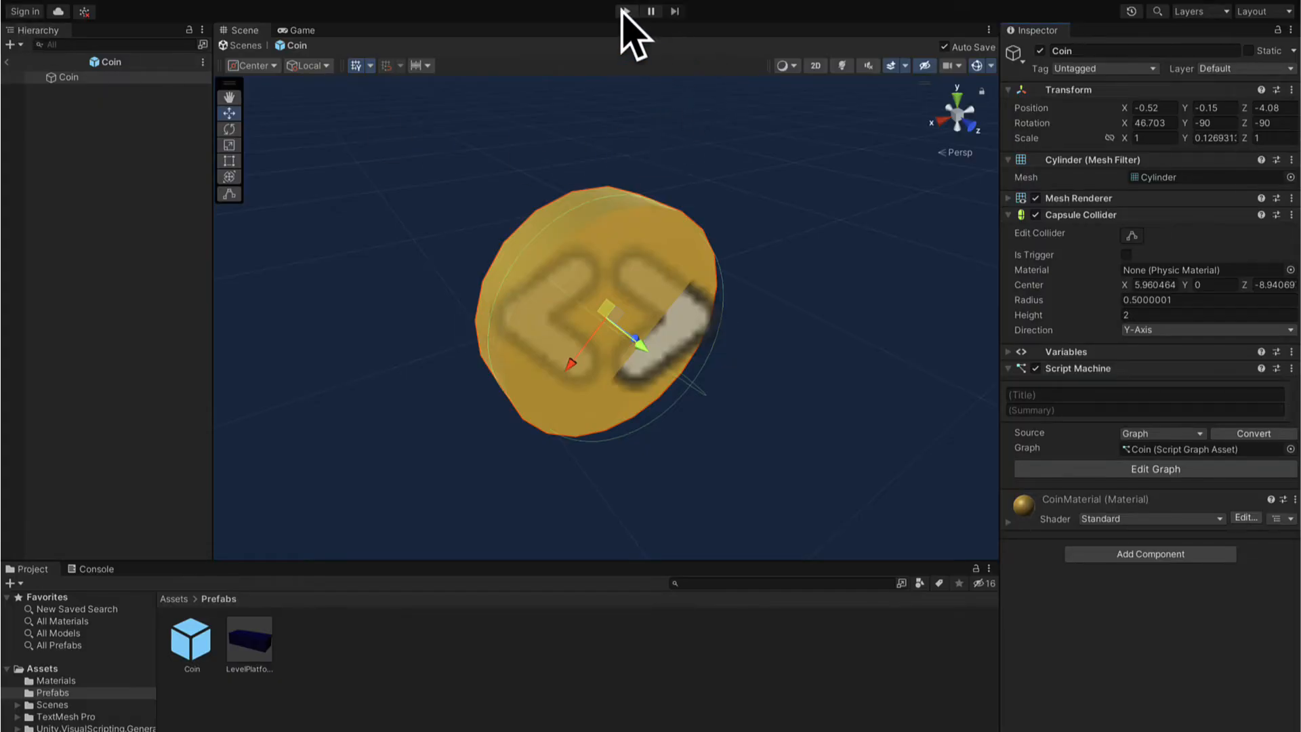
left_click(626, 11)
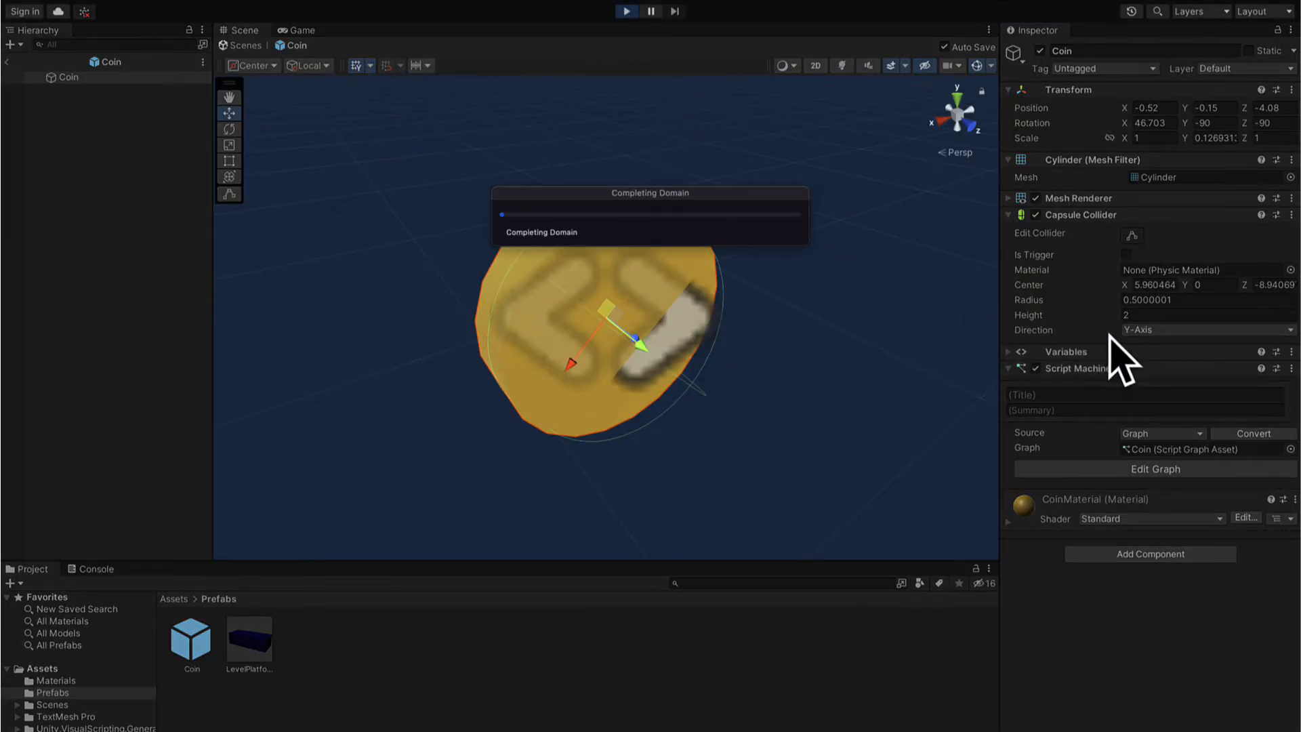
left_click(626, 11)
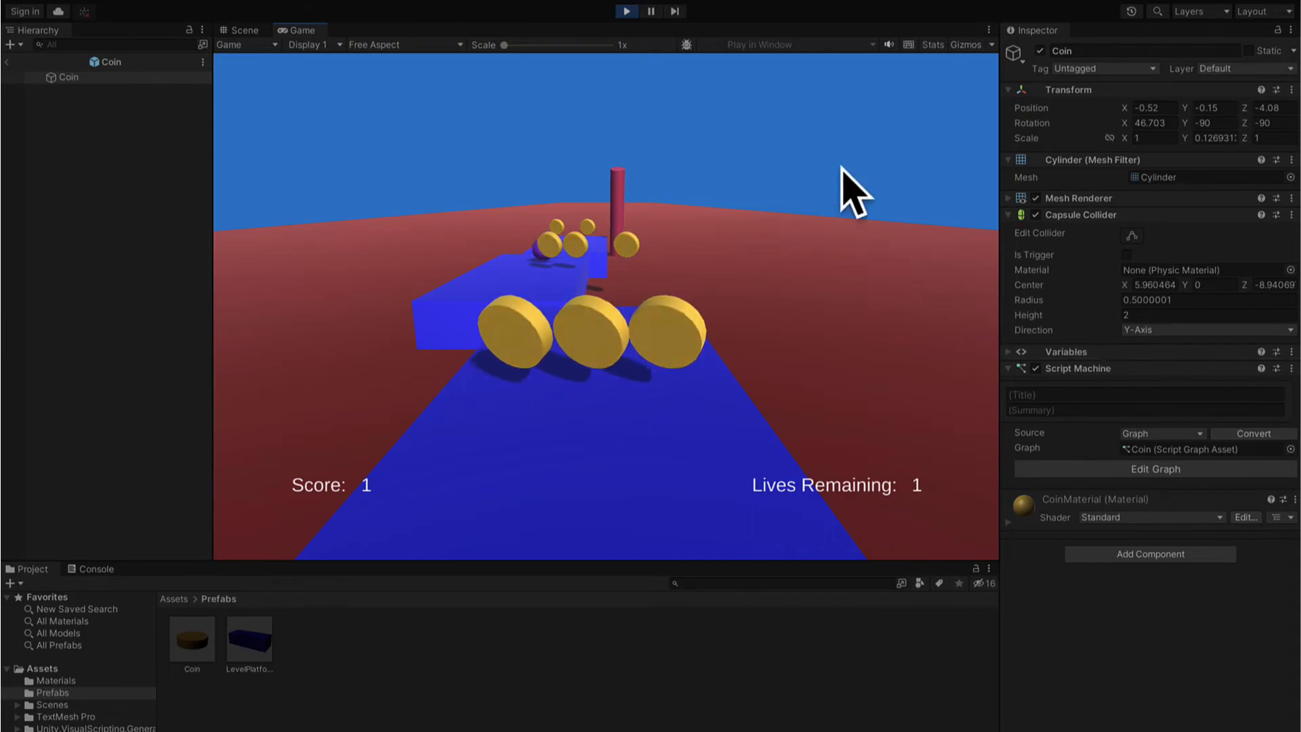
left_click(1153, 469)
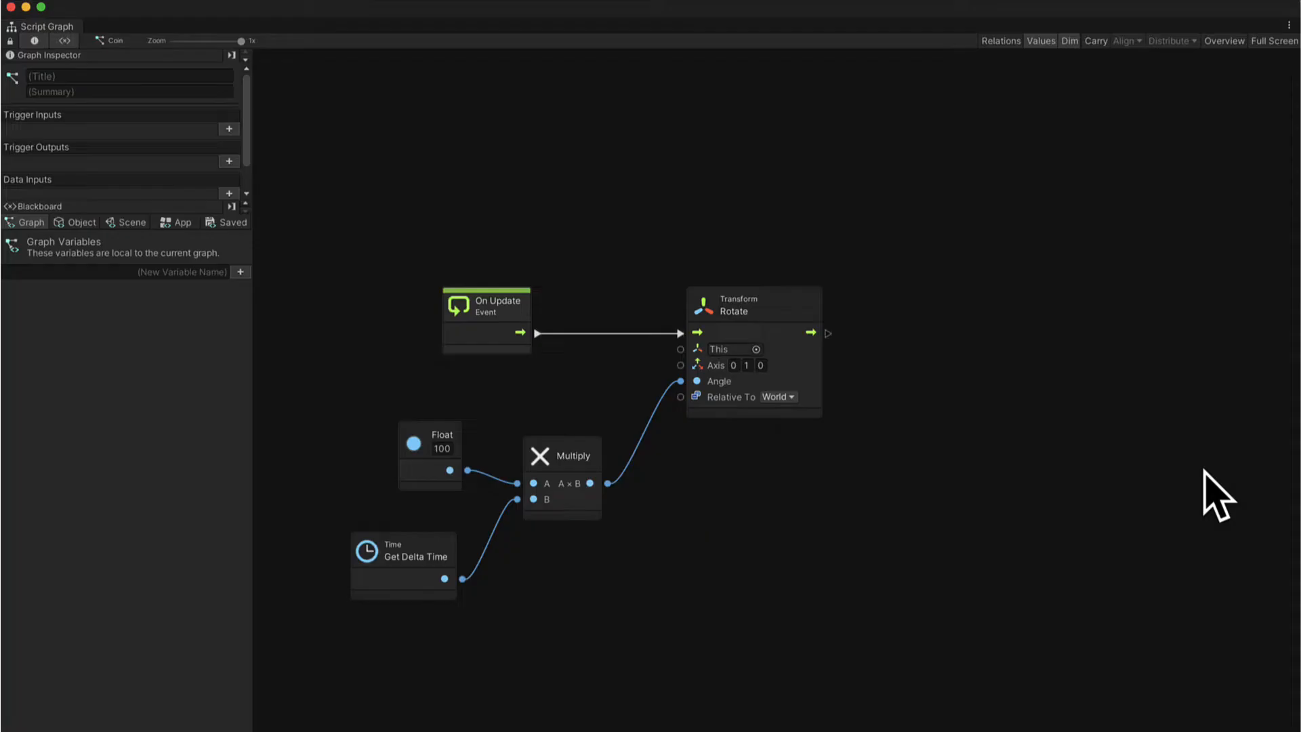
mouse_move(319, 507)
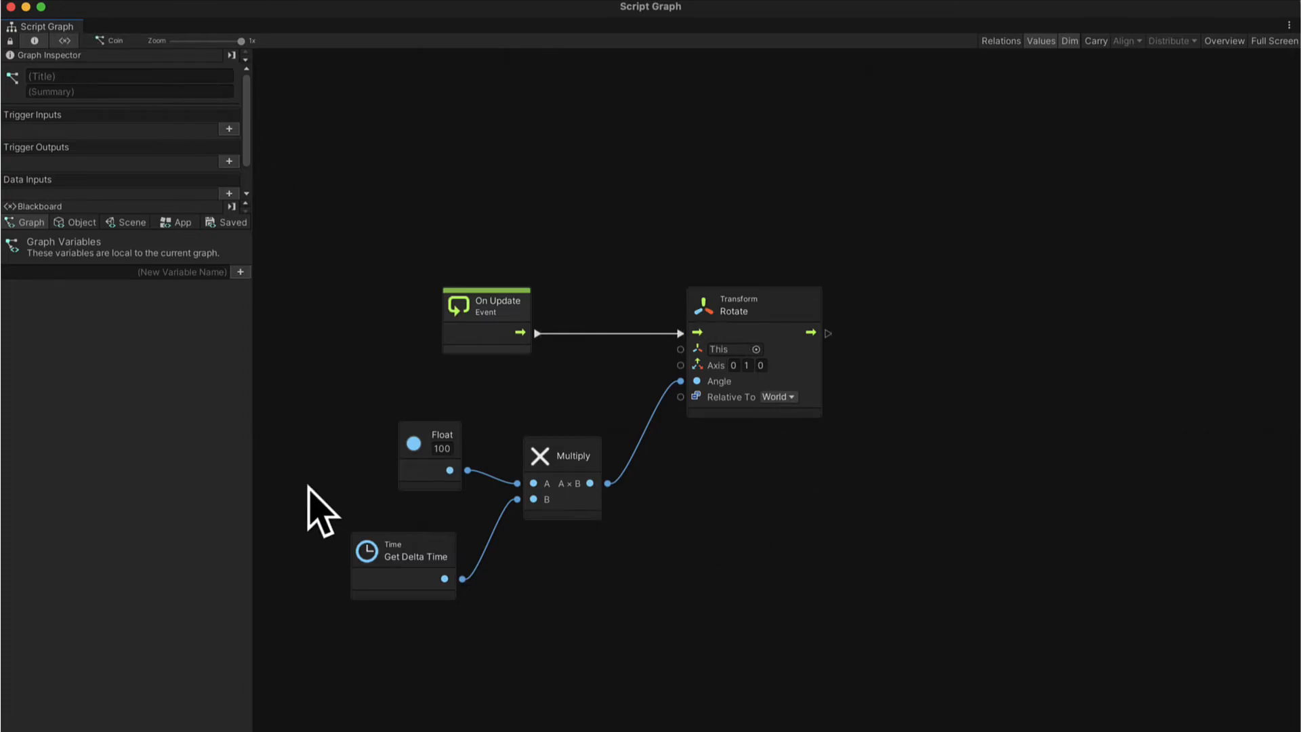
mouse_move(452, 569)
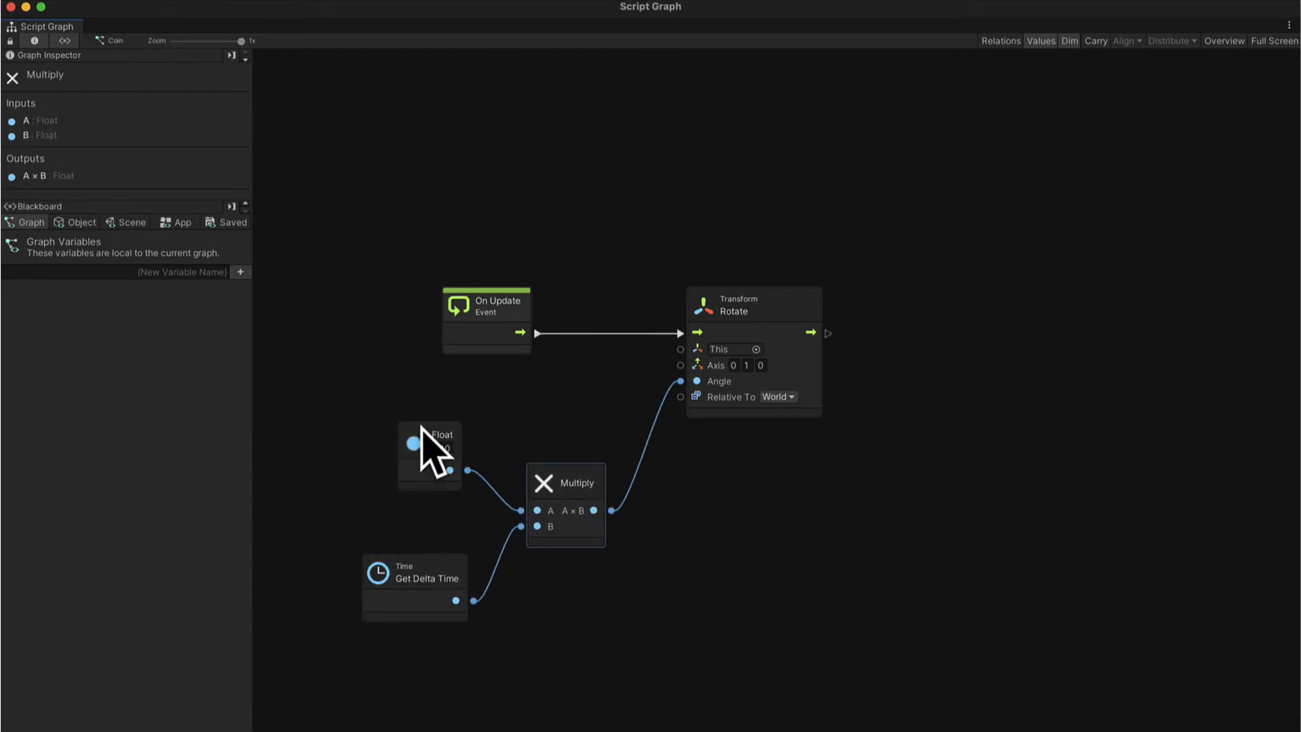
left_click(432, 444)
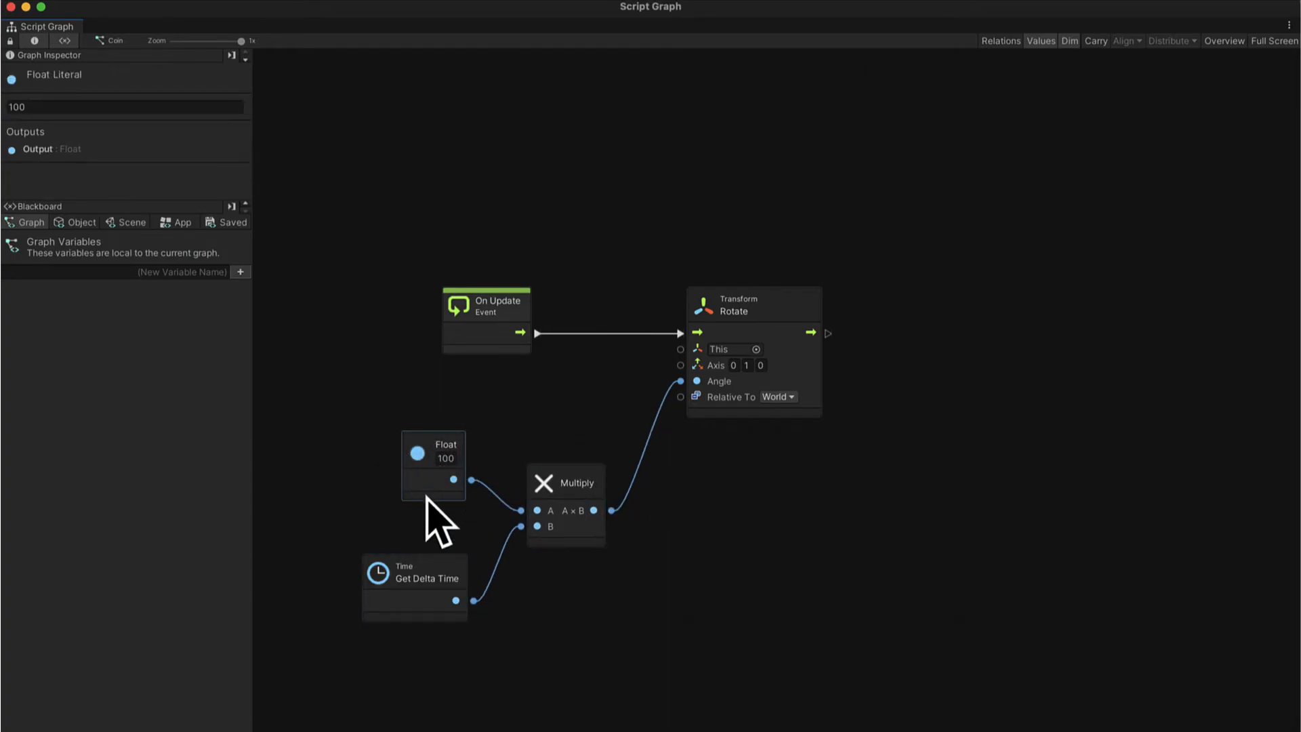
mouse_move(455, 515)
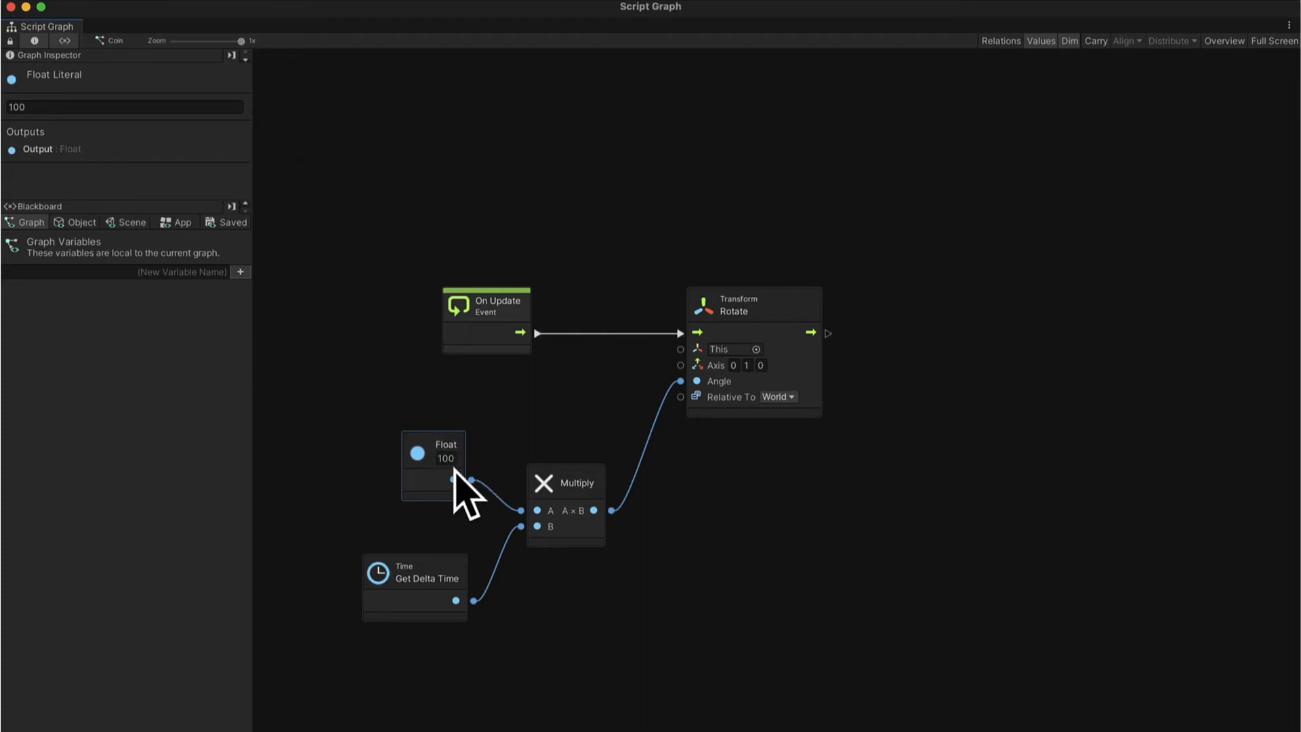
mouse_move(419, 507)
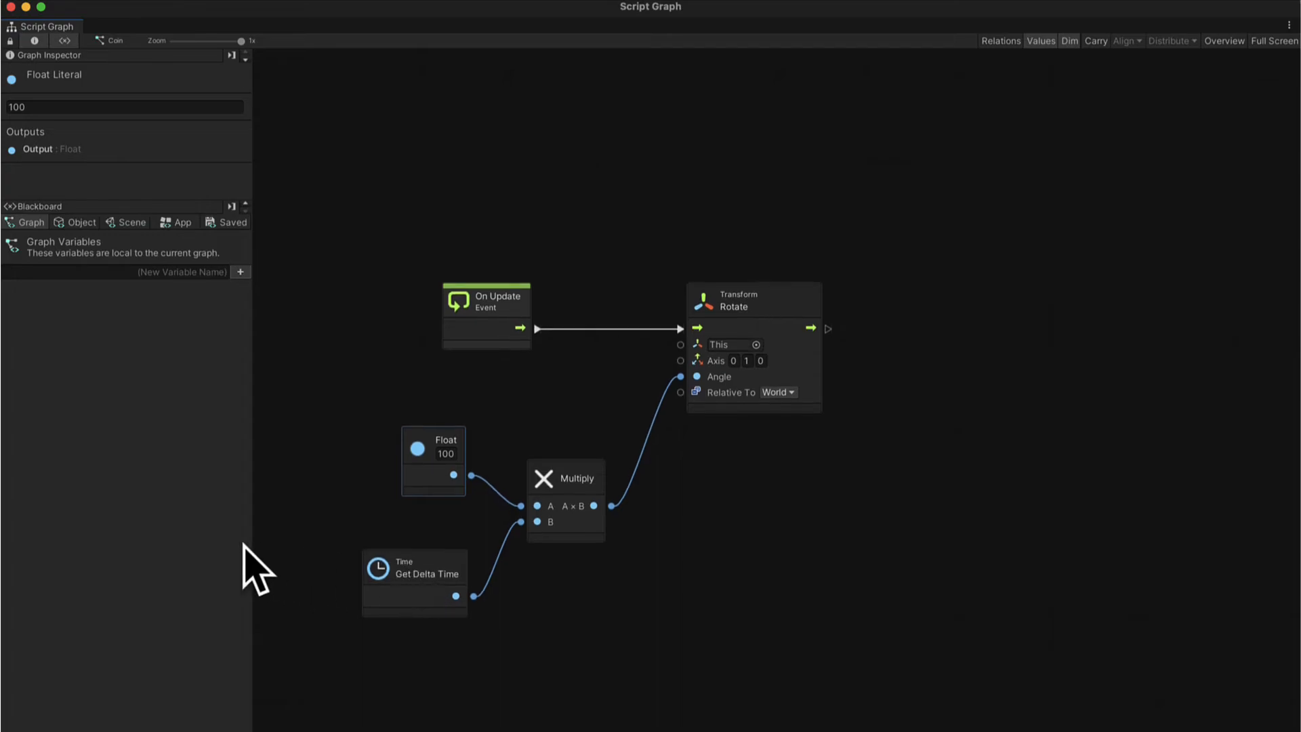
mouse_move(437, 504)
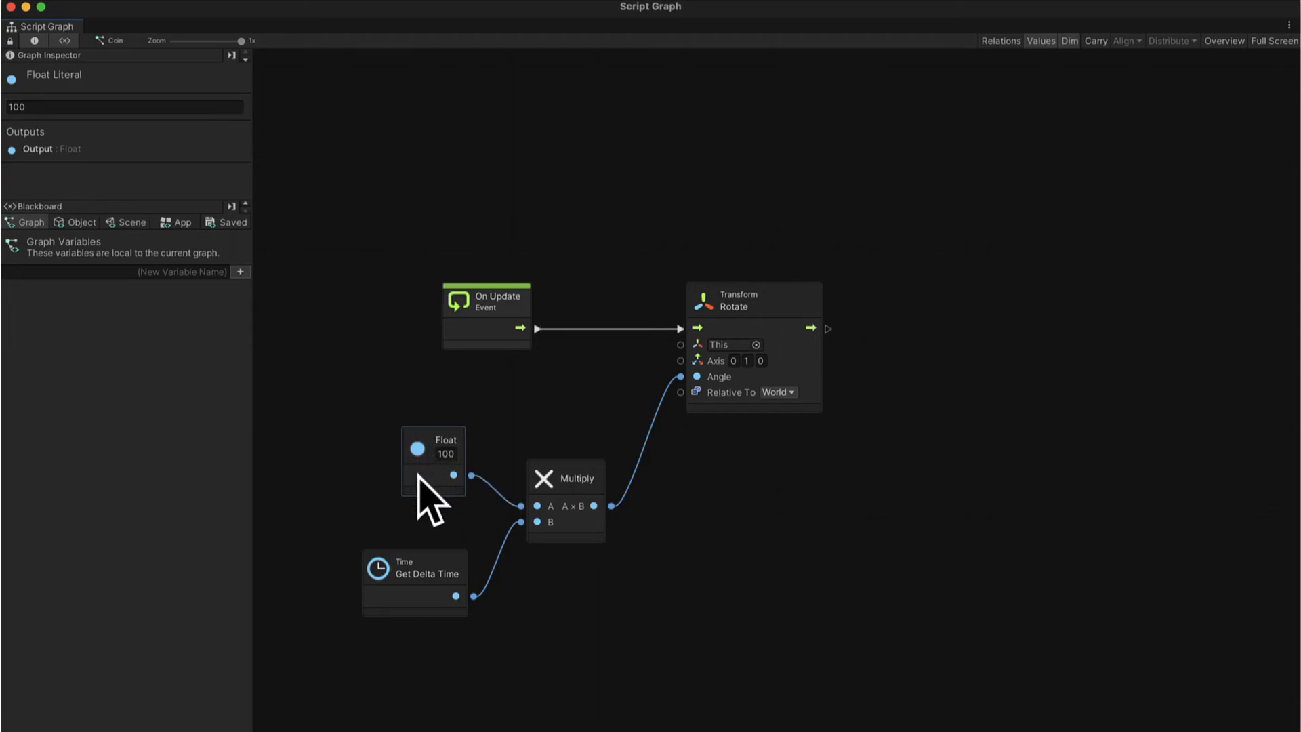
mouse_move(461, 485)
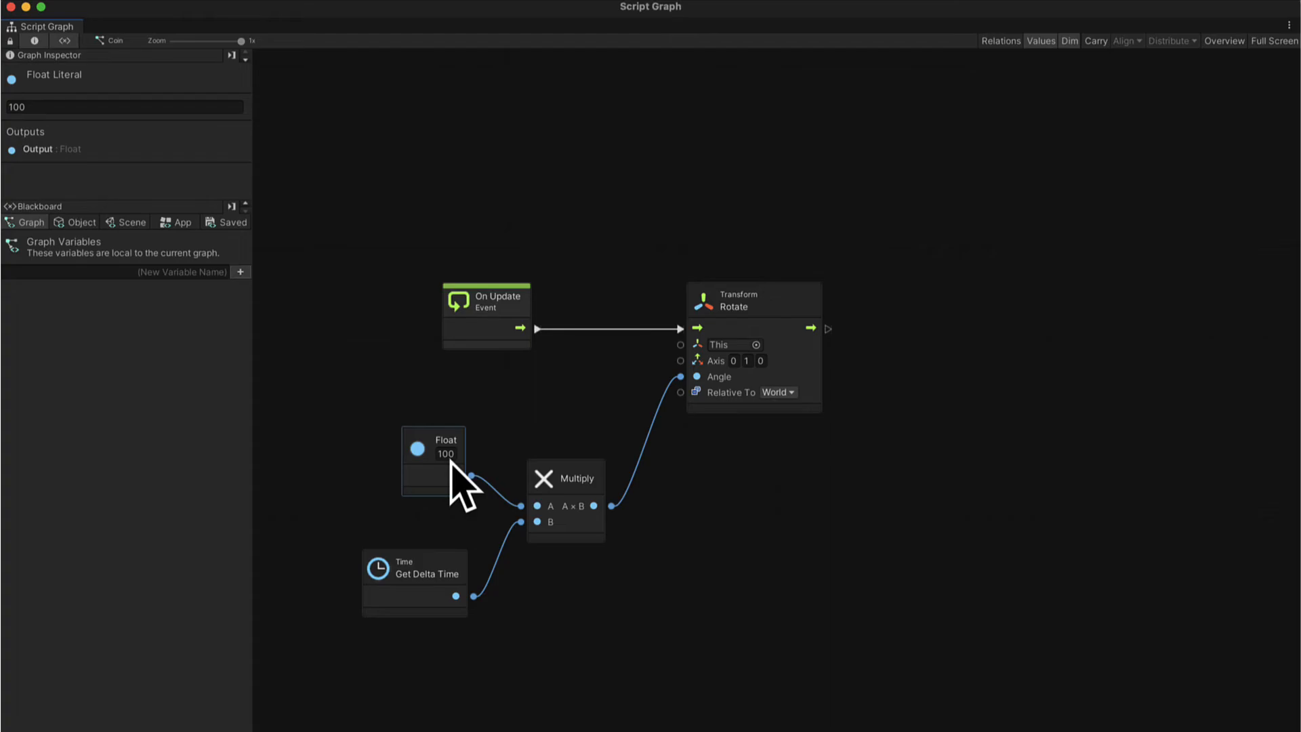
mouse_move(407, 448)
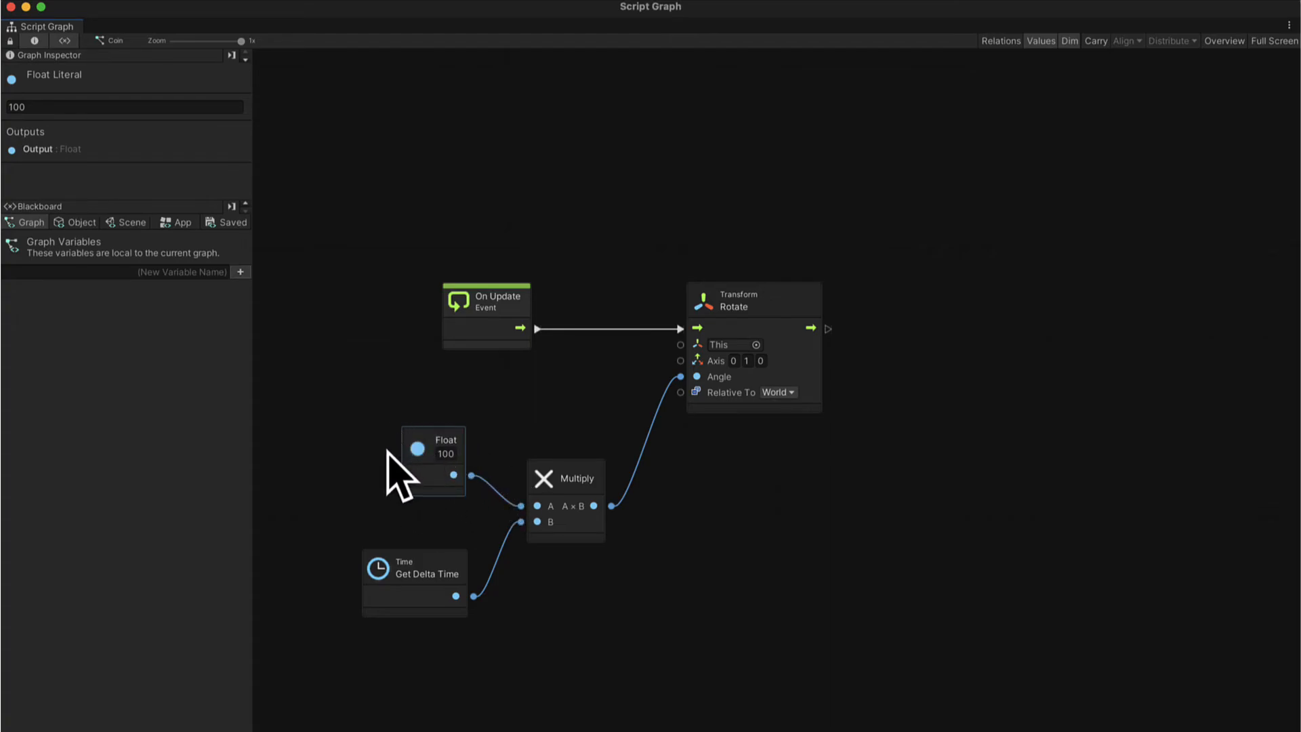
mouse_move(744, 365)
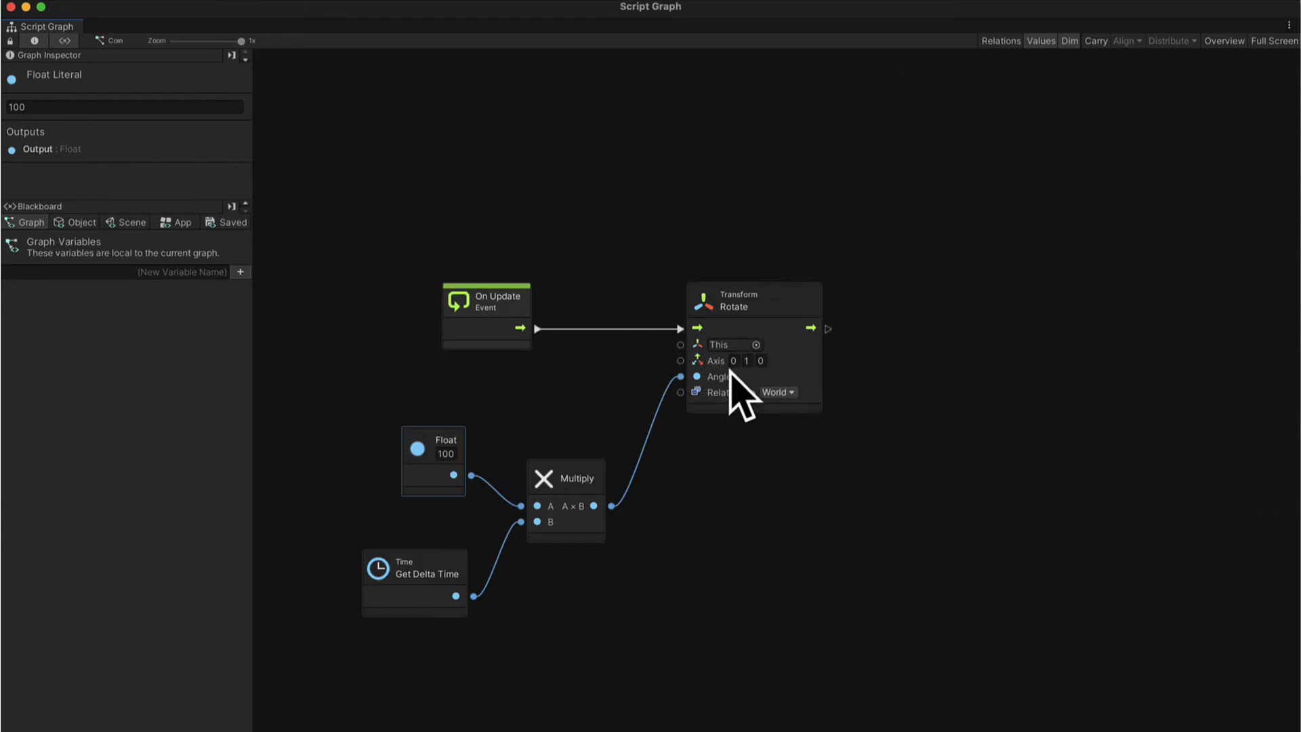
mouse_move(63, 274)
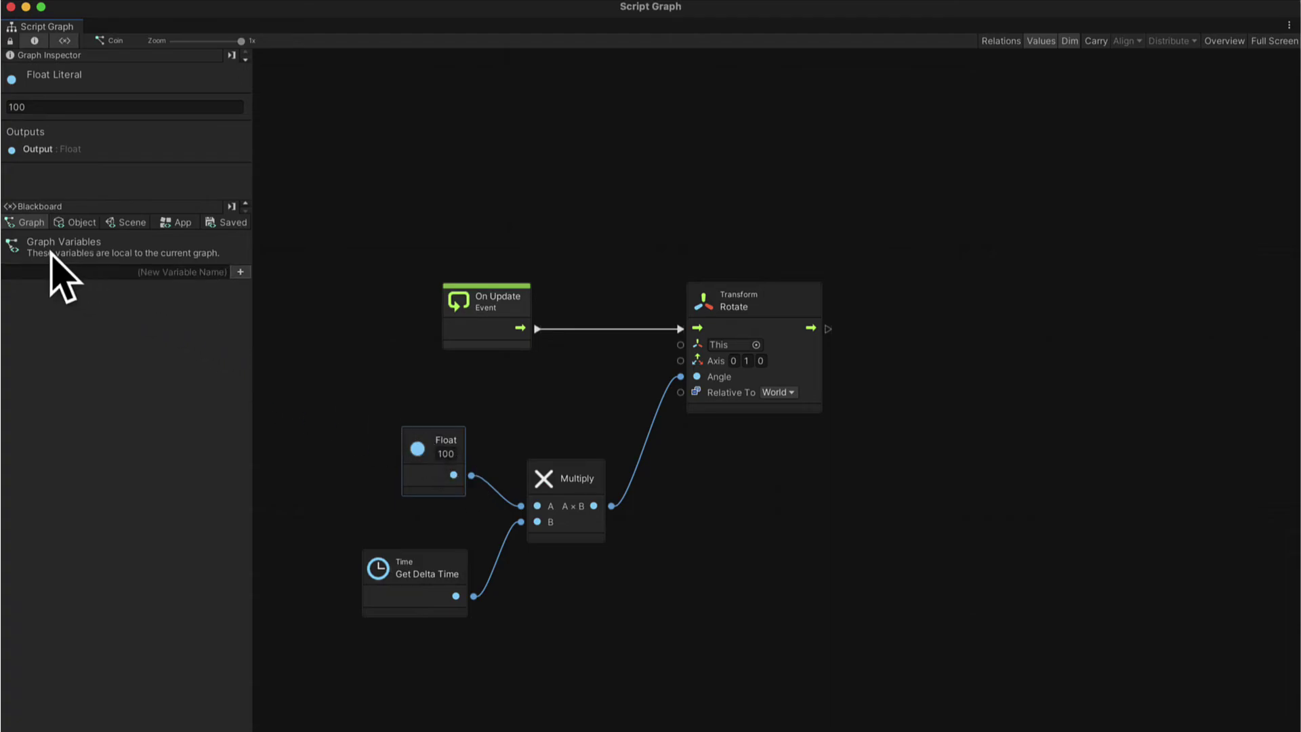
mouse_move(907, 638)
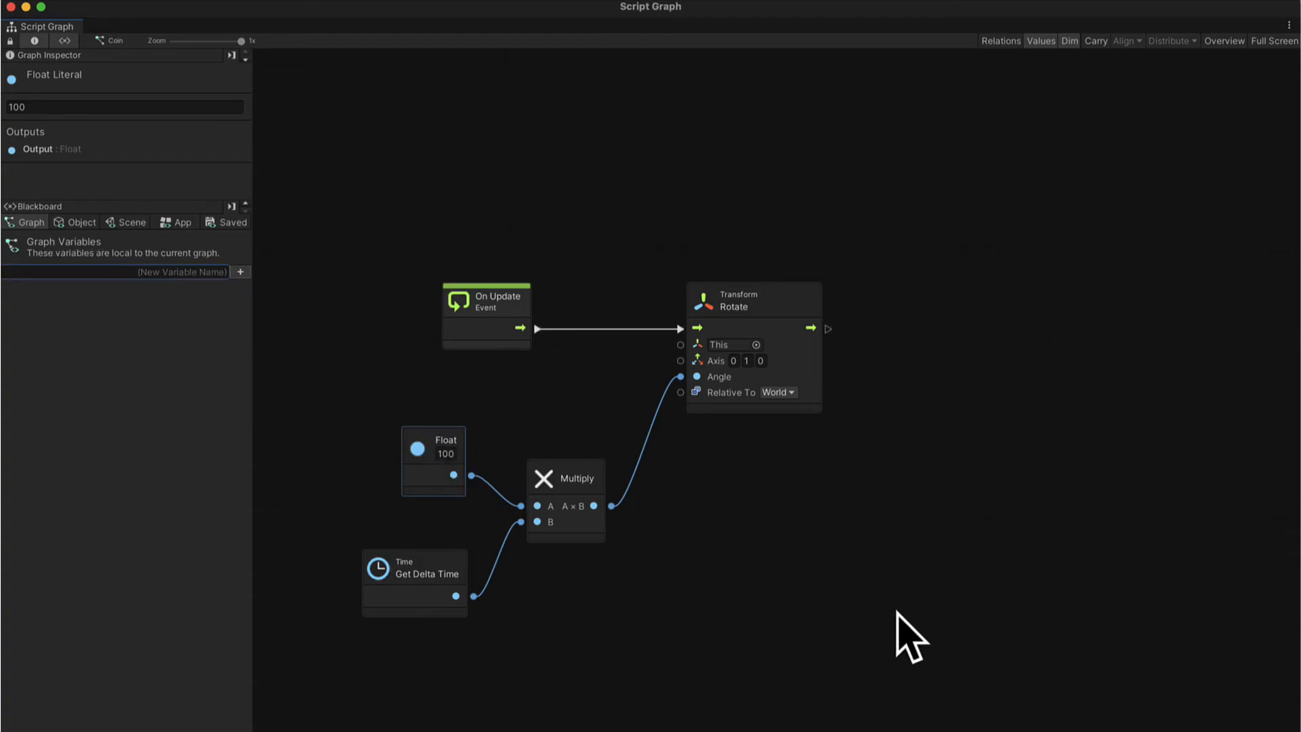
mouse_move(883, 618)
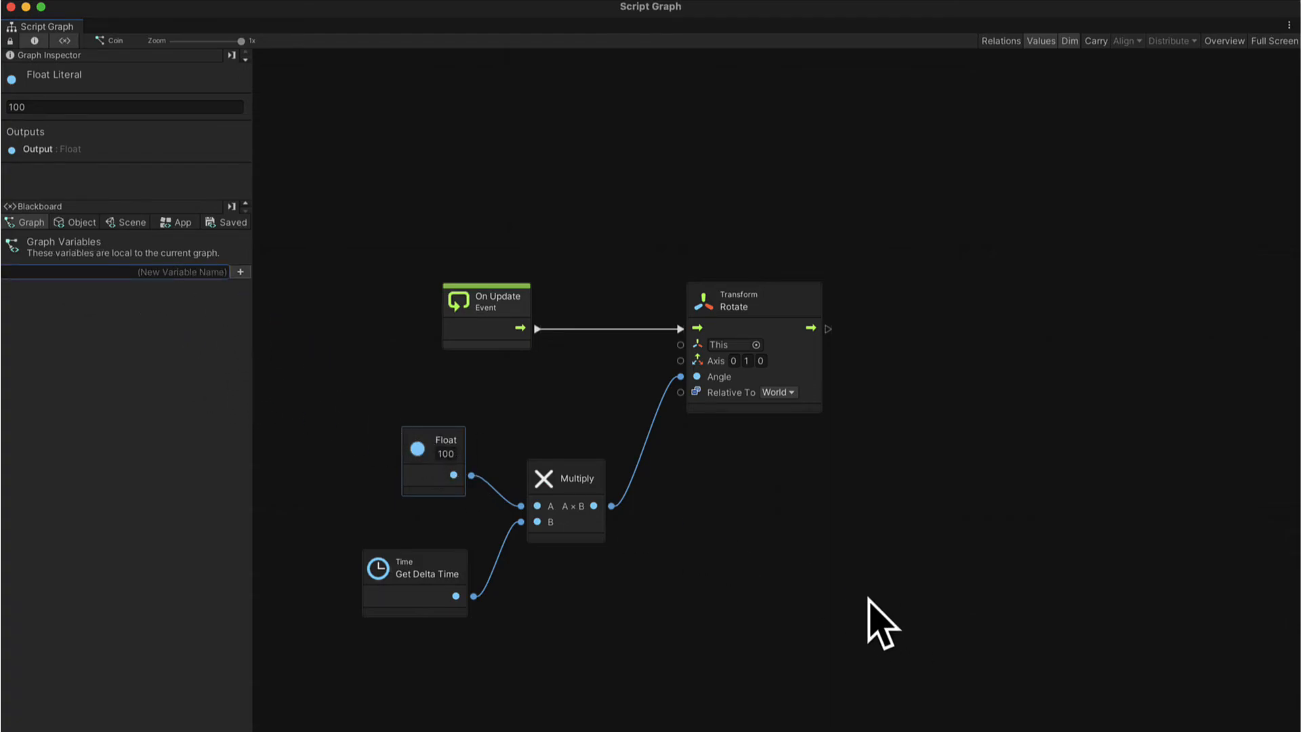
- Create the Float graph variable RotationSpeed (100) and wire its node into Multiply A
left_click(240, 271)
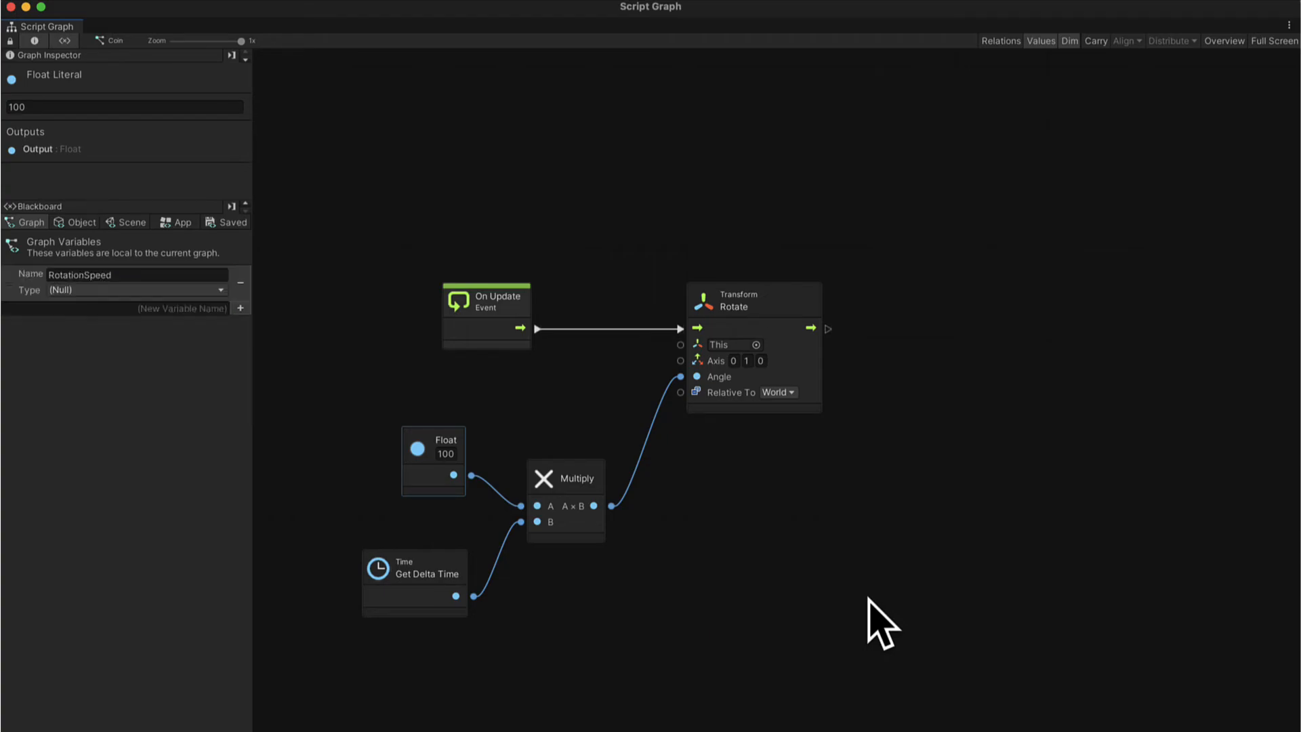
left_click(136, 290)
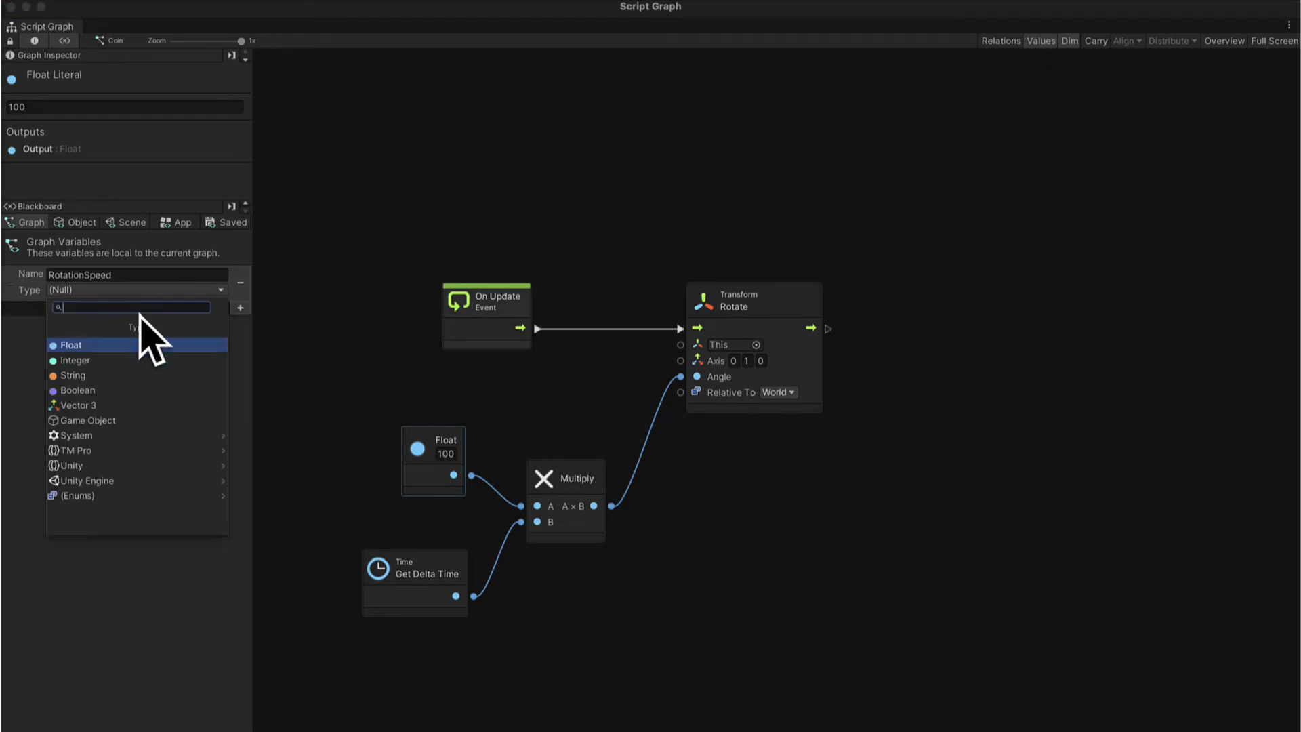
left_click(73, 344)
type("100")
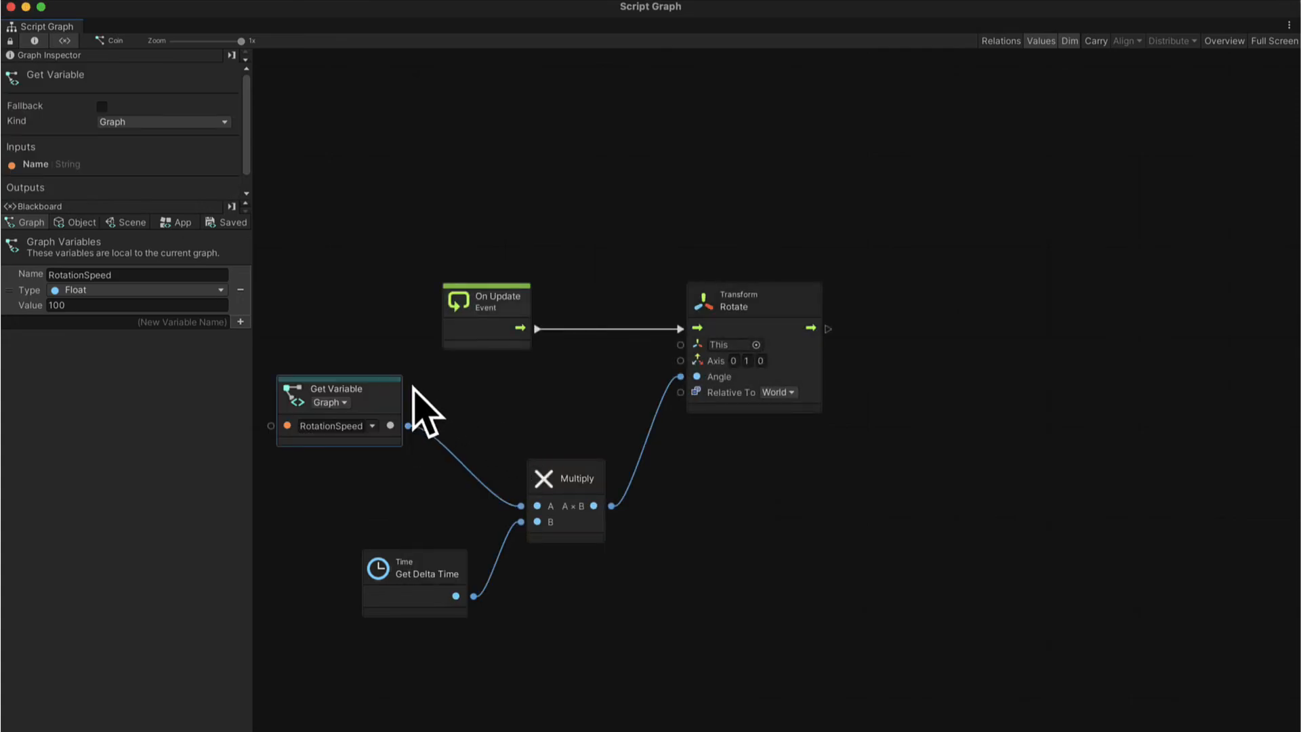
left_click_drag(339, 390, 392, 422)
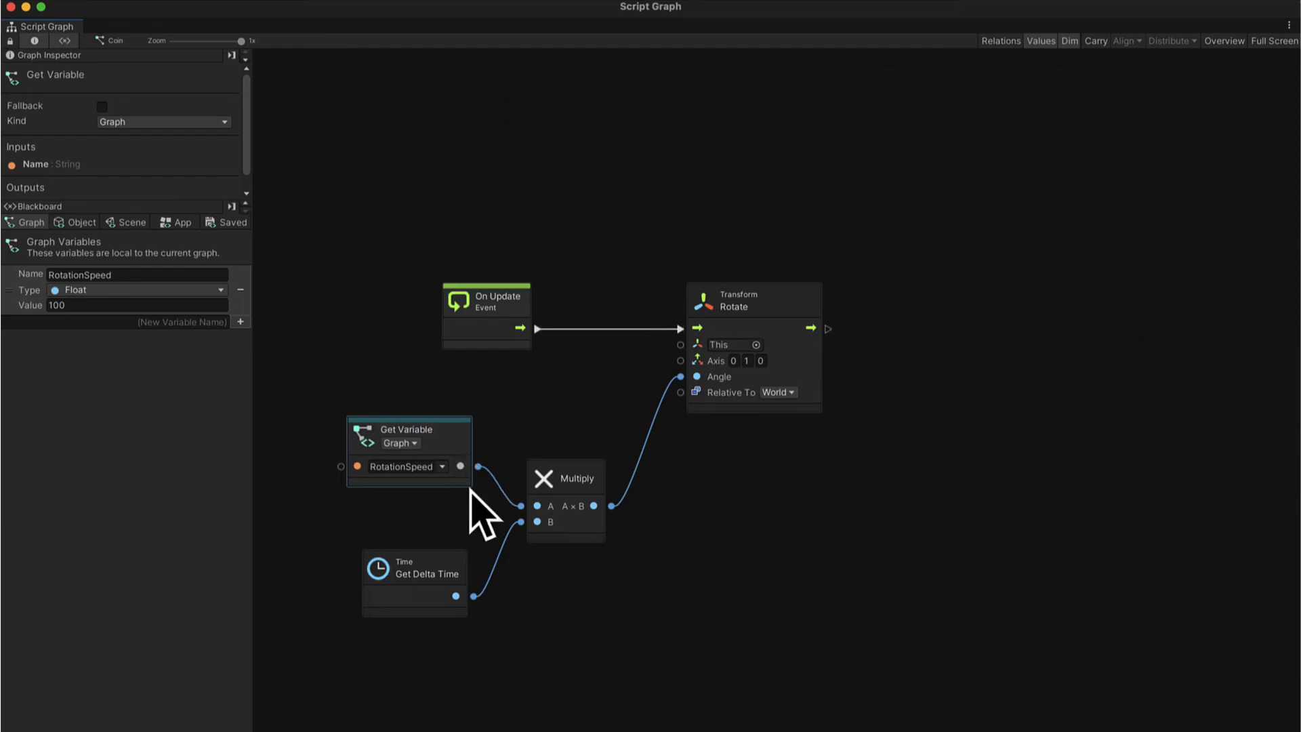
mouse_move(529, 573)
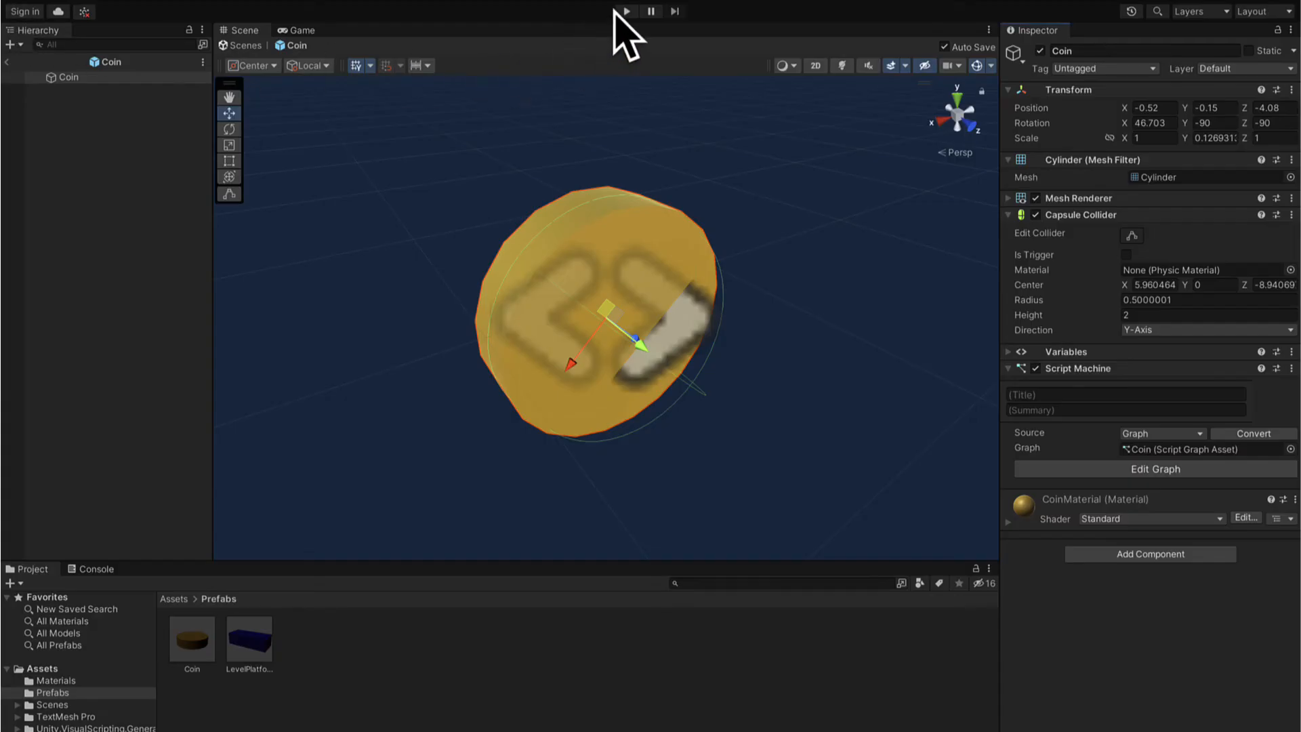
- Play-test the coin rotation until the Game Over screen with score 0
left_click(625, 11)
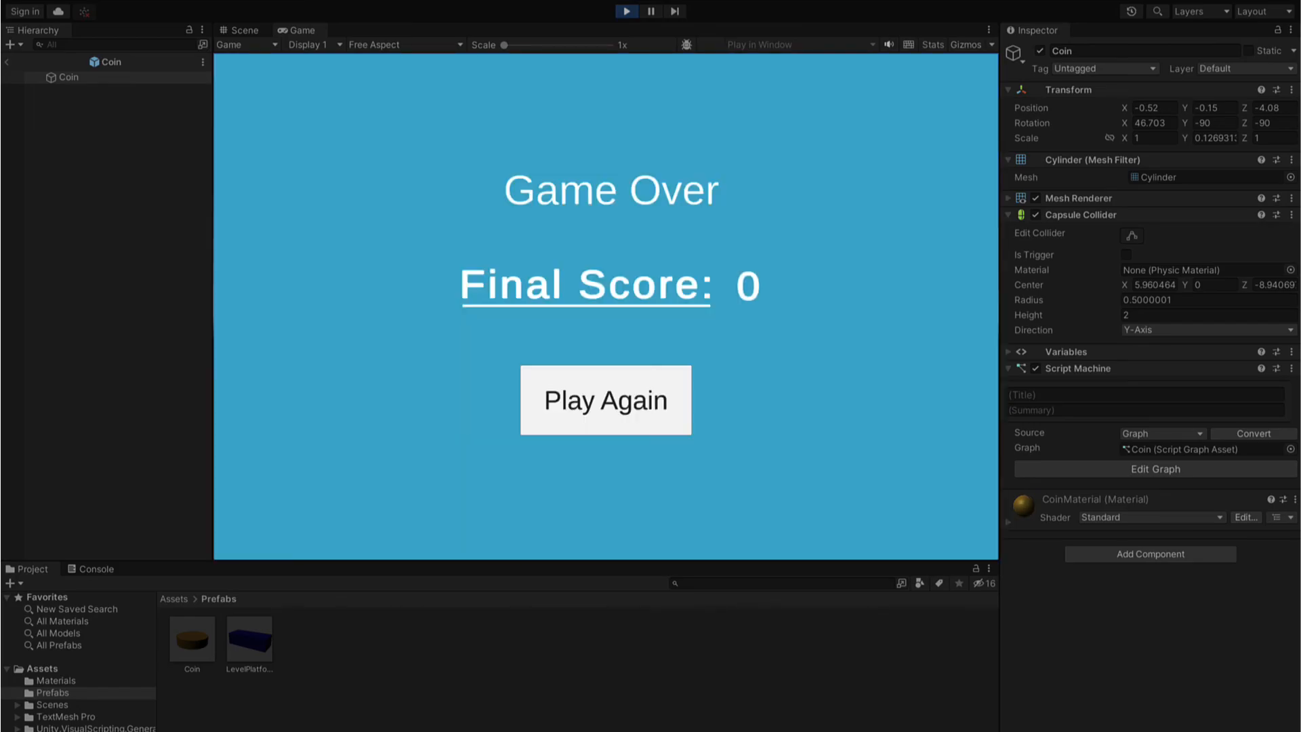
left_click(606, 399)
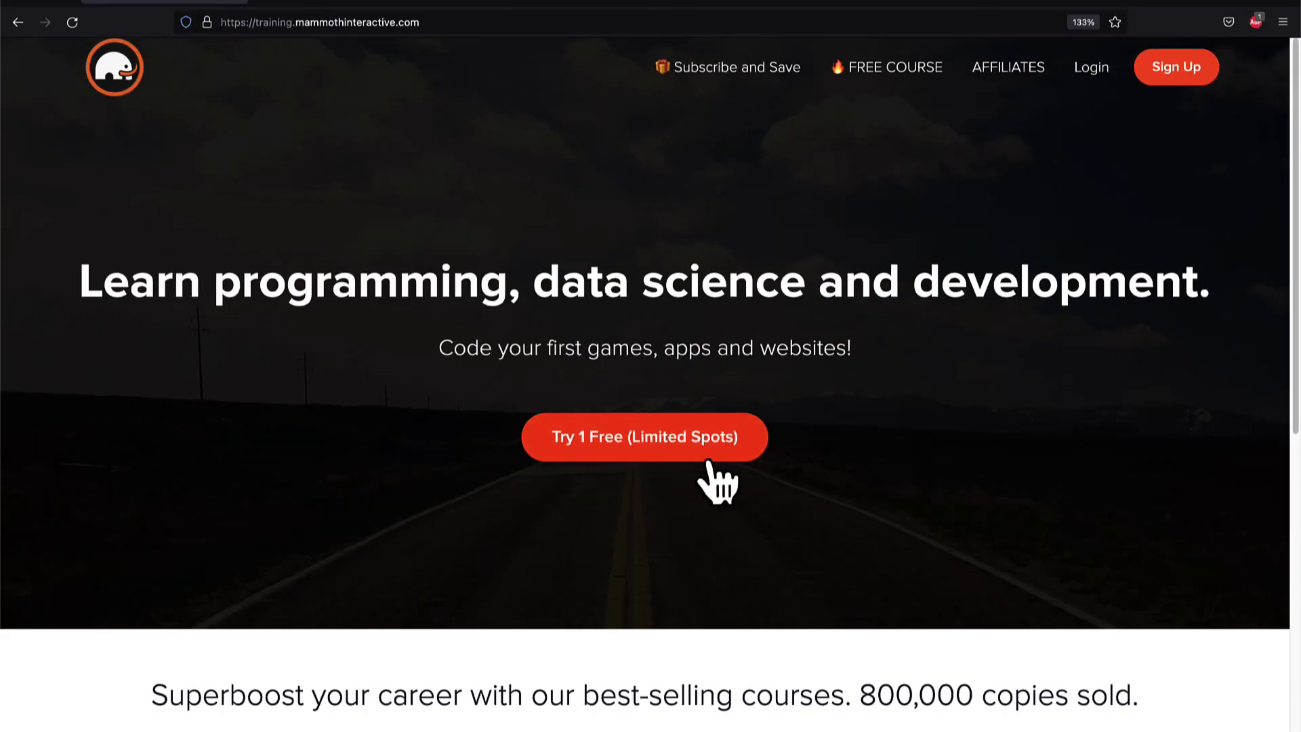
- Go to View All Products on the Mammoth Interactive homepage and browse the course bundles
scroll("down", 3)
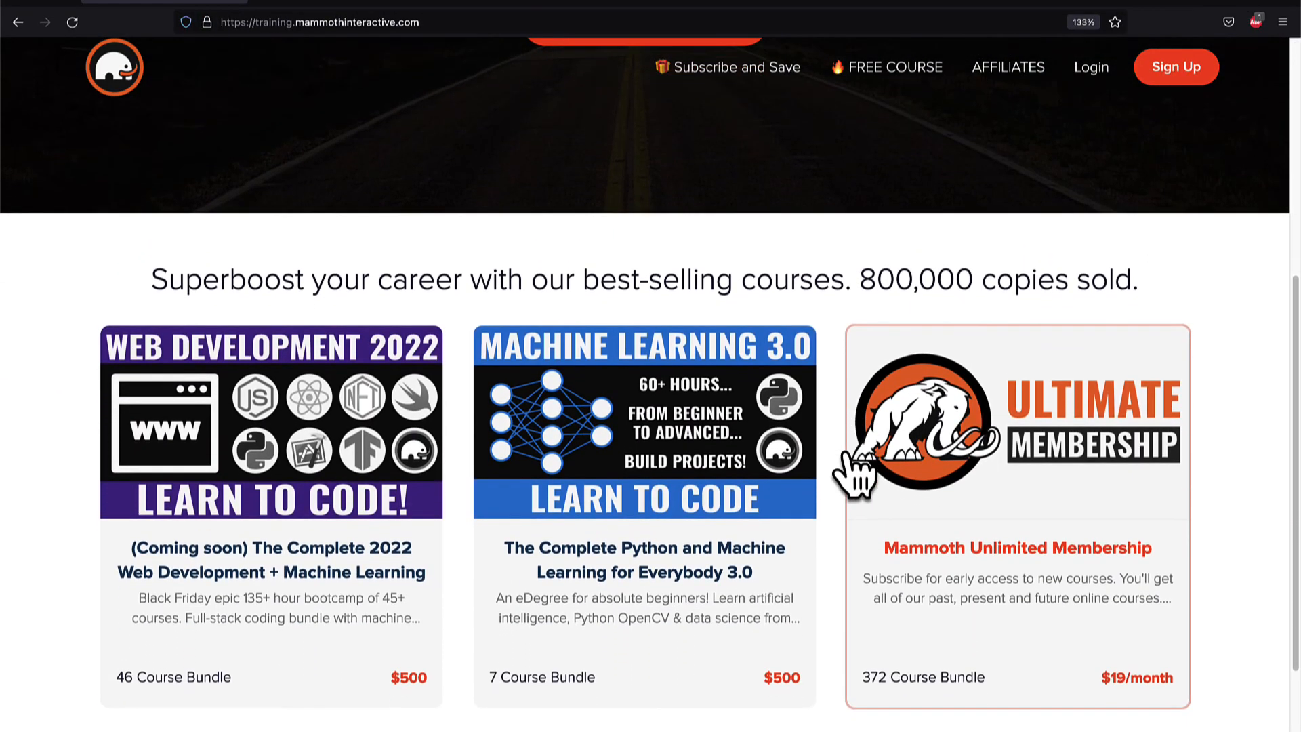
scroll("down", 3)
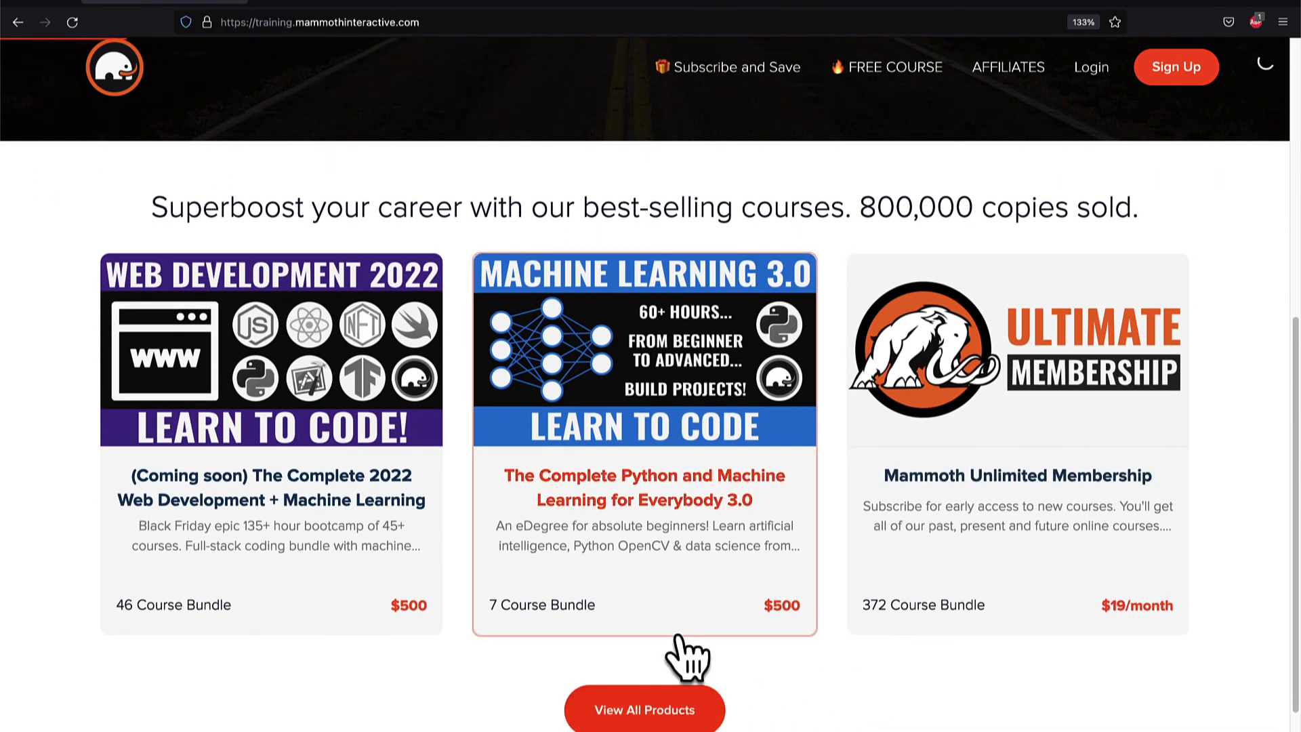
left_click(644, 710)
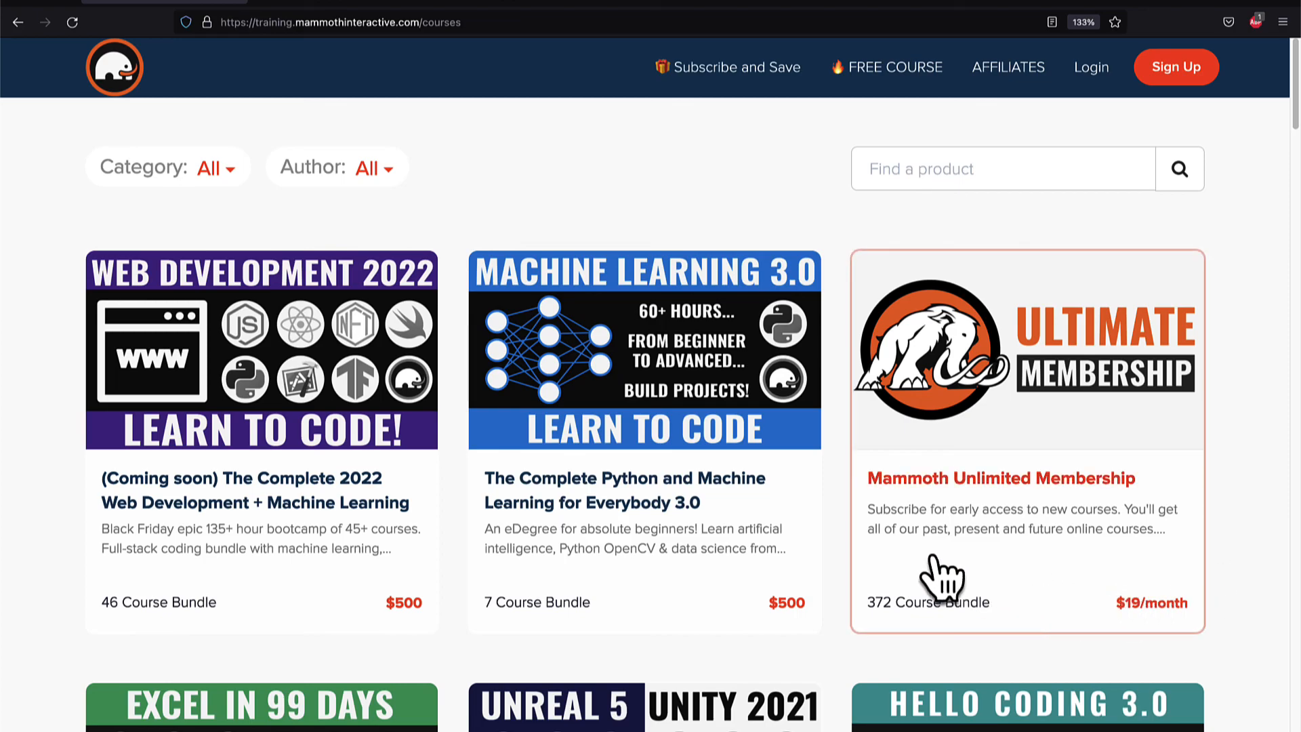
mouse_move(1261, 602)
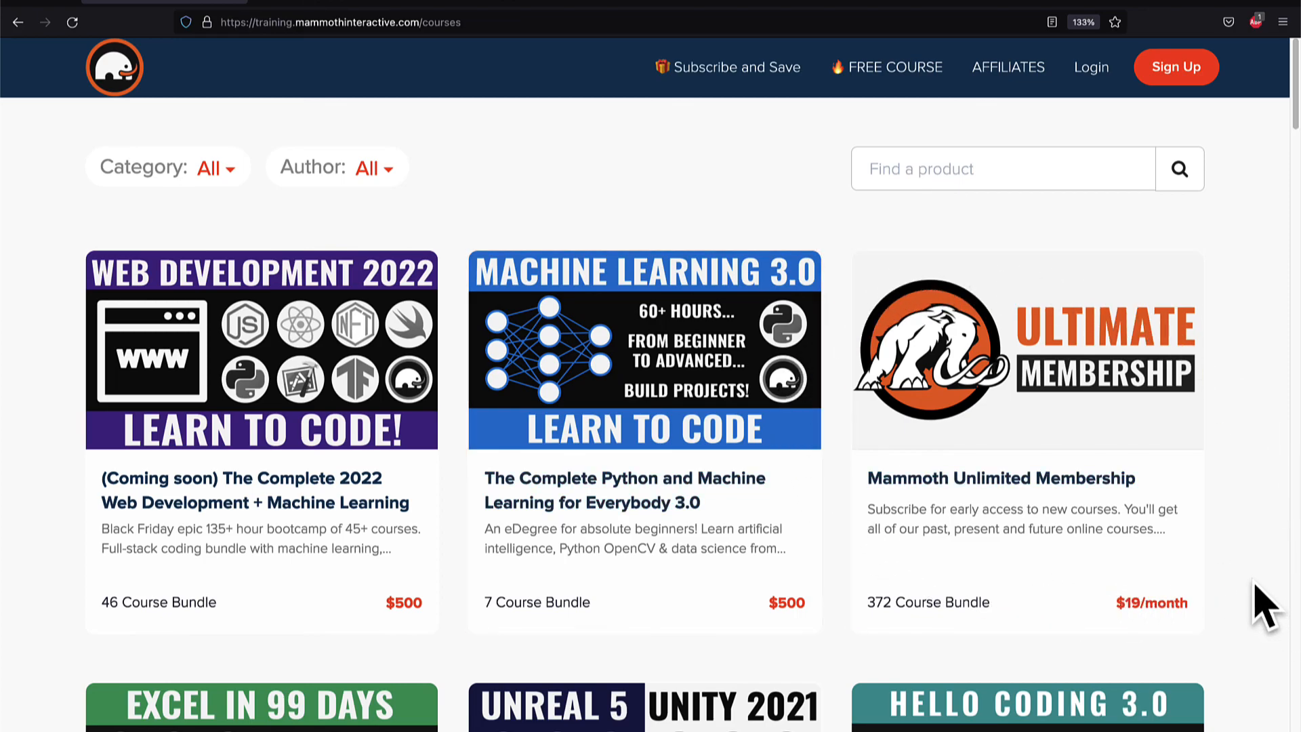
scroll("down", 3)
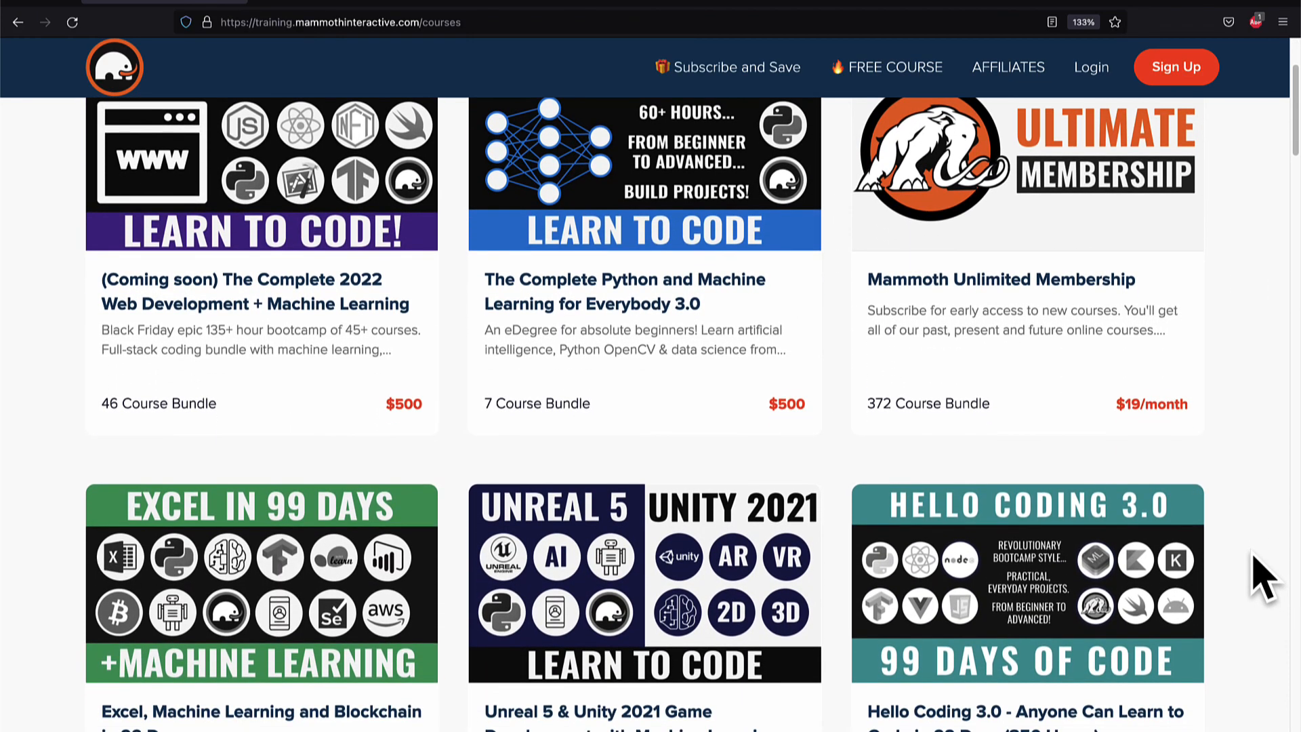
scroll("down", 3)
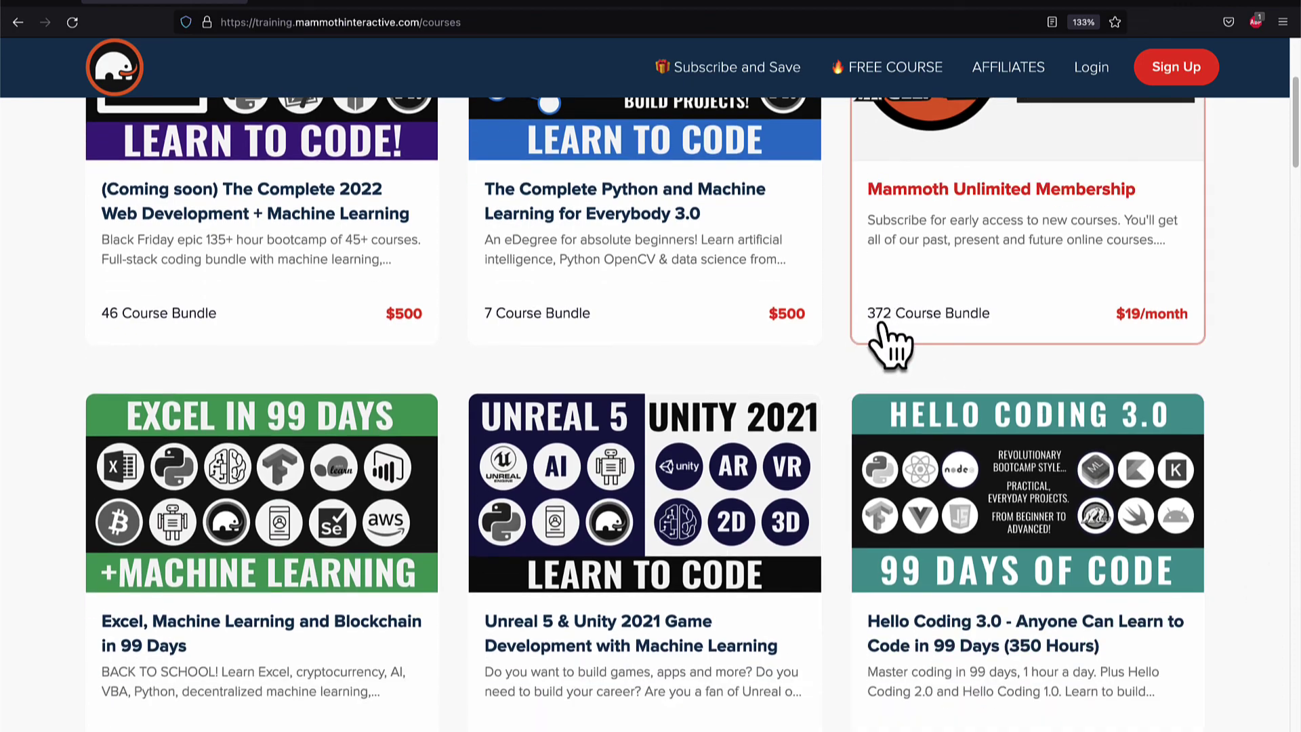